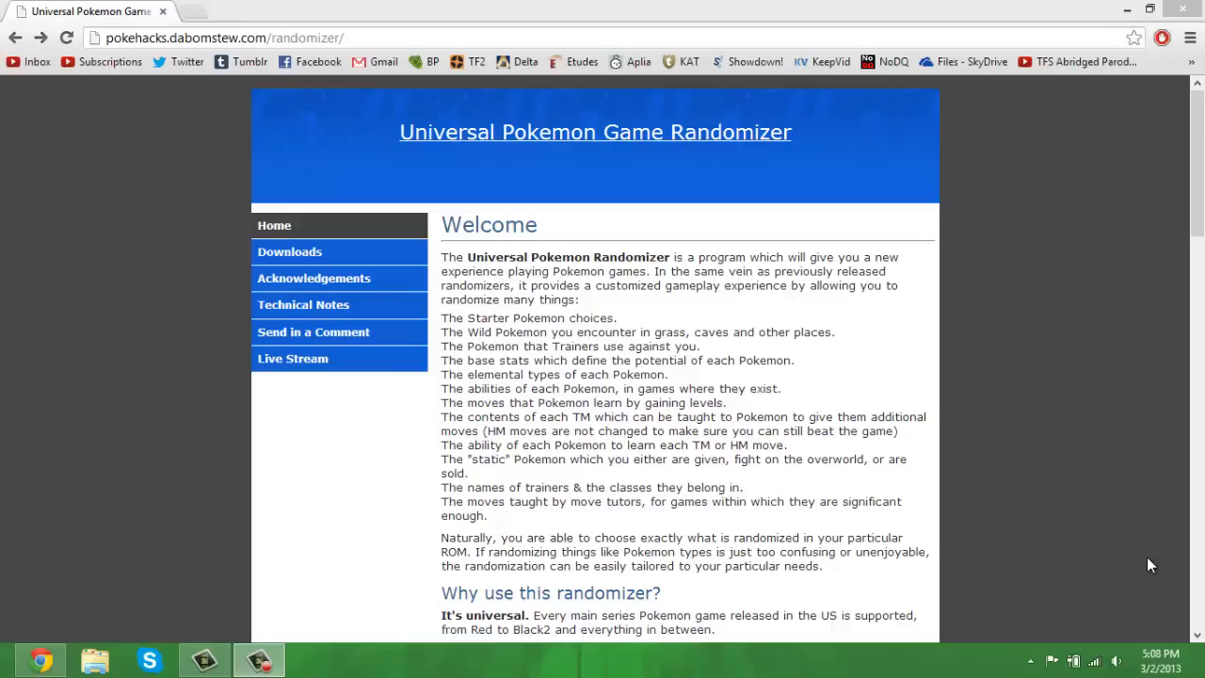
mouse_move(1139, 563)
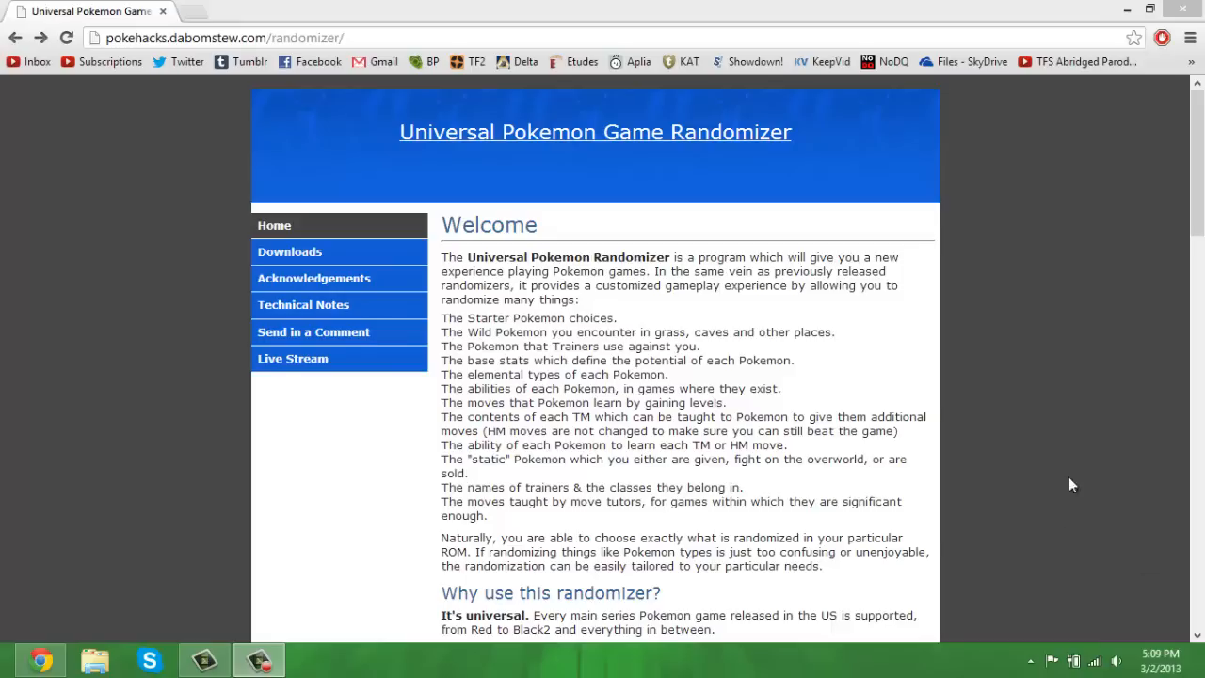
mouse_move(561, 290)
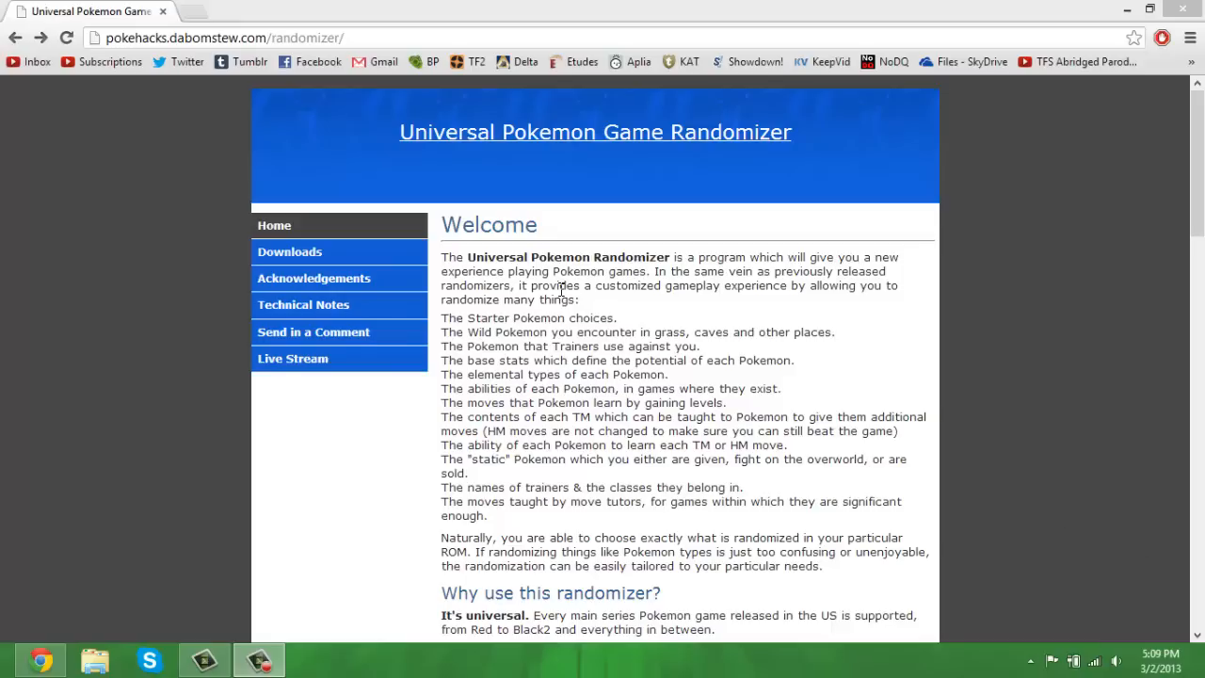
mouse_move(75, 275)
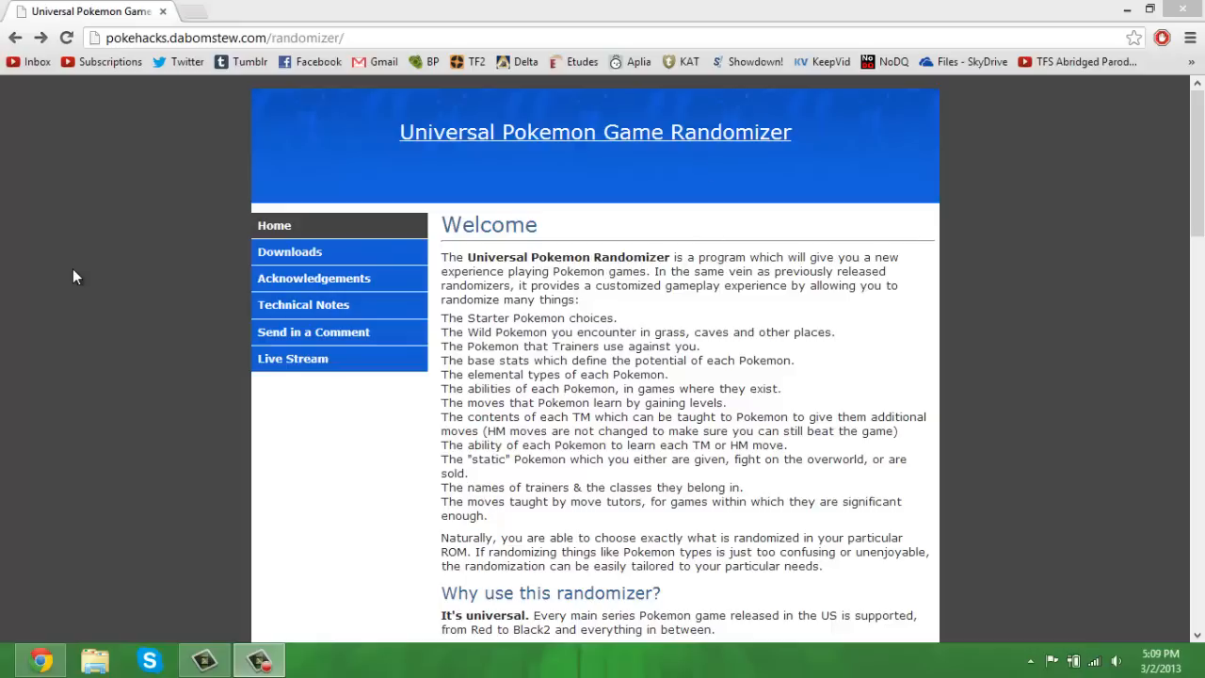
mouse_move(120, 311)
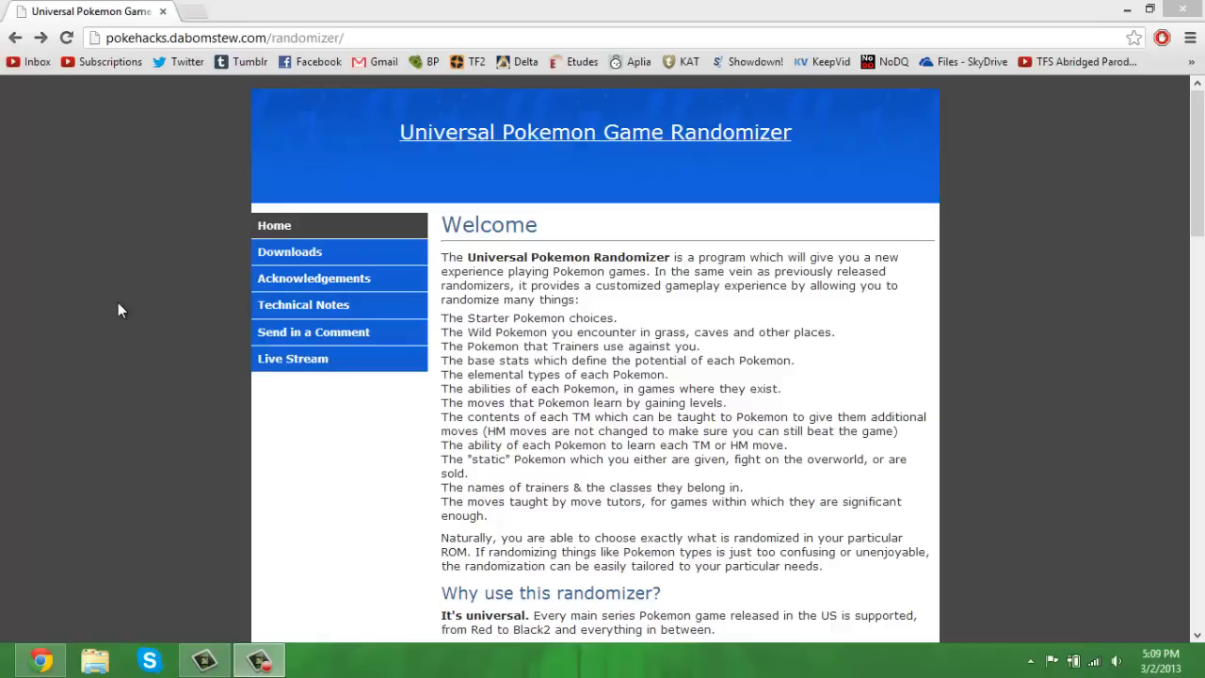
mouse_move(256, 267)
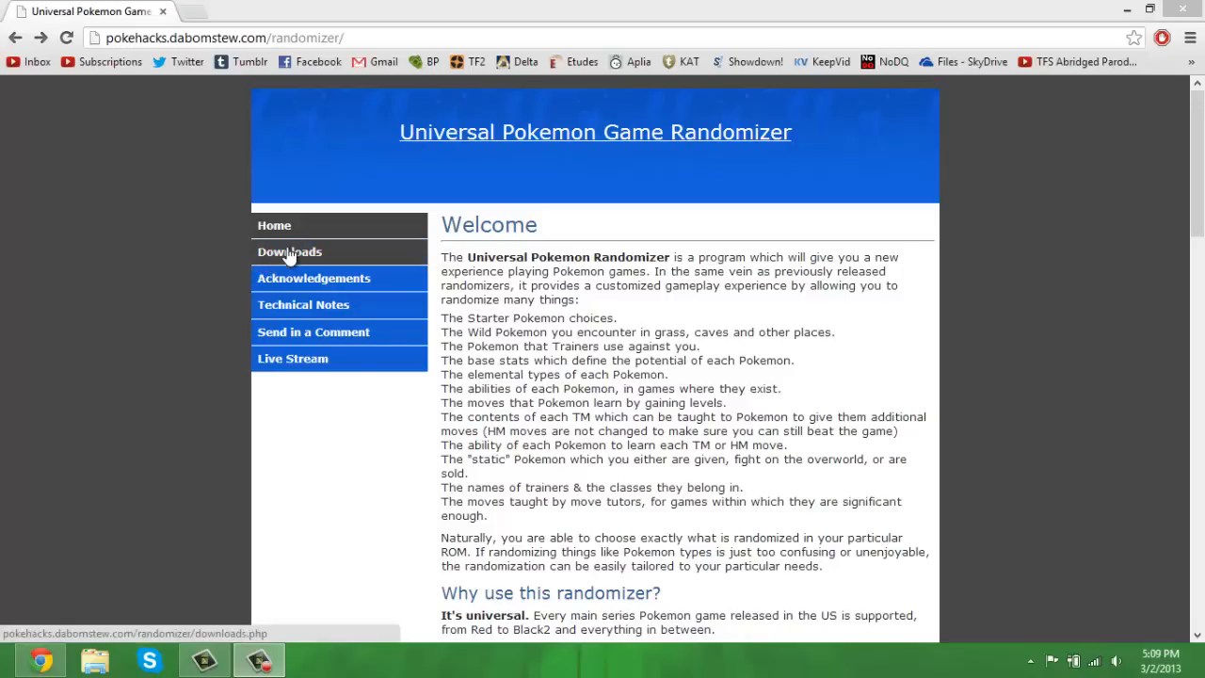
Step: Reach the Downloads page and fetch UPRandomizer-120a.zip from the current release link
left_click(290, 252)
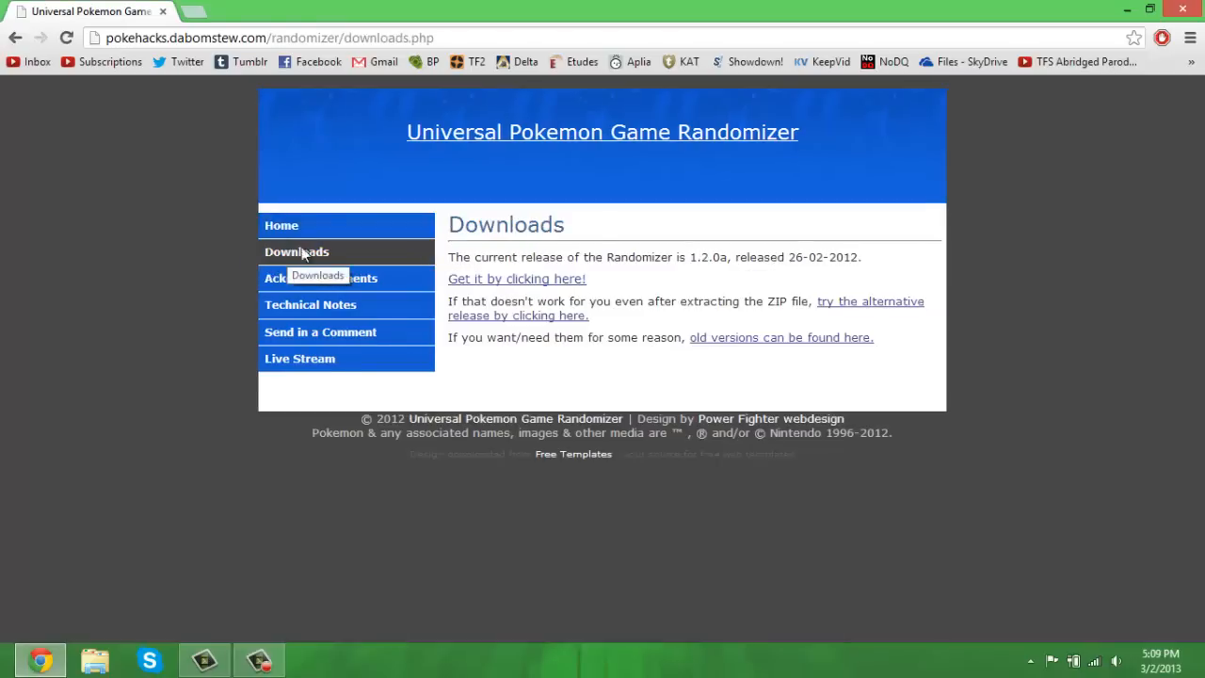
mouse_move(486, 285)
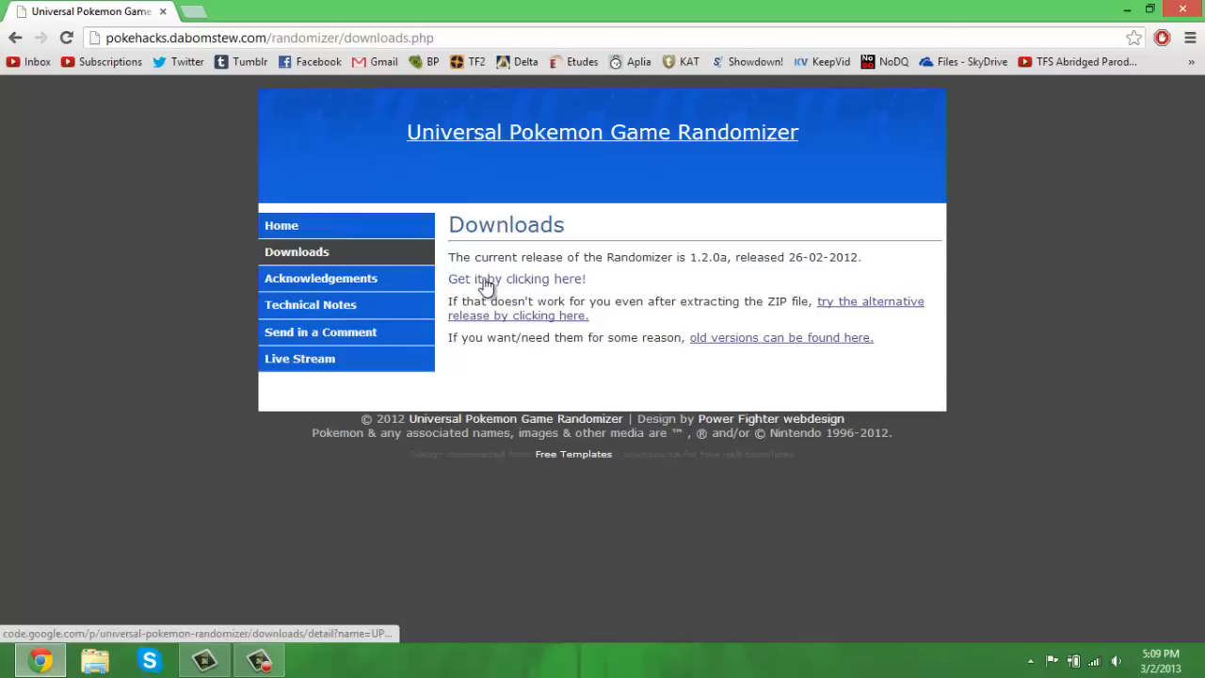
left_click(516, 279)
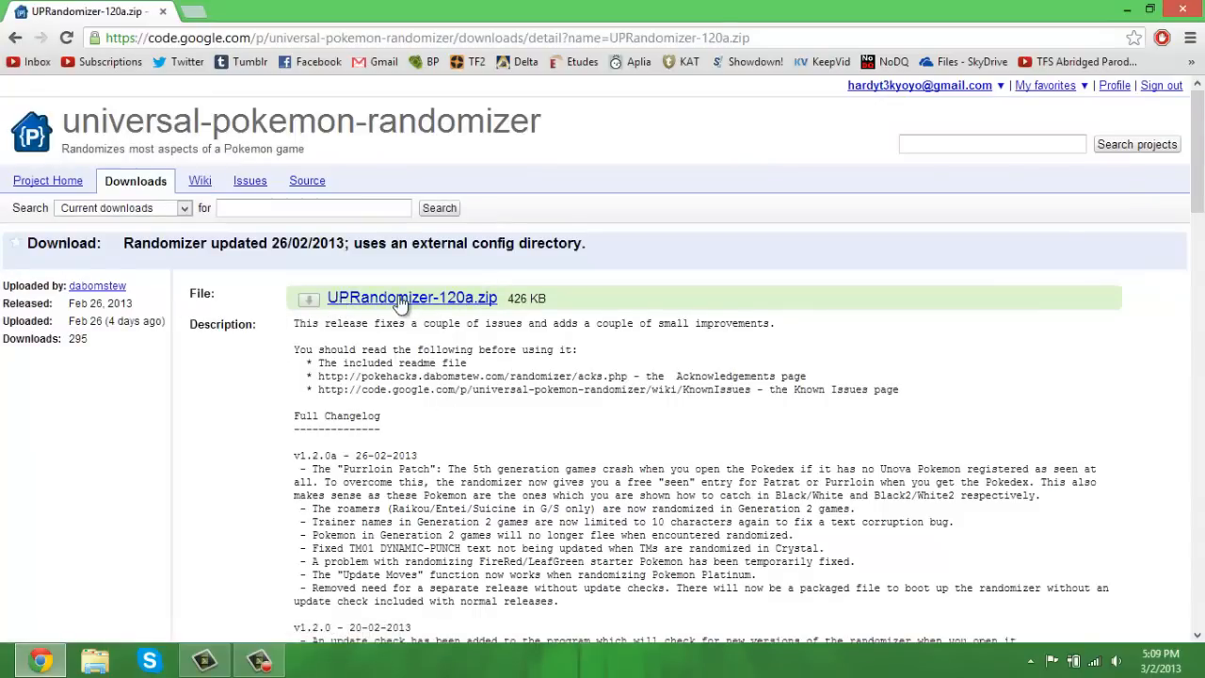
mouse_move(433, 297)
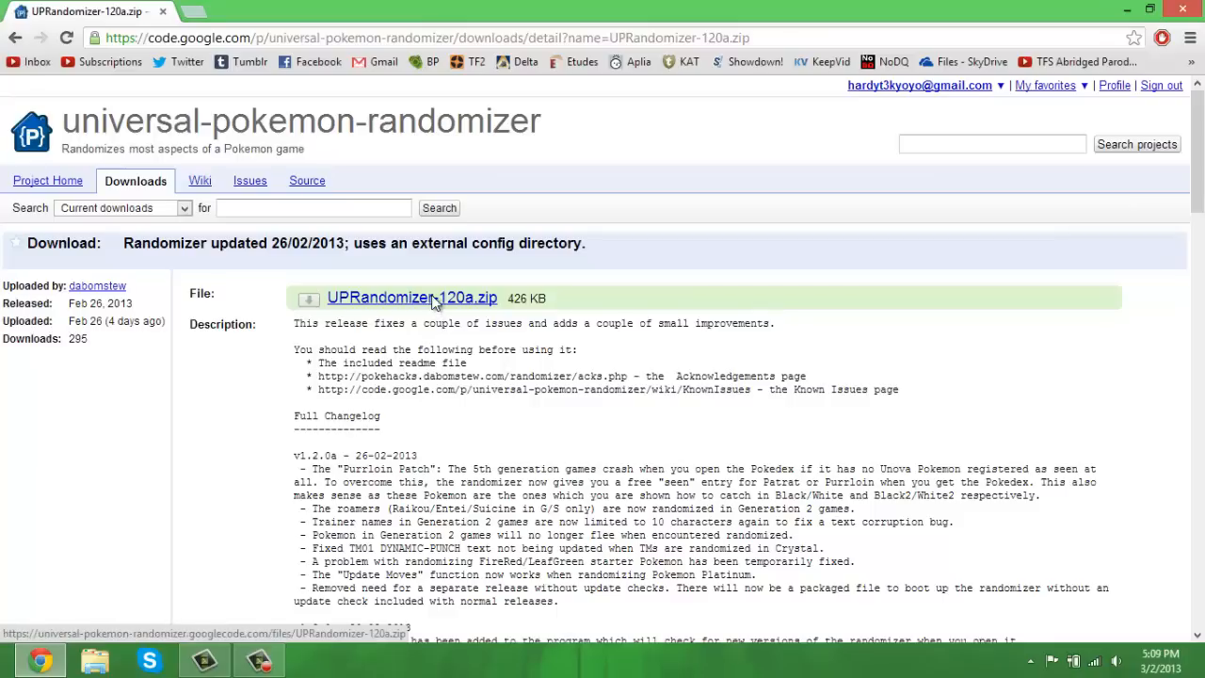
left_click(411, 298)
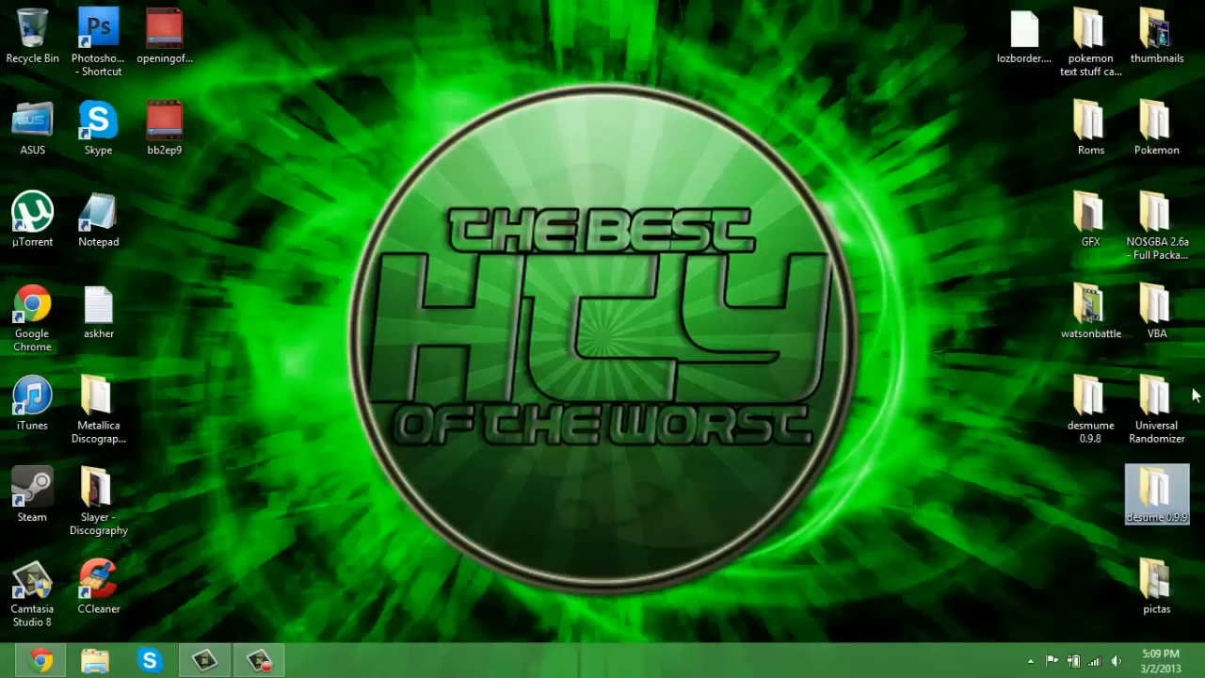
Step: Open the Universal Randomizer desktop folder and browse its Blue Randomizer .sgb files
left_click_drag(1156, 411, 629, 414)
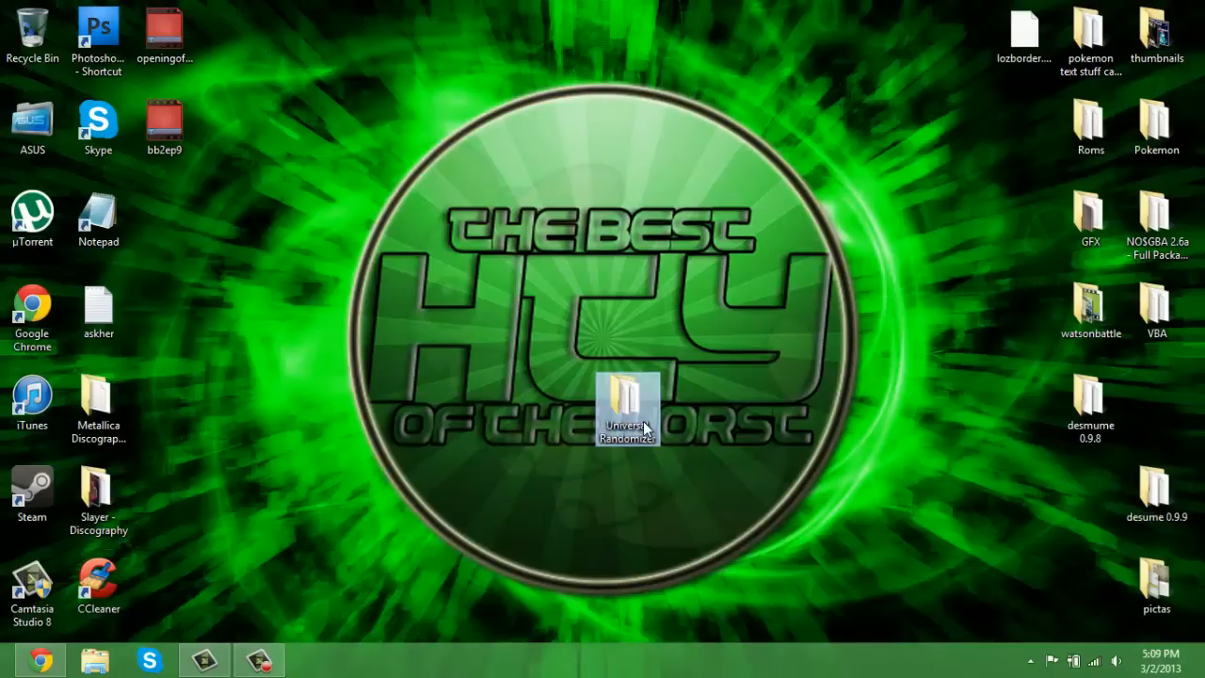
double_click(629, 404)
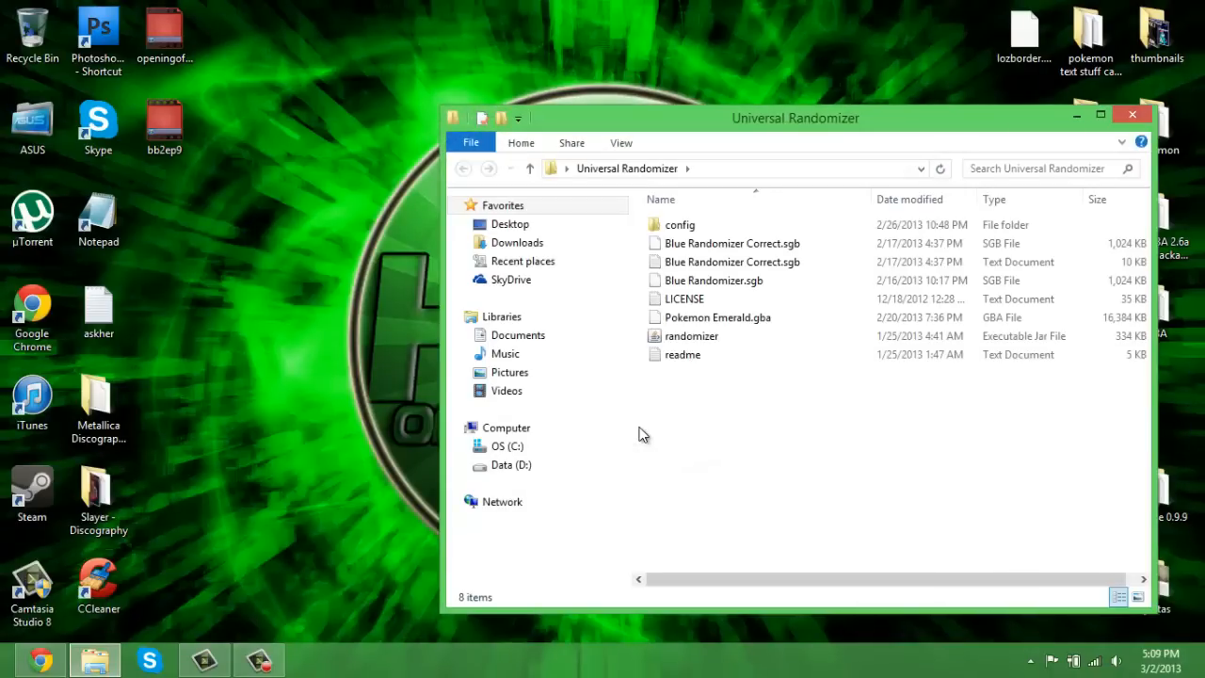
mouse_move(249, 461)
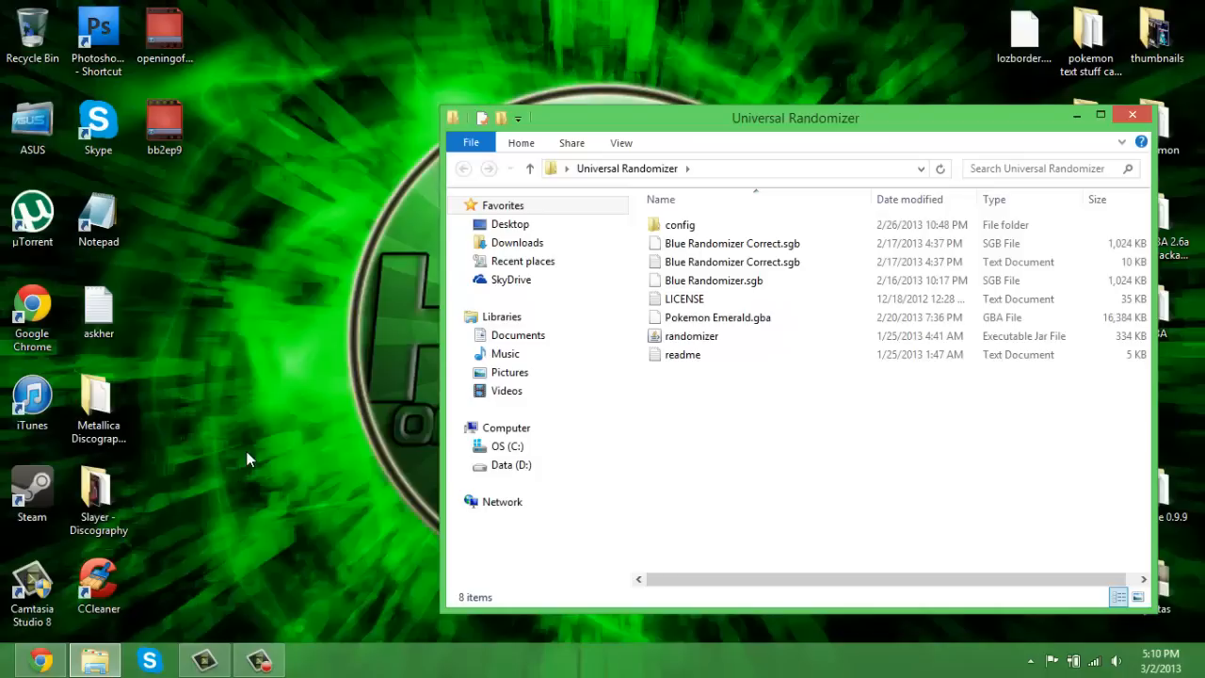
left_click(713, 280)
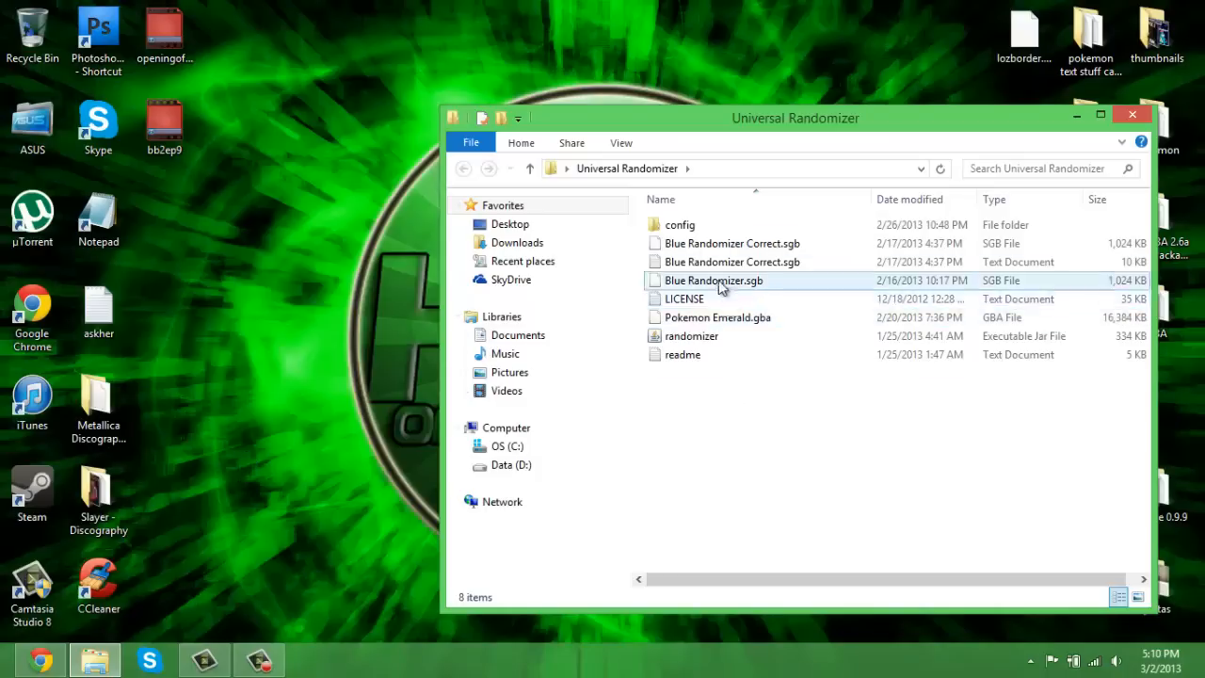
left_click(730, 262)
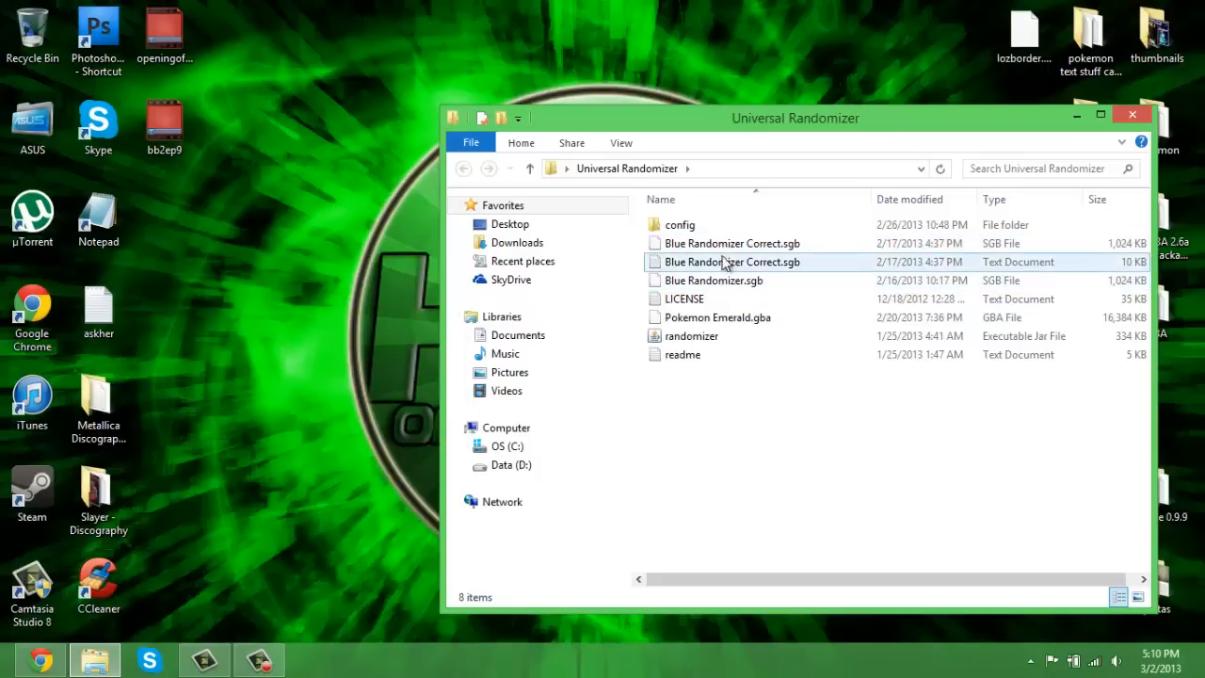
left_click(716, 316)
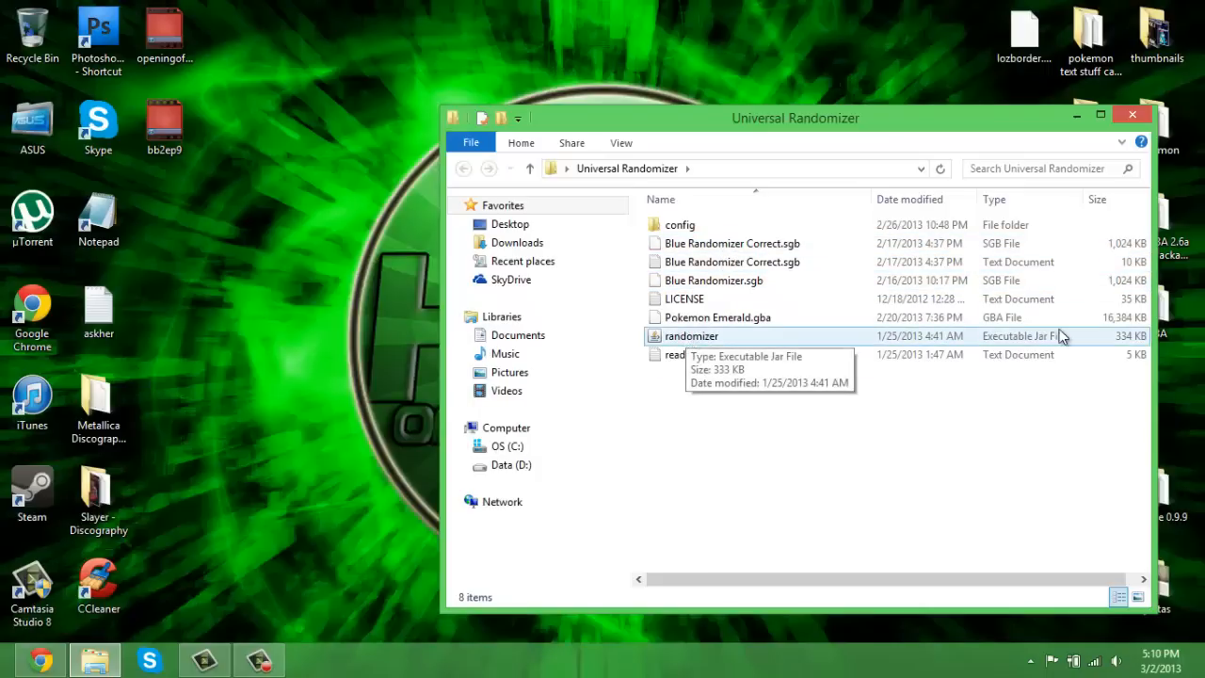
mouse_move(700, 339)
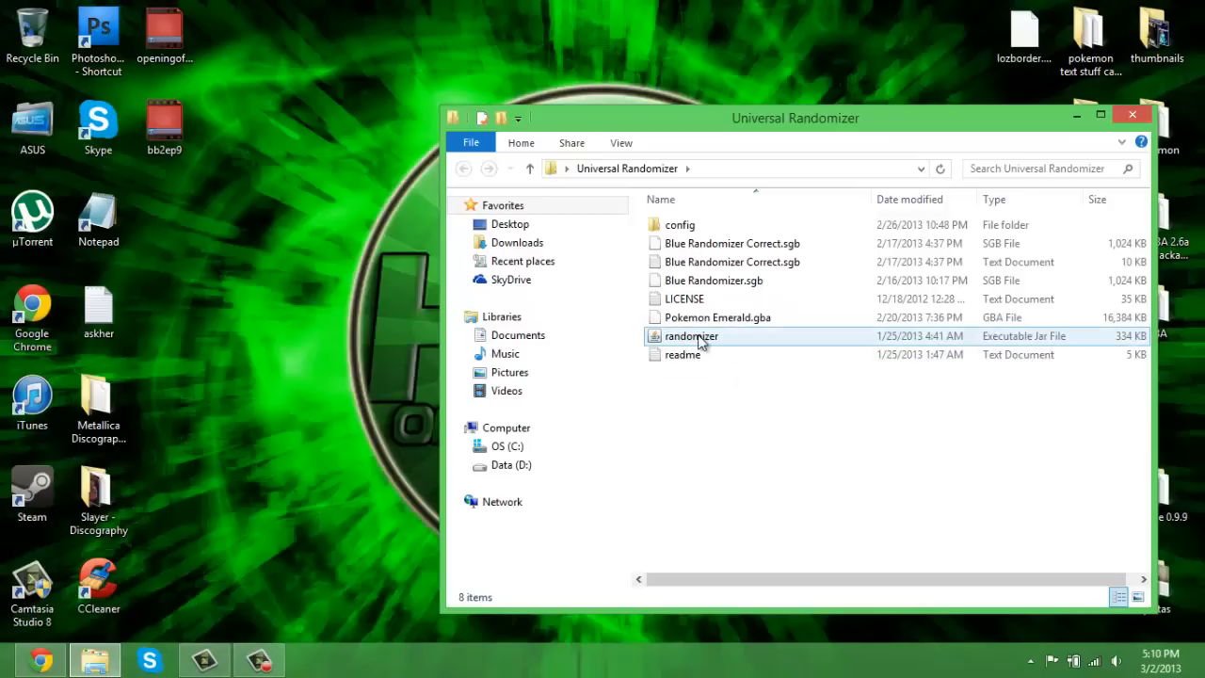
mouse_move(689, 335)
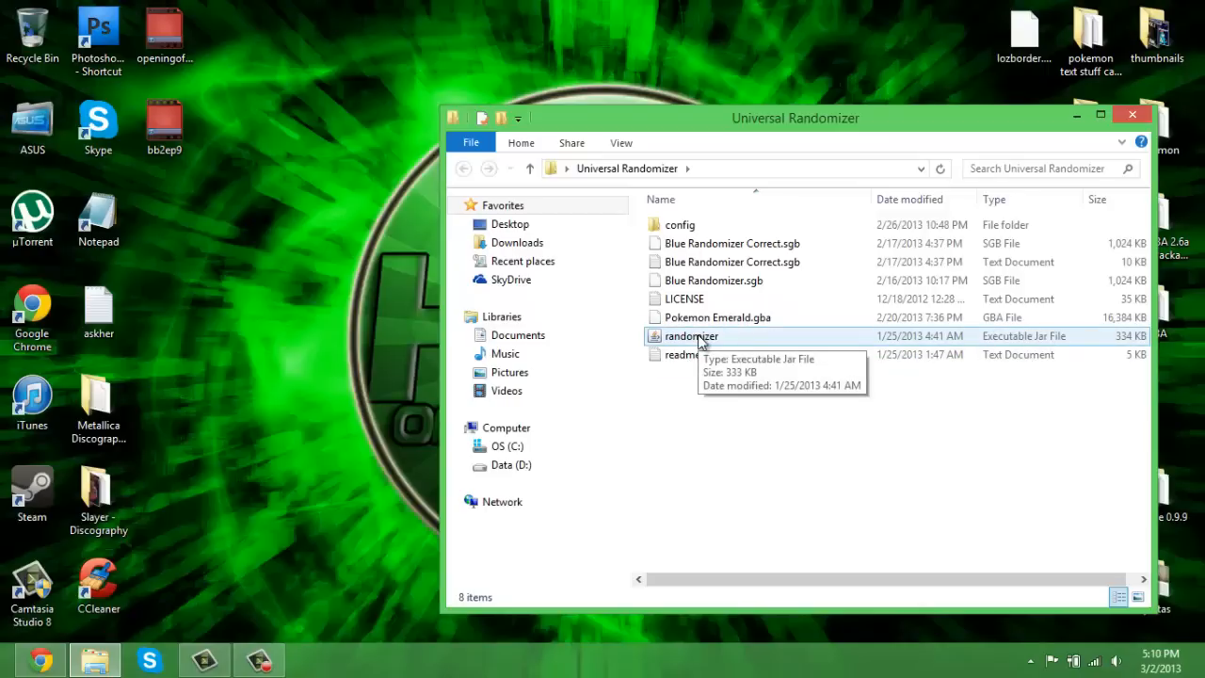
Step: Launch the randomizer's Executable Jar File from the folder
left_click(691, 335)
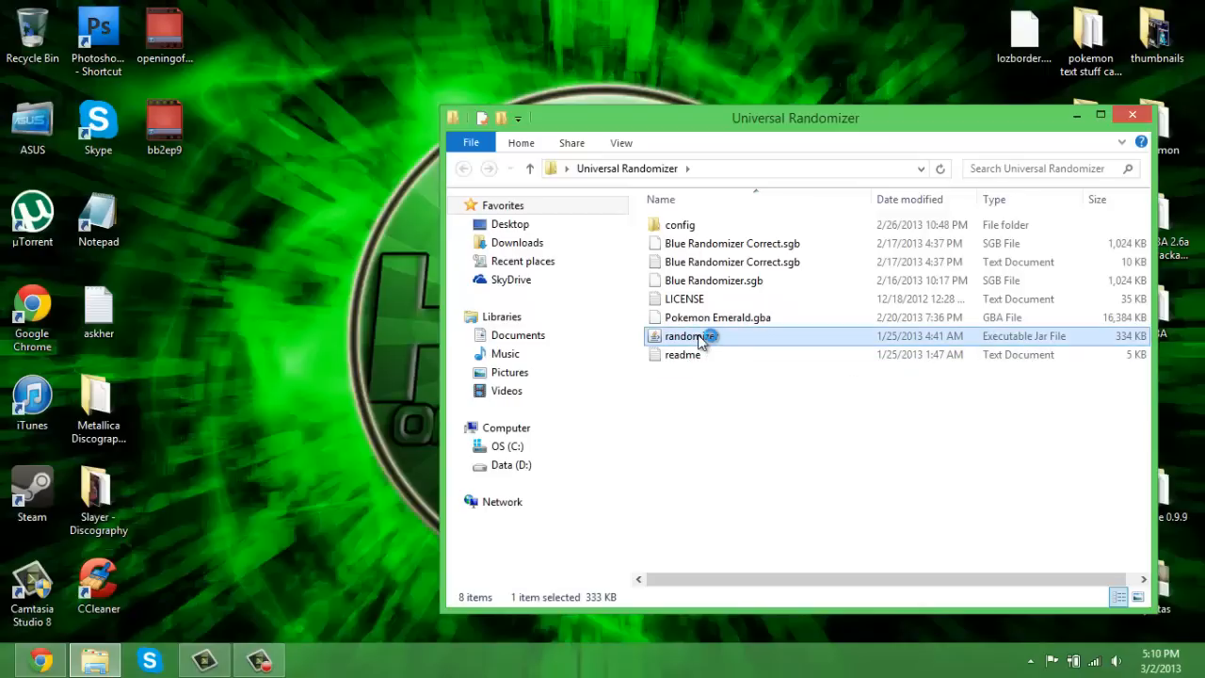
double_click(687, 335)
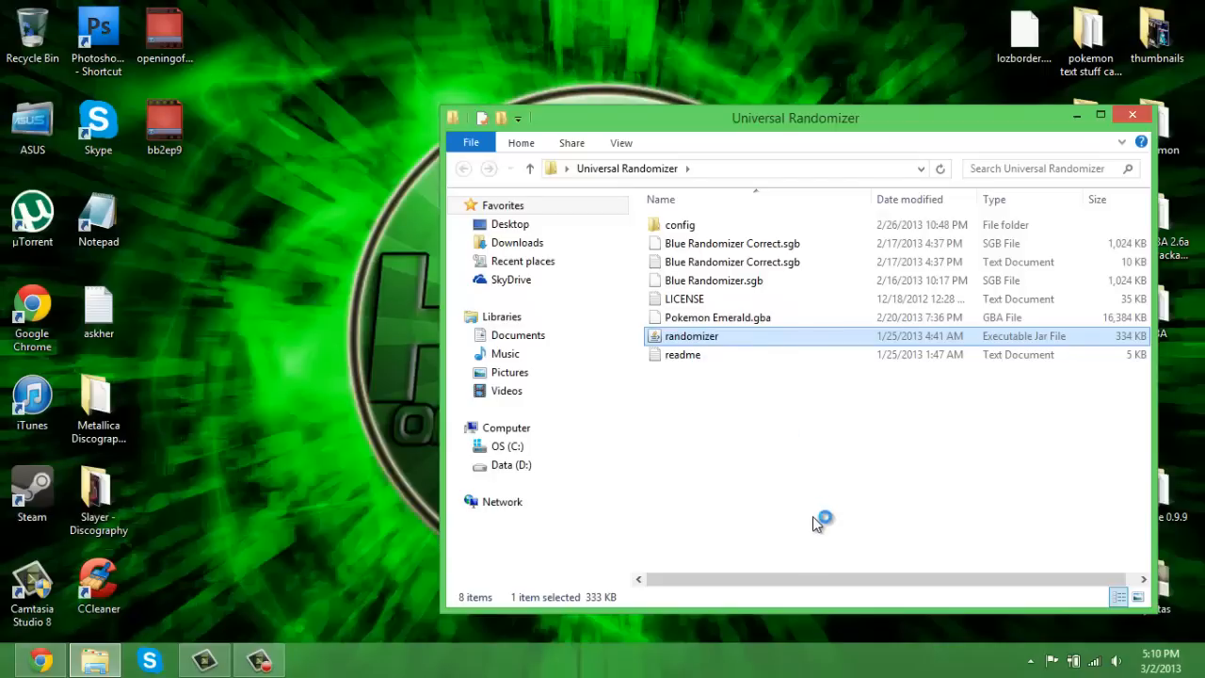
mouse_move(817, 523)
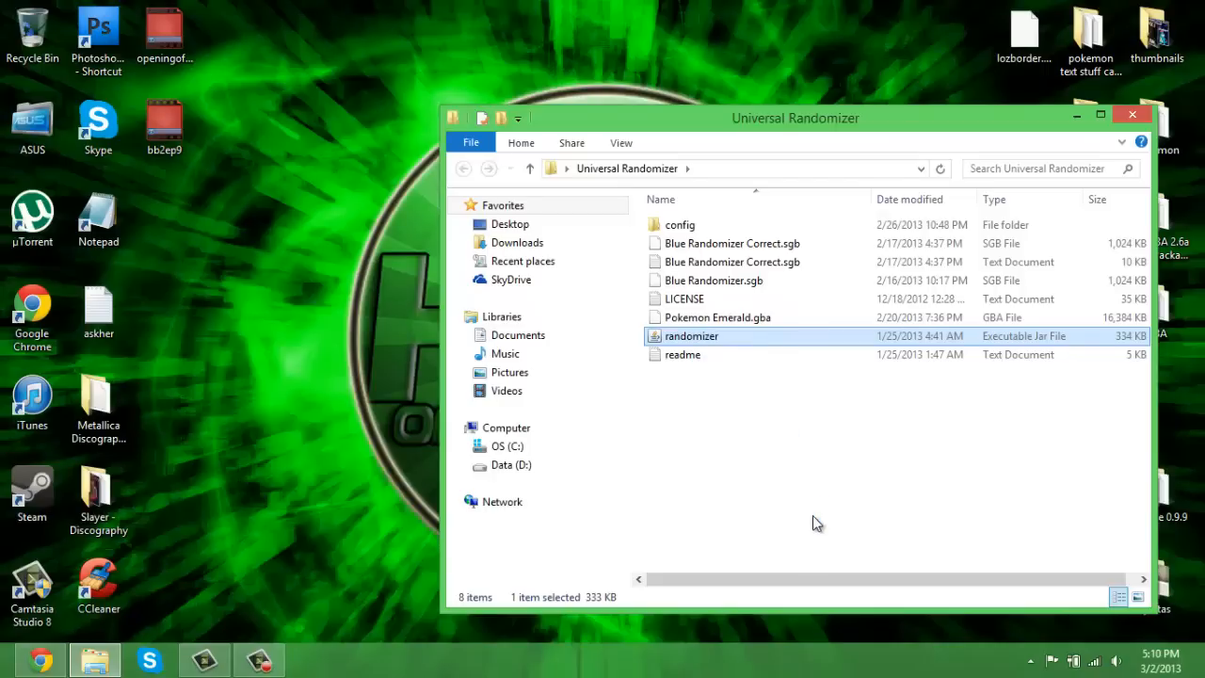
mouse_move(169, 279)
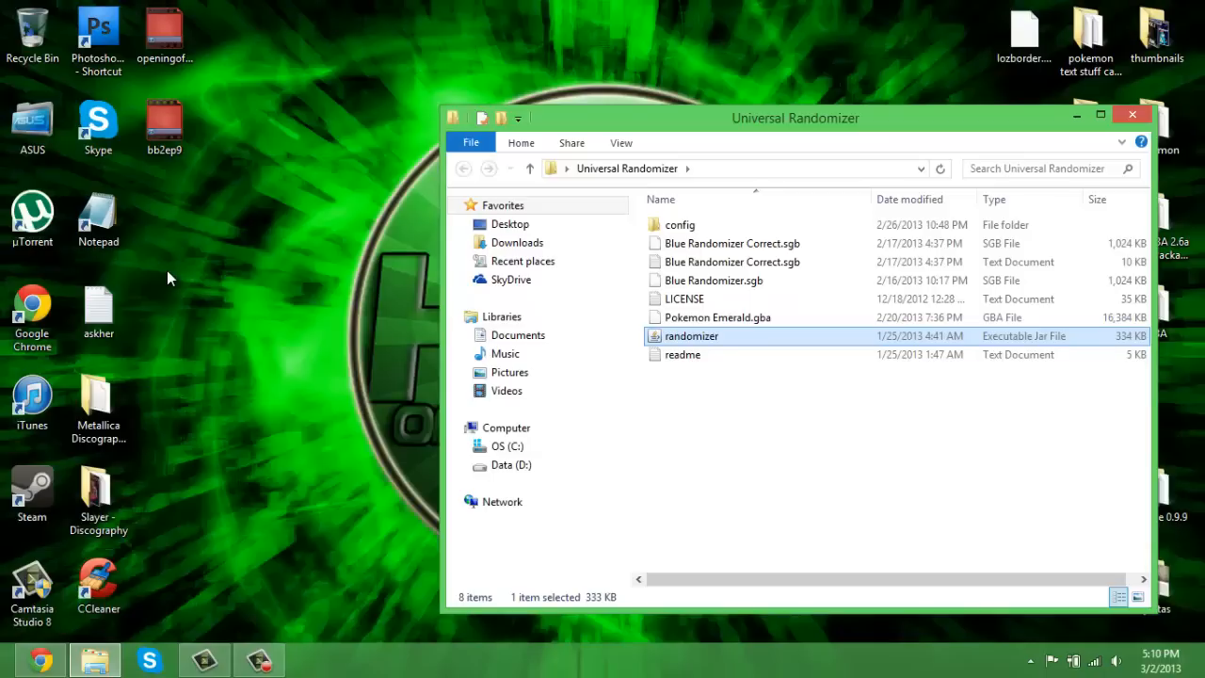
mouse_move(593, 72)
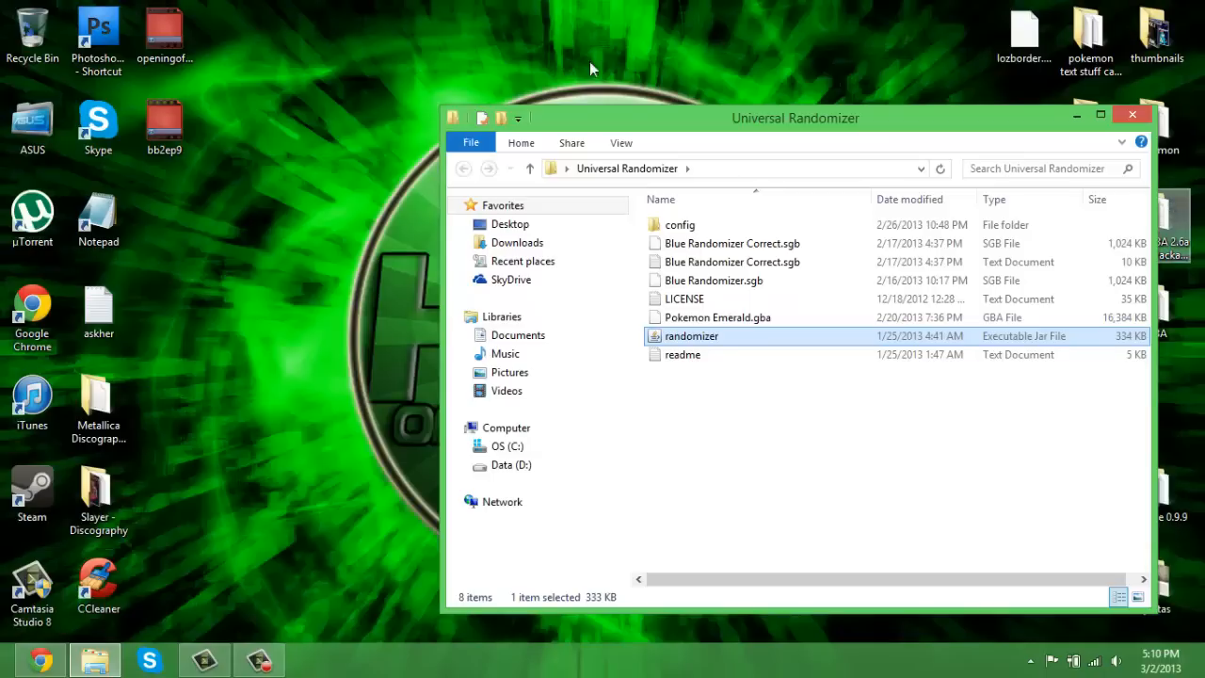
Step: Use Open ROM to browse Desktop into the Roms folder, then dismiss the chooser
double_click(691, 335)
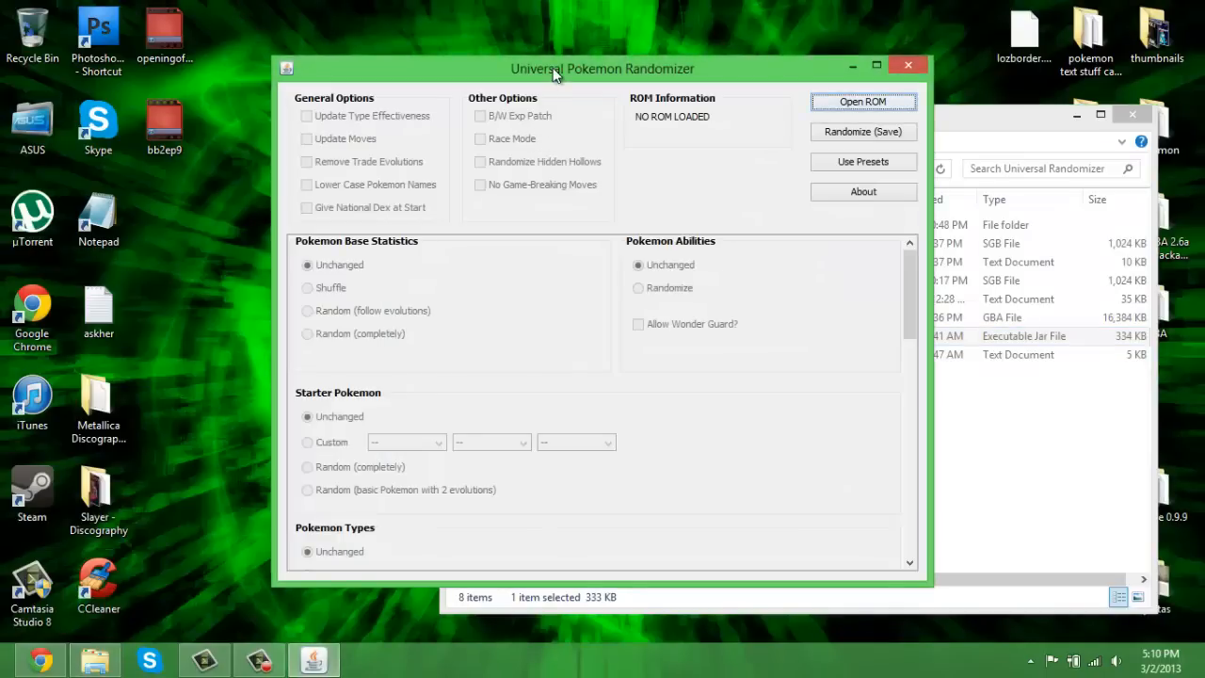
mouse_move(862, 101)
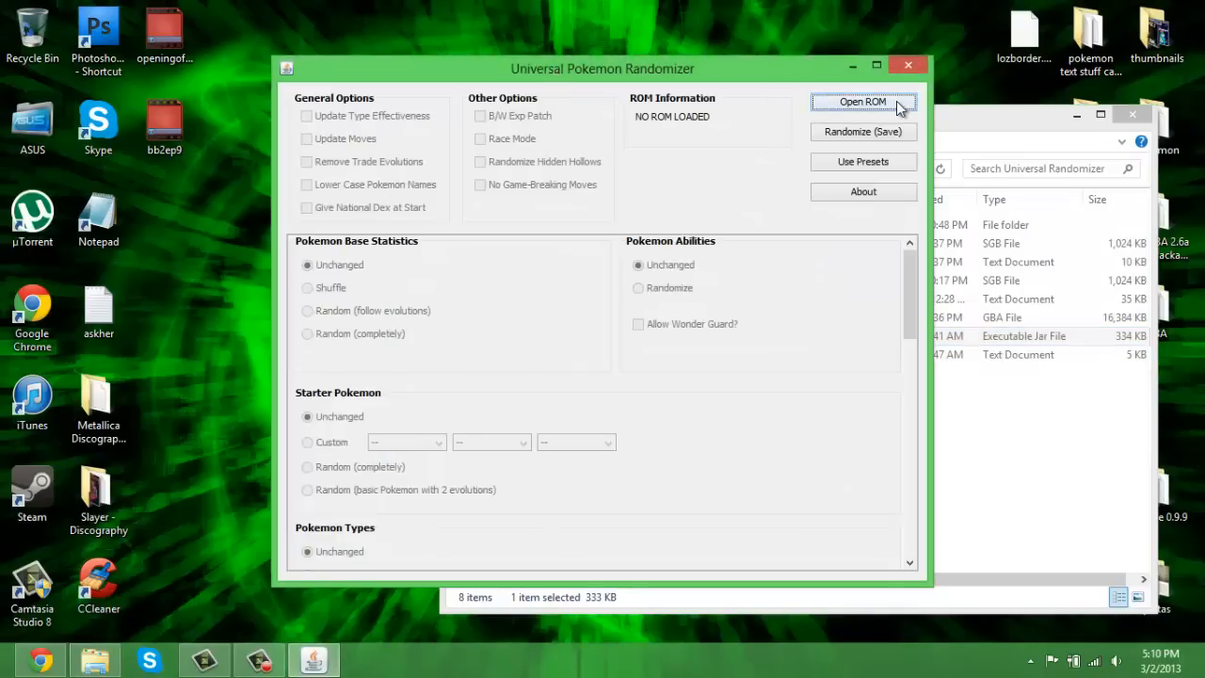
left_click(862, 102)
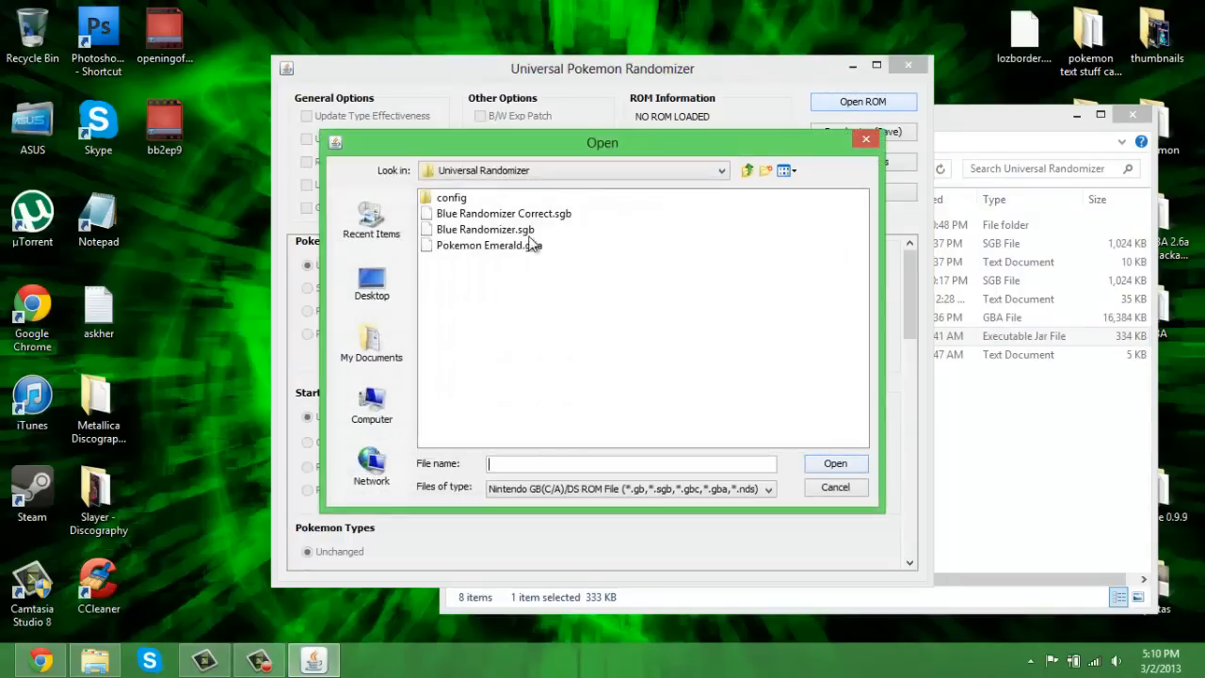
left_click(371, 282)
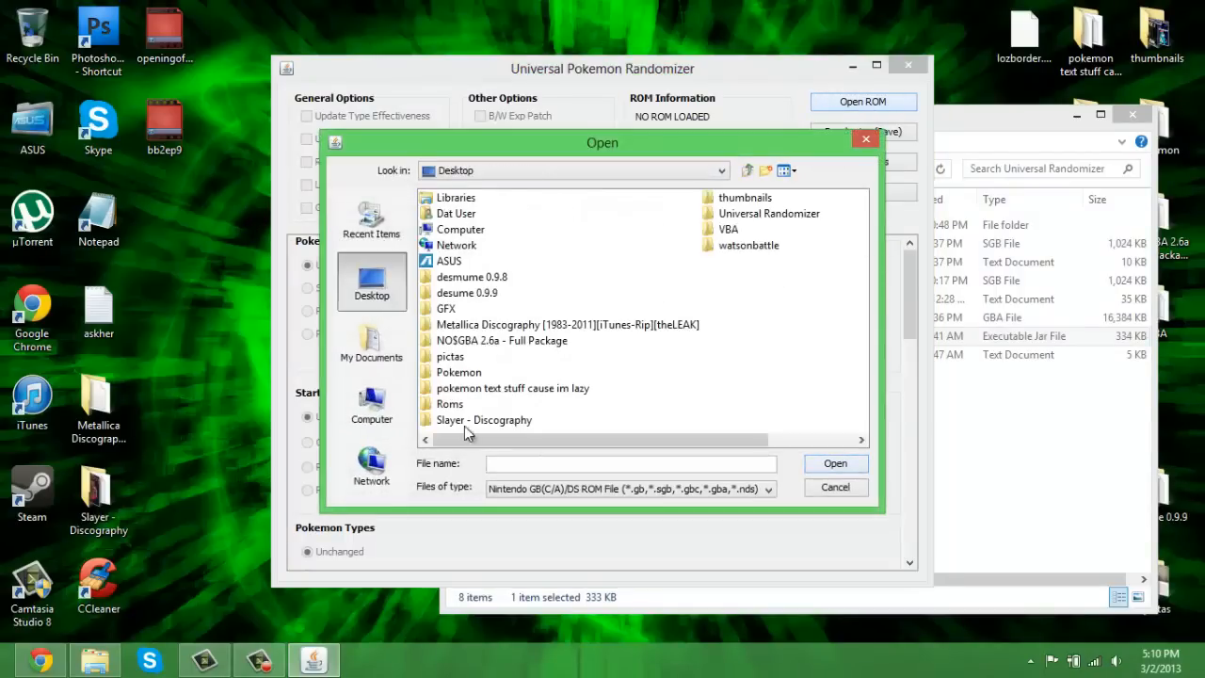
double_click(450, 403)
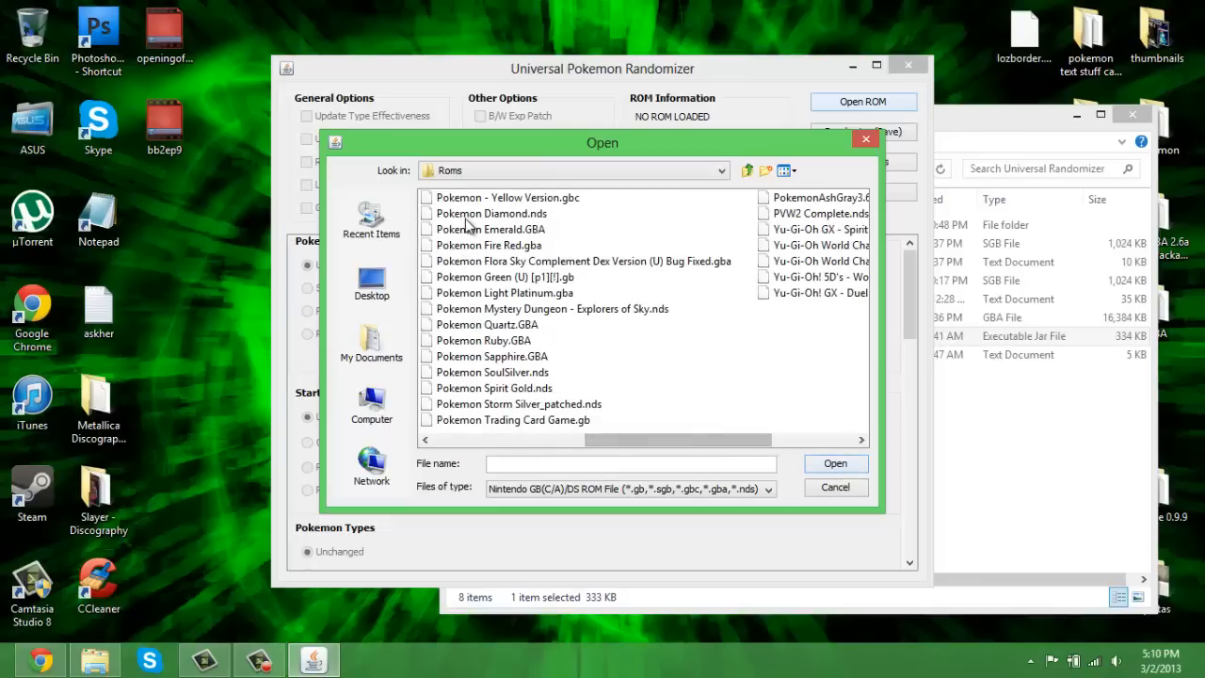
left_click(834, 486)
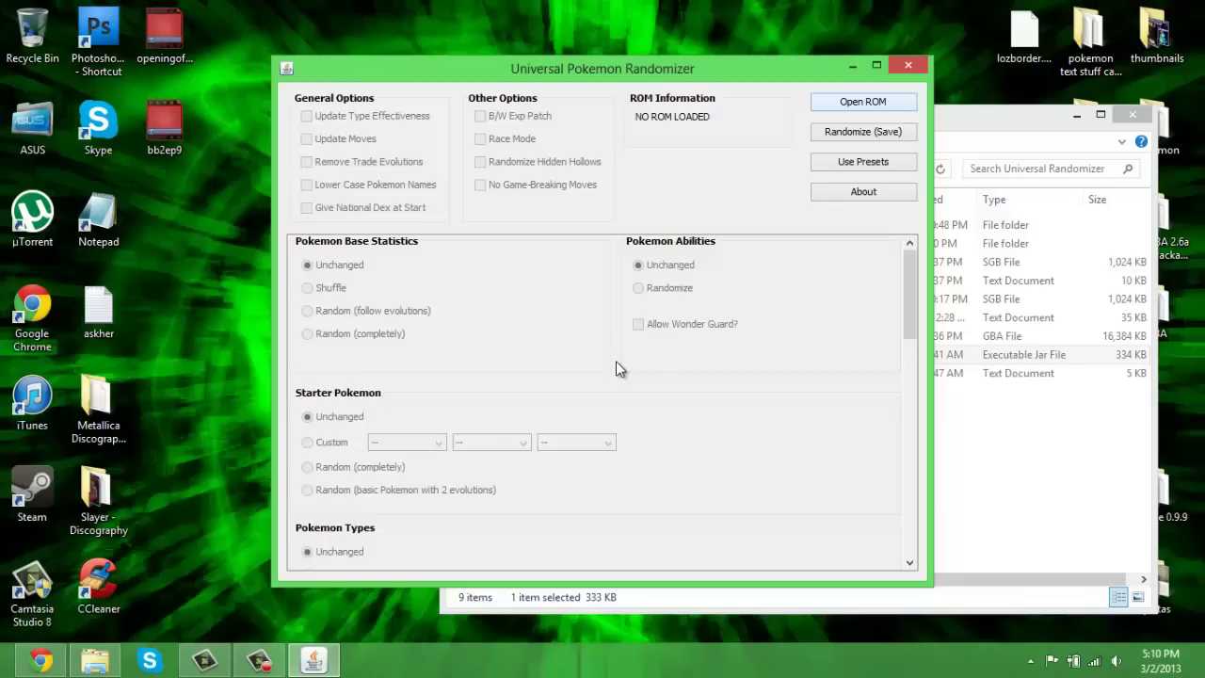
mouse_move(787, 7)
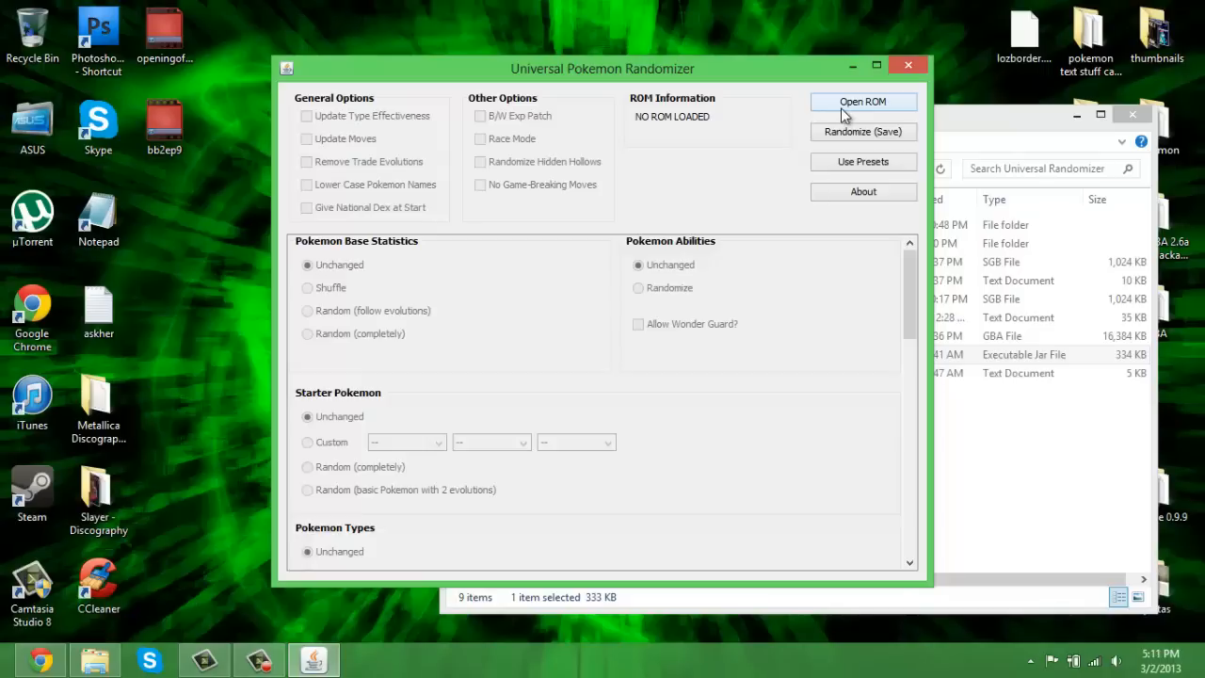
mouse_move(725, 184)
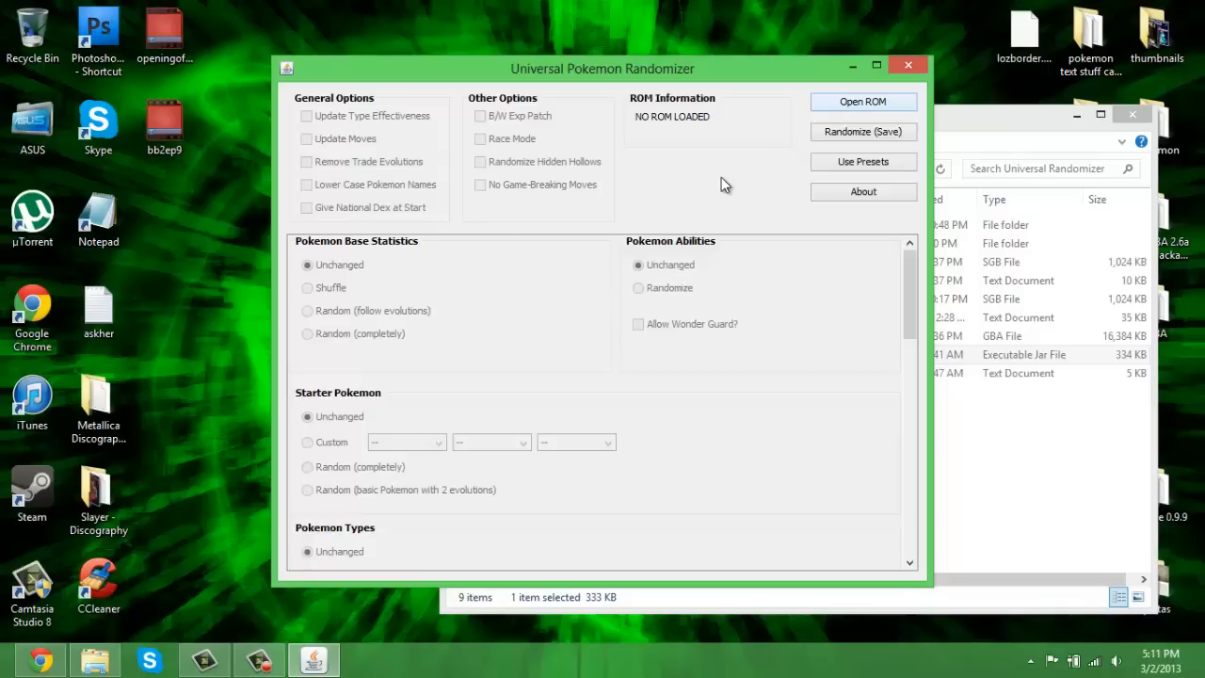
mouse_move(800, 147)
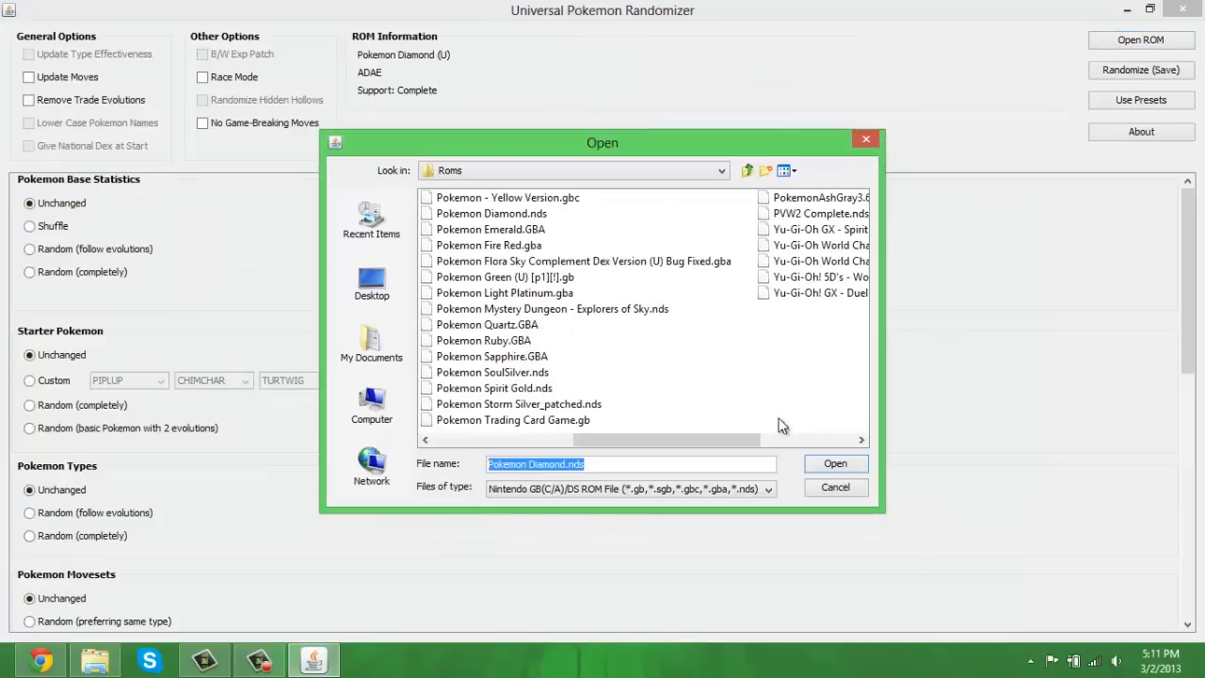
Step: Load Pokemon Diamond (U), showing Support: Complete in the ROM information
left_click(834, 463)
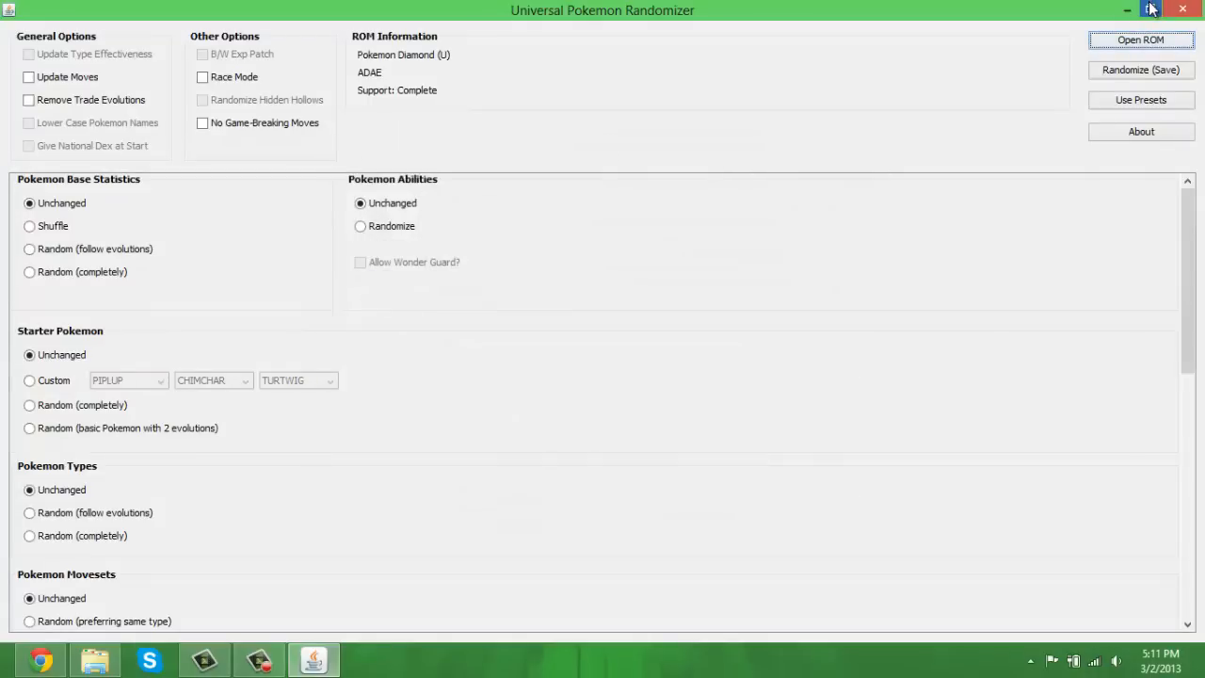
left_click(1151, 10)
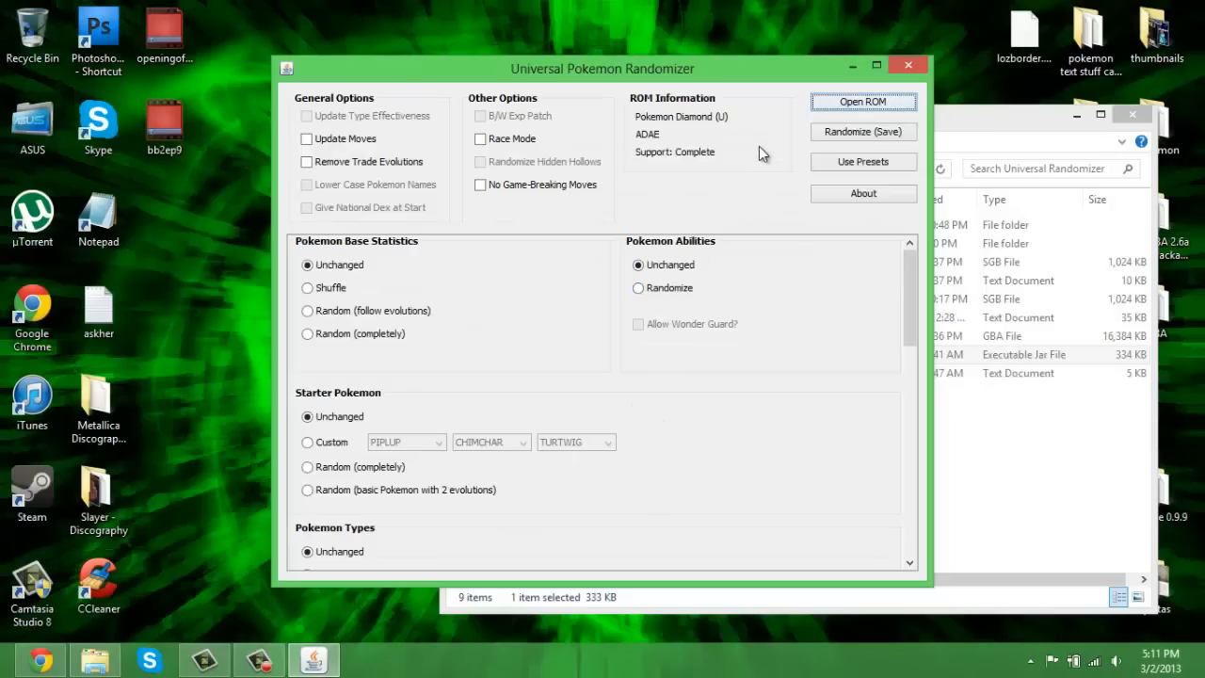
mouse_move(719, 132)
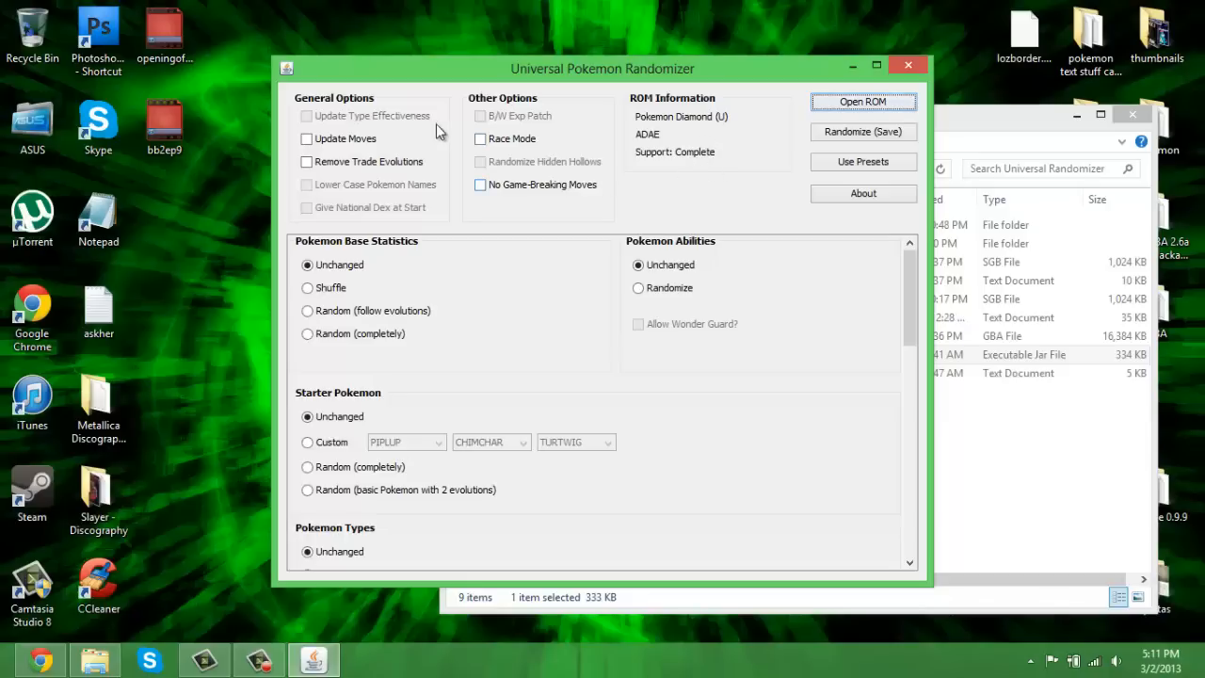
mouse_move(337, 98)
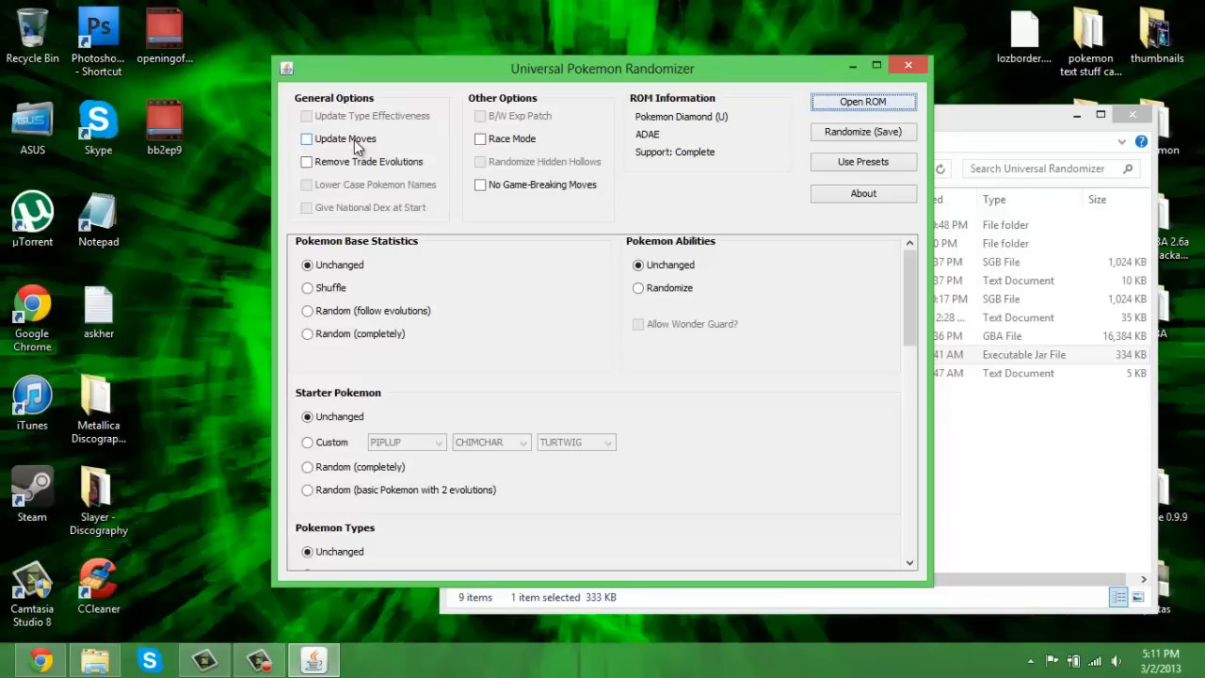
mouse_move(354, 145)
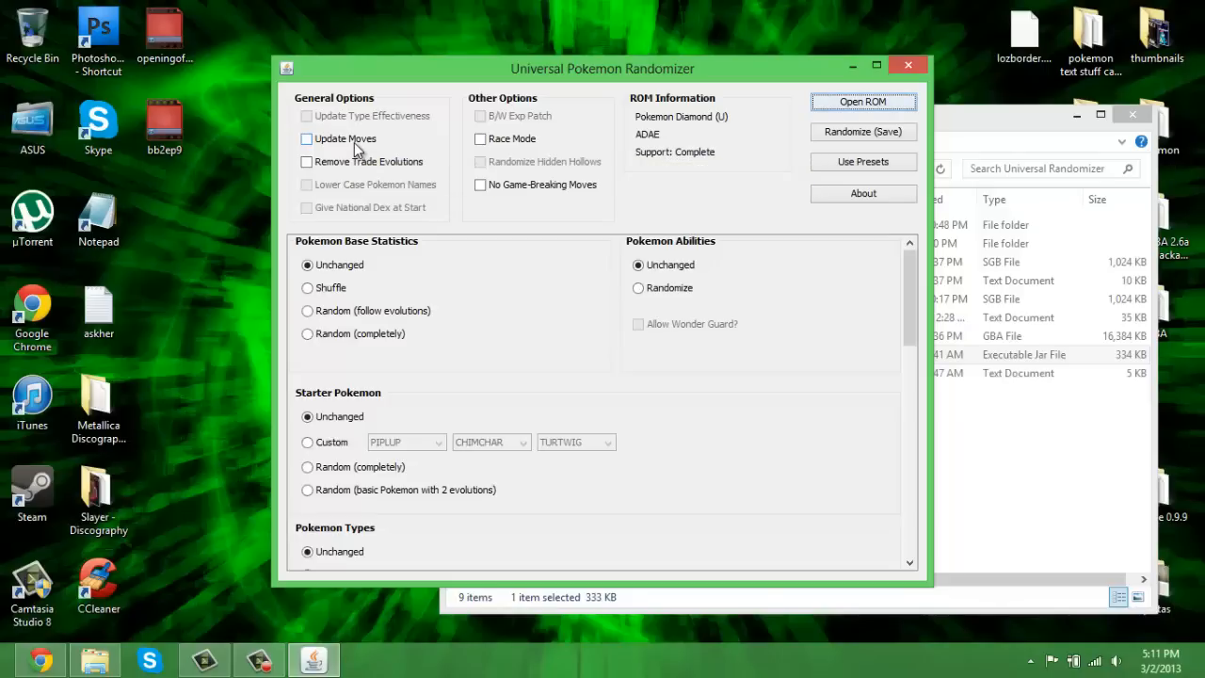
mouse_move(553, 260)
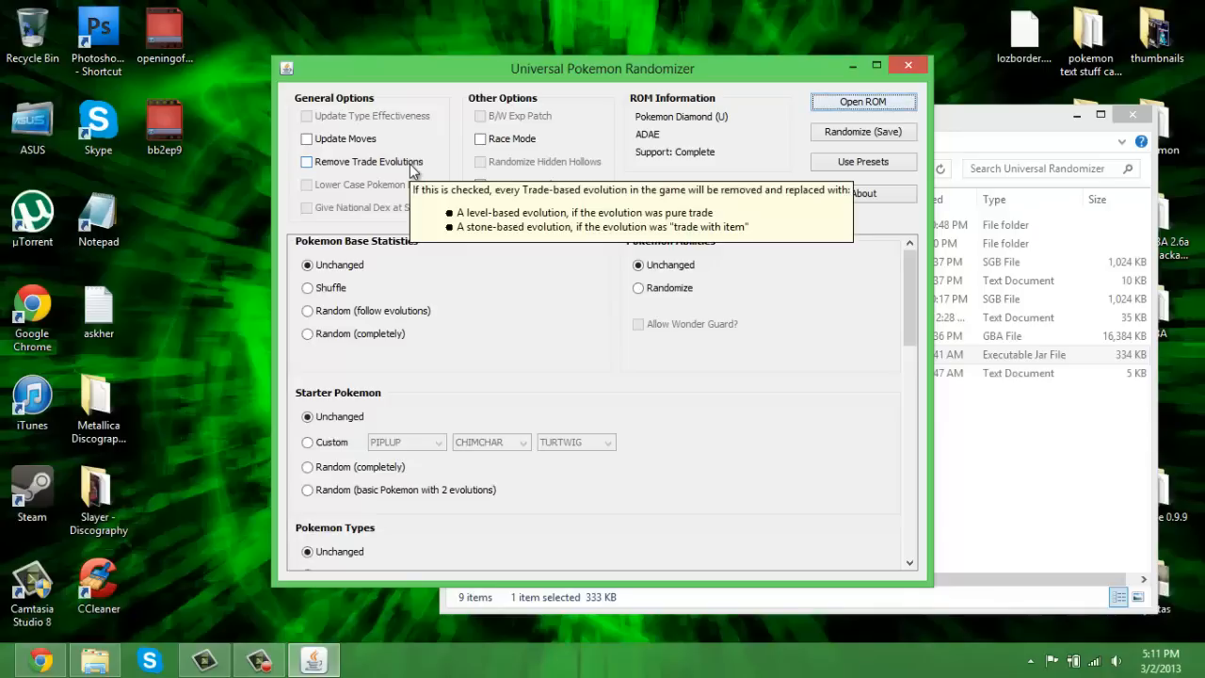
mouse_move(452, 264)
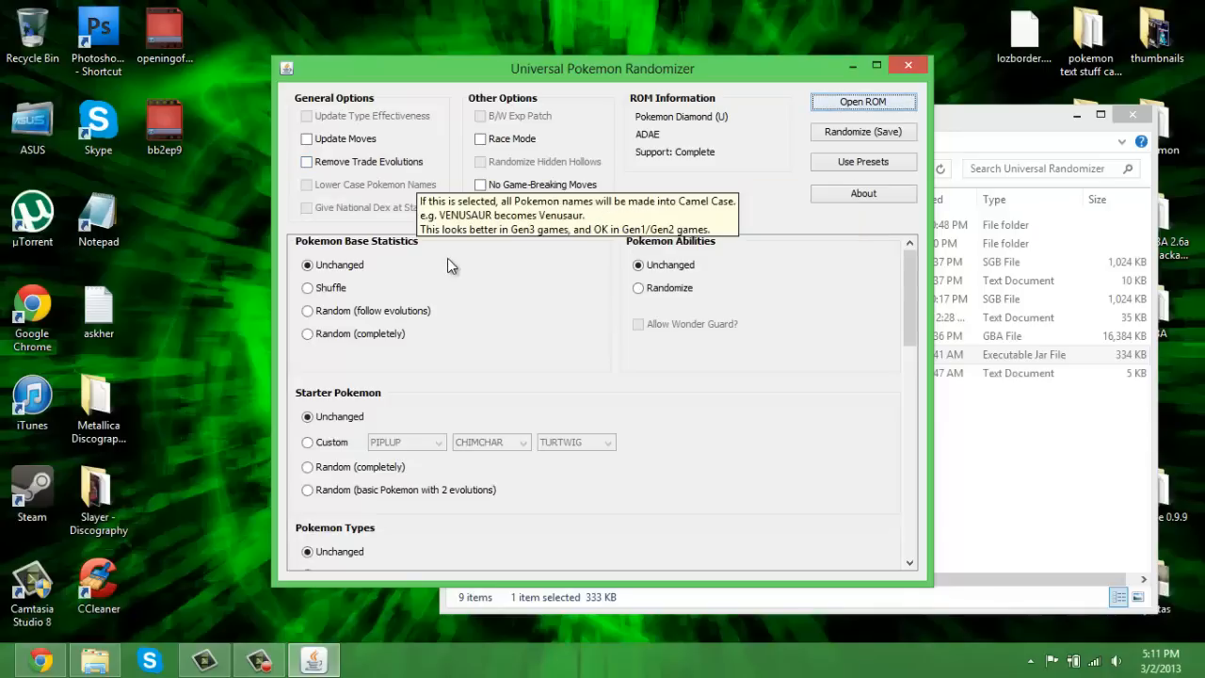
mouse_move(375, 179)
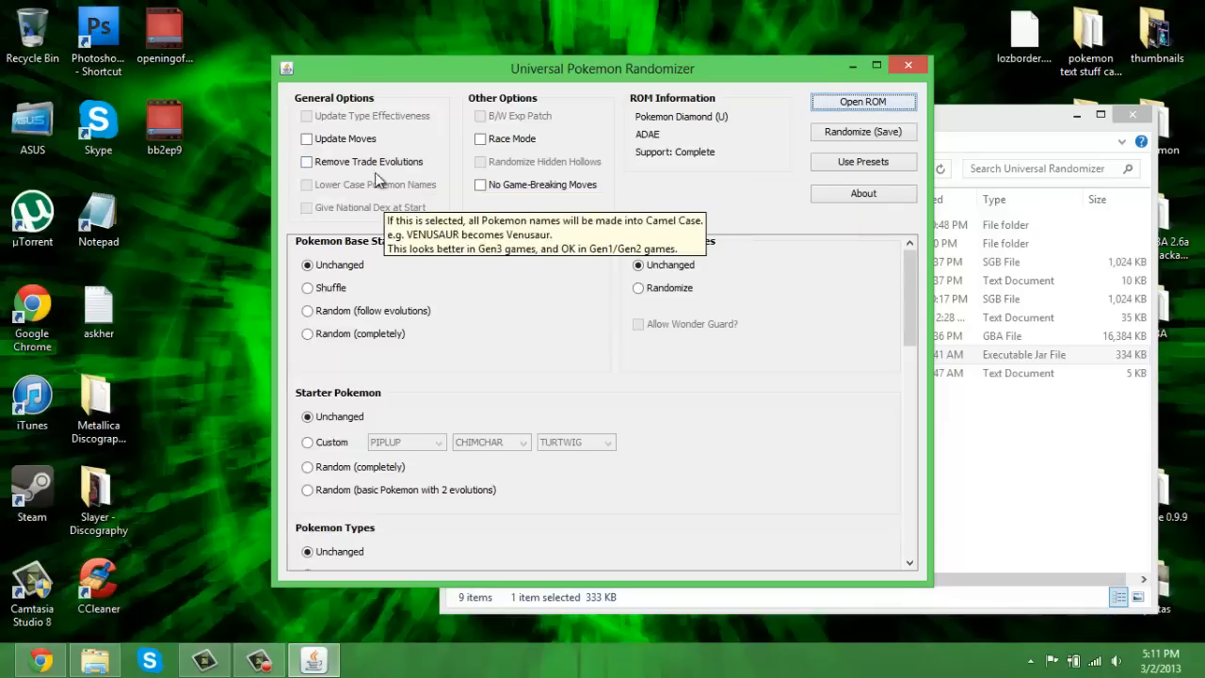
mouse_move(375, 169)
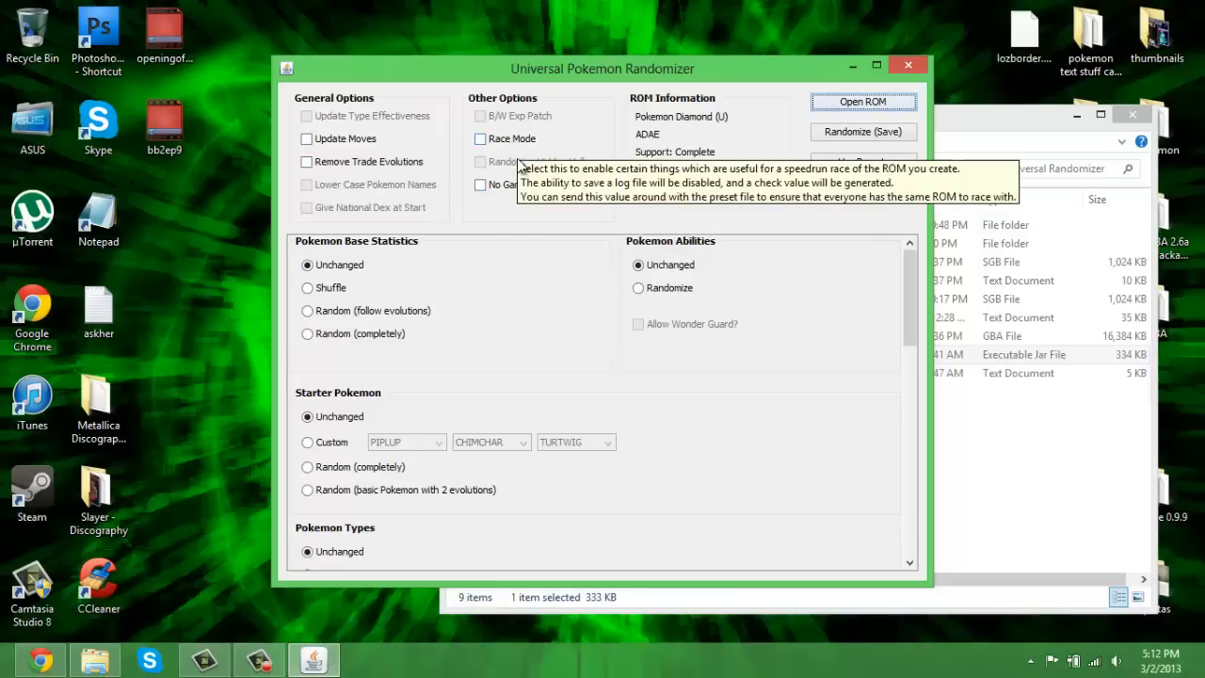
mouse_move(524, 185)
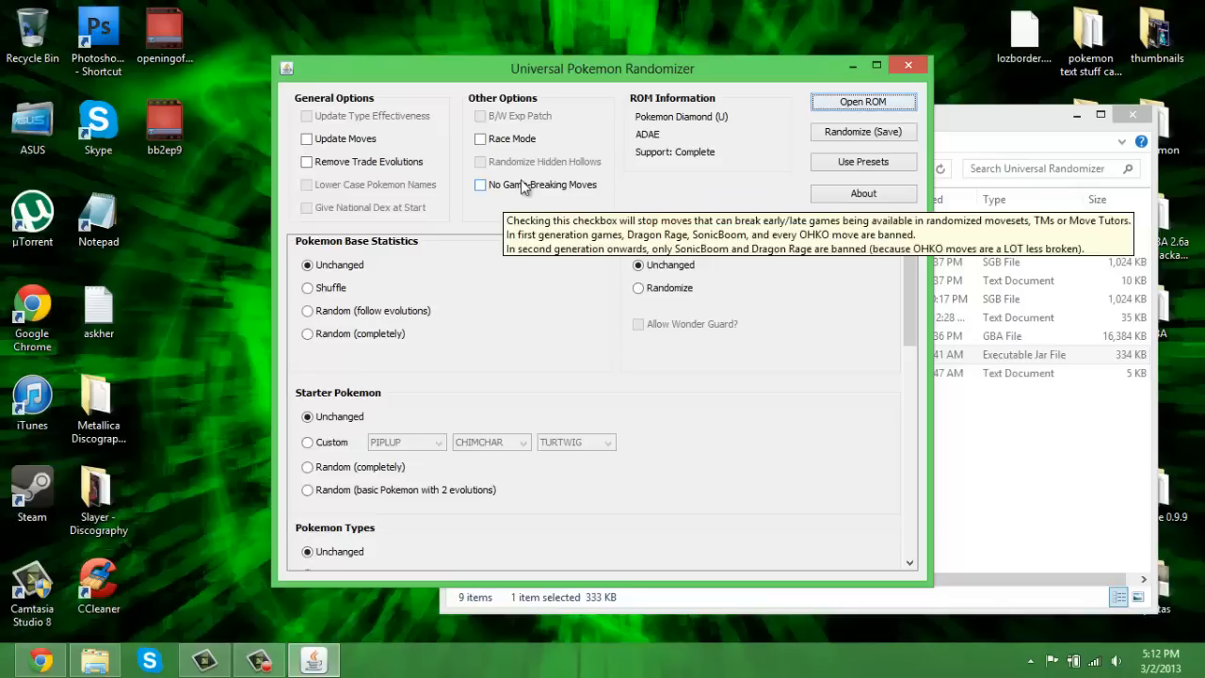
mouse_move(531, 198)
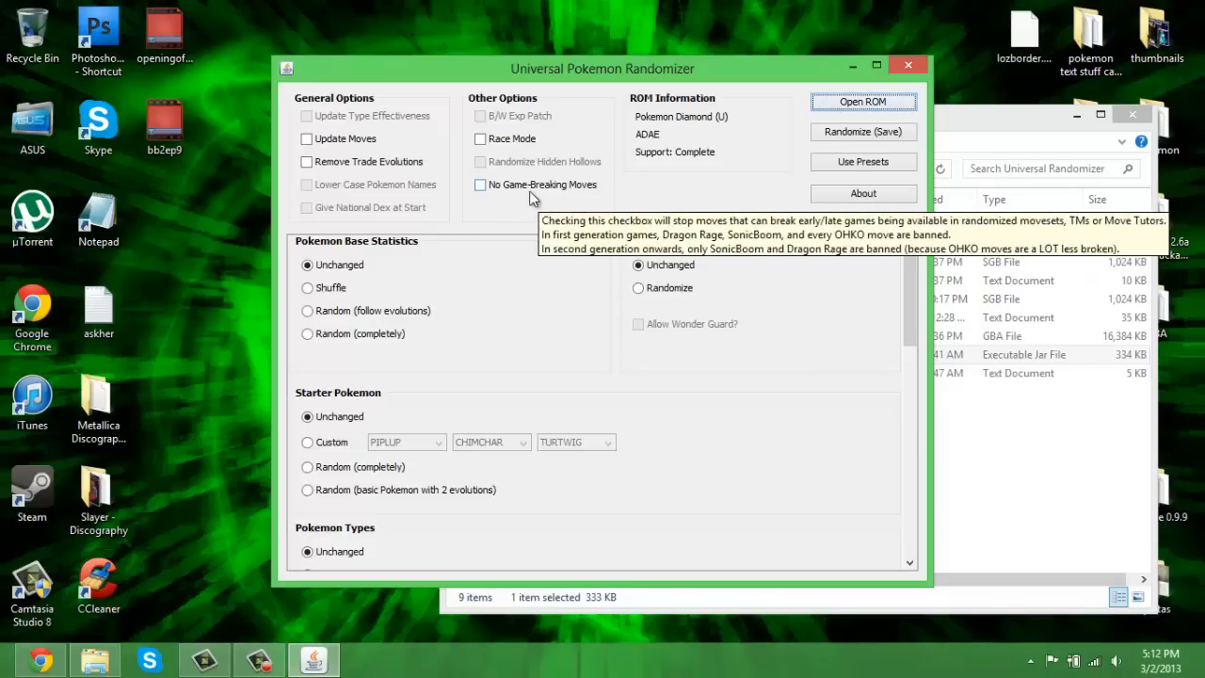
mouse_move(542, 194)
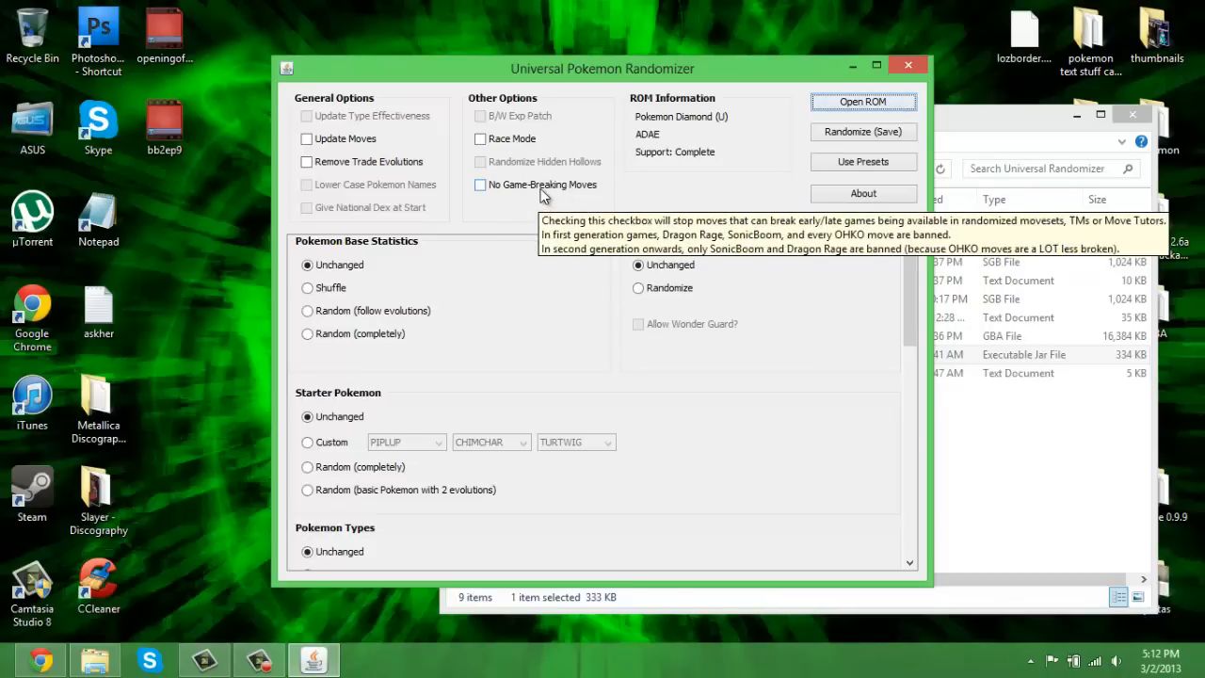
mouse_move(343, 260)
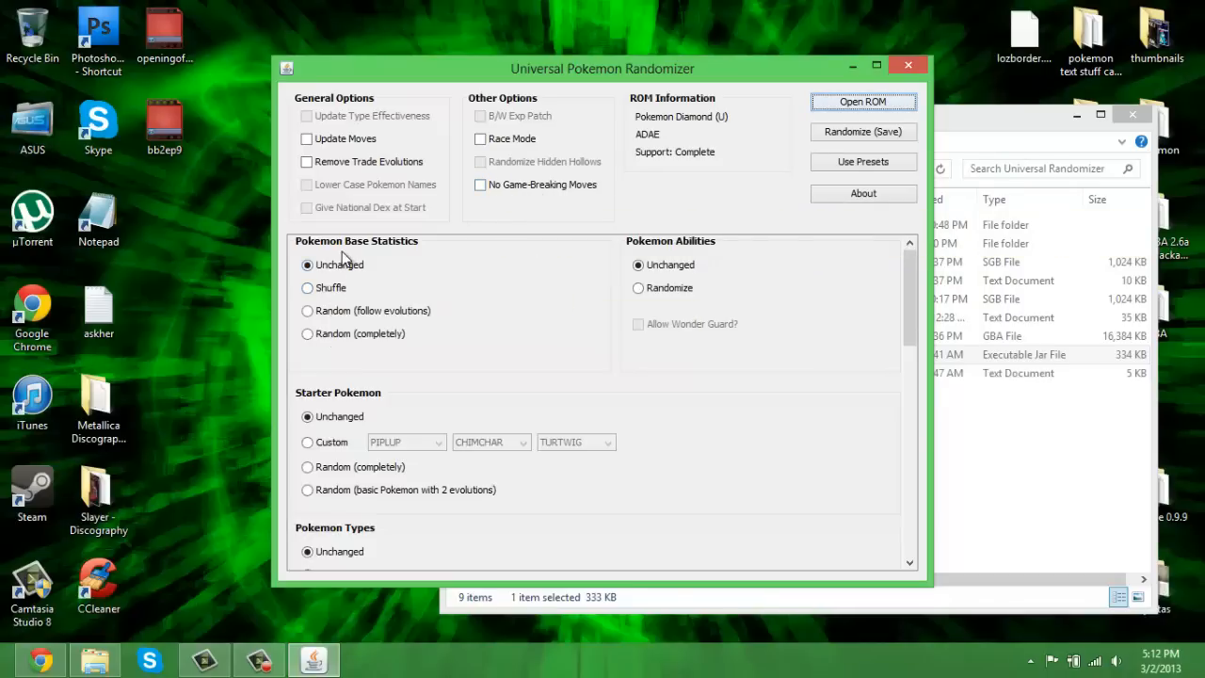
mouse_move(394, 316)
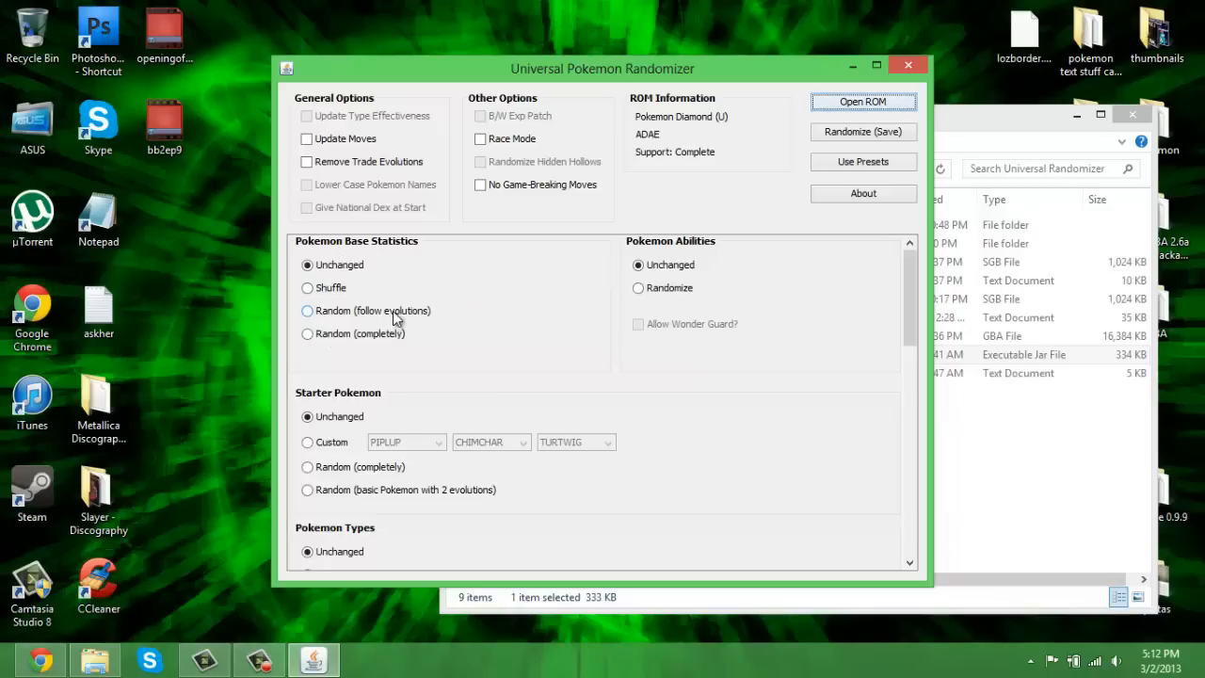
mouse_move(331, 287)
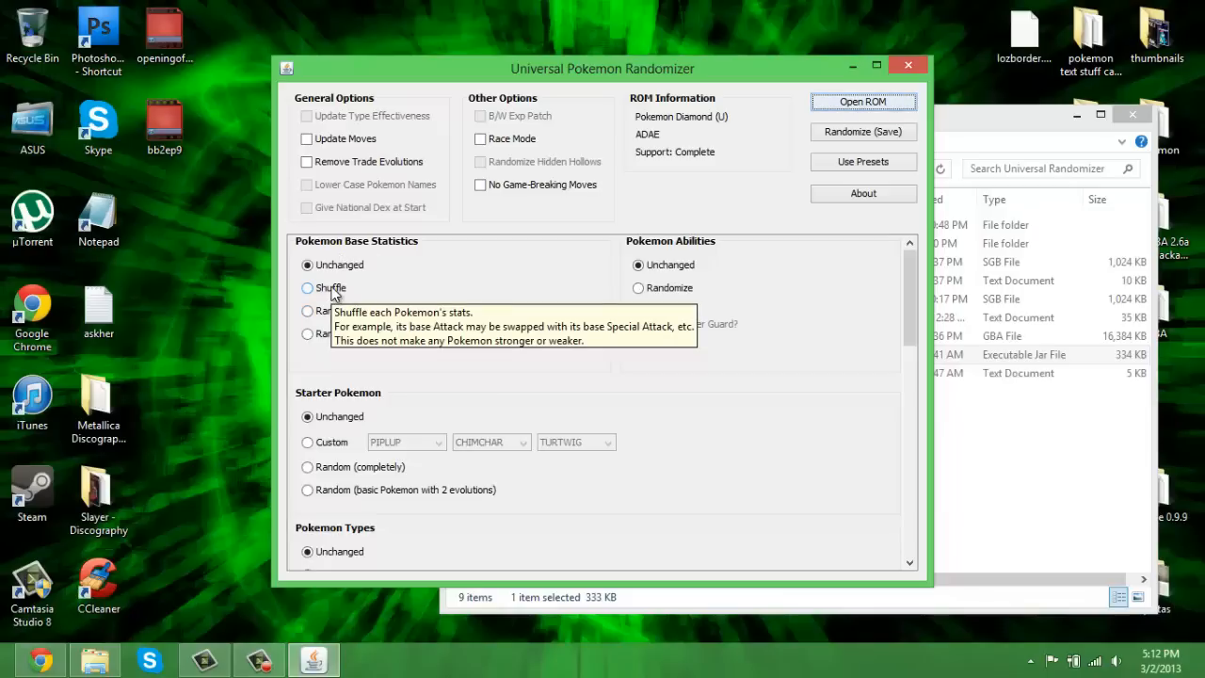
mouse_move(356, 273)
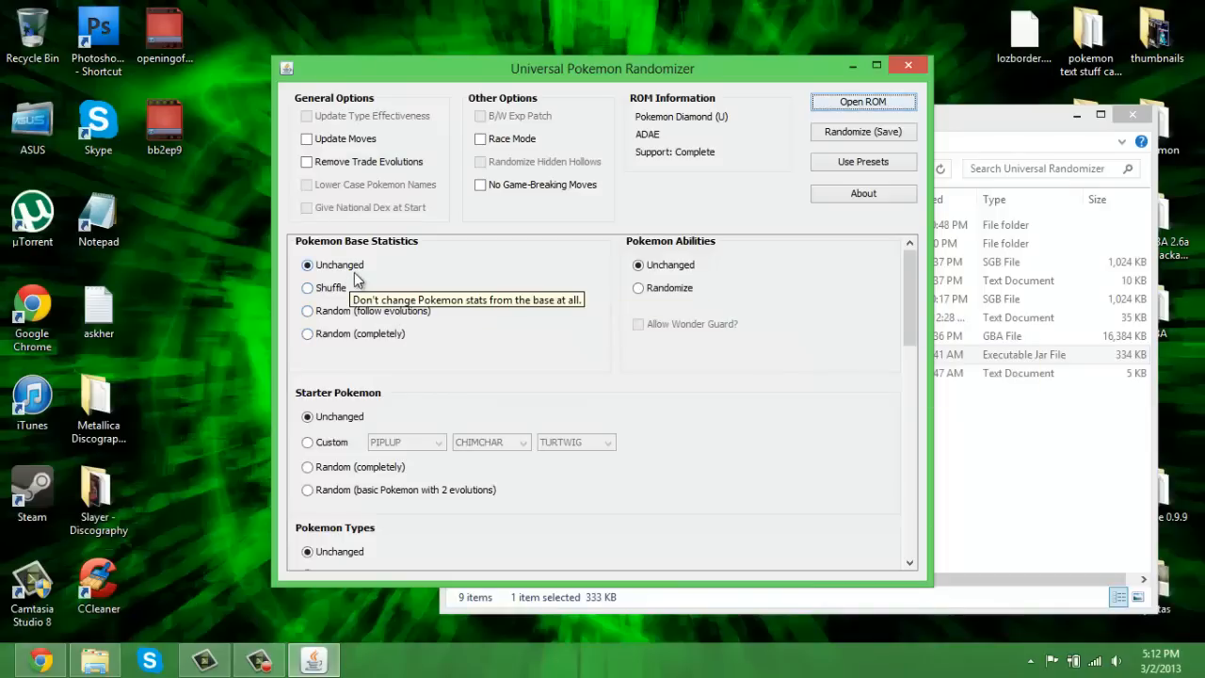
mouse_move(480, 301)
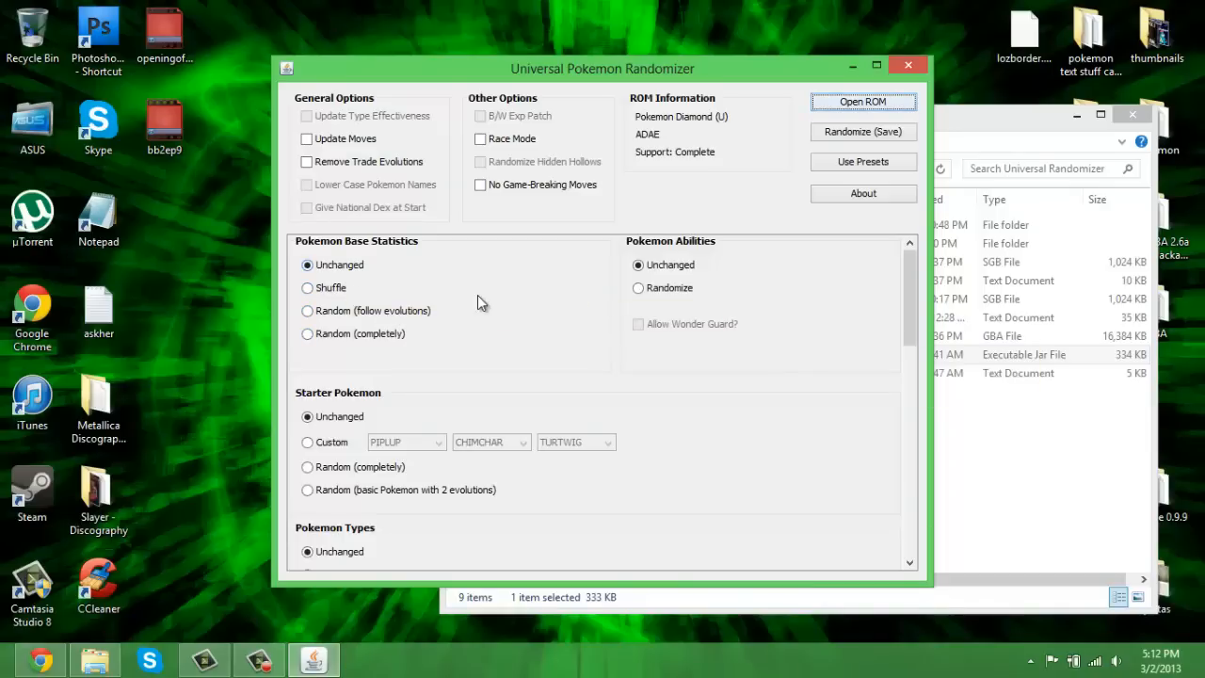
mouse_move(271, 289)
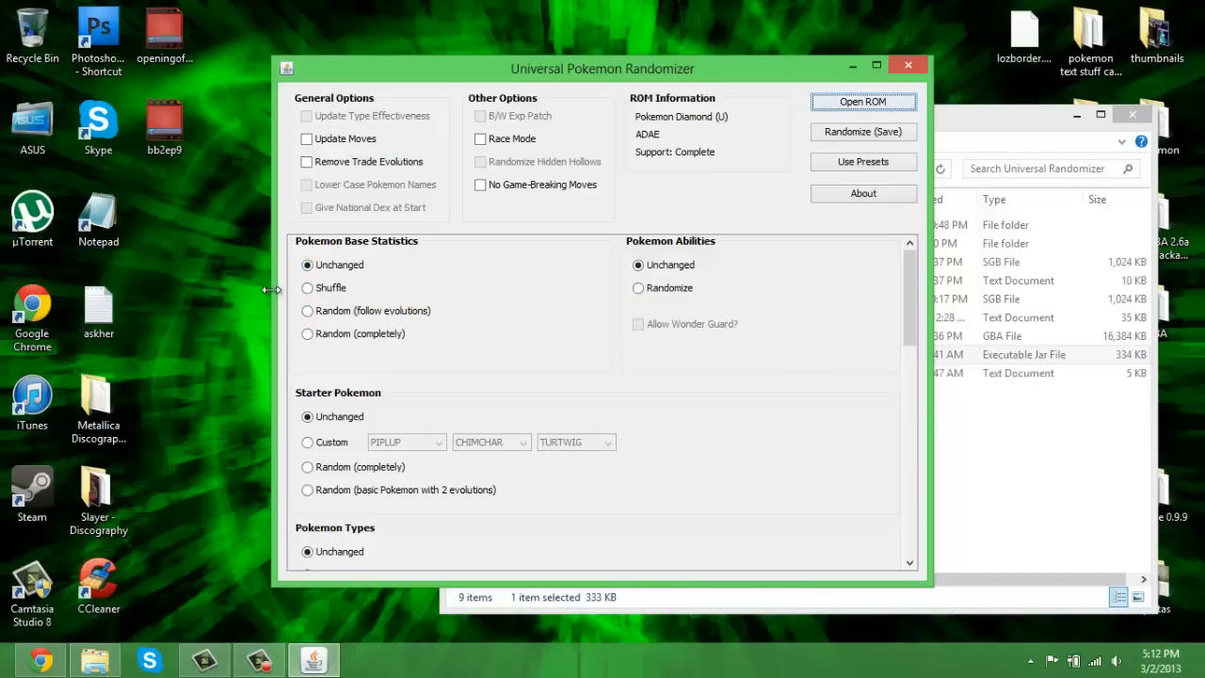
mouse_move(380, 298)
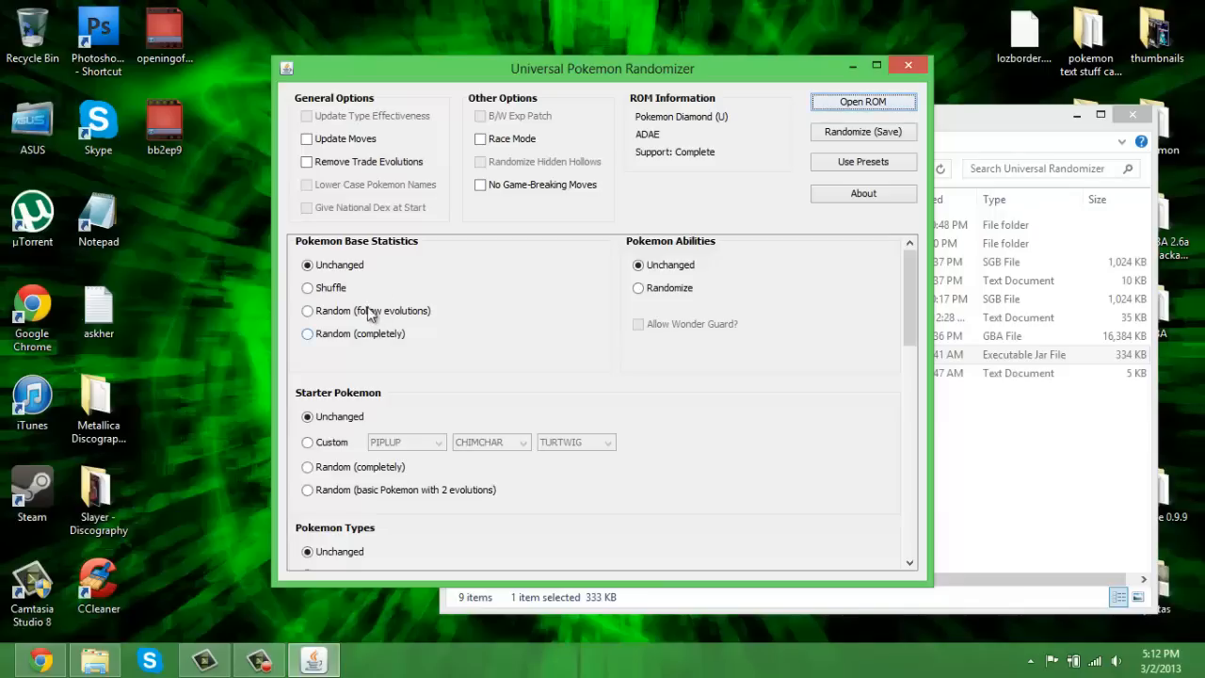
mouse_move(452, 313)
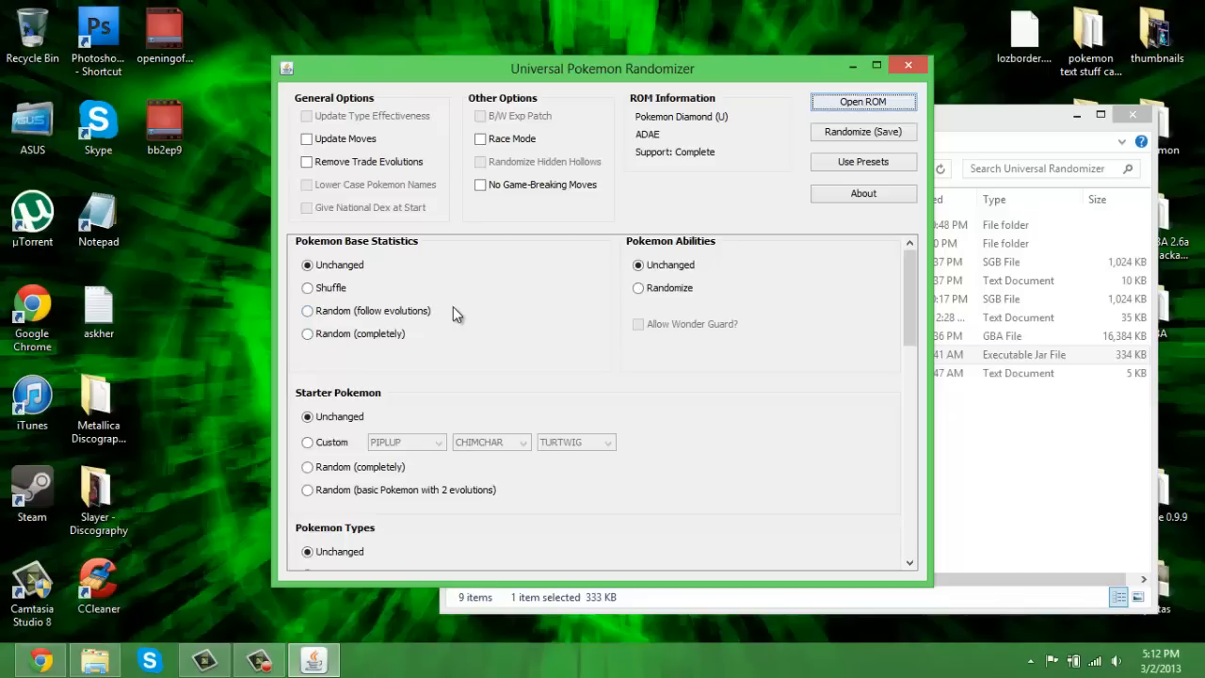
mouse_move(443, 325)
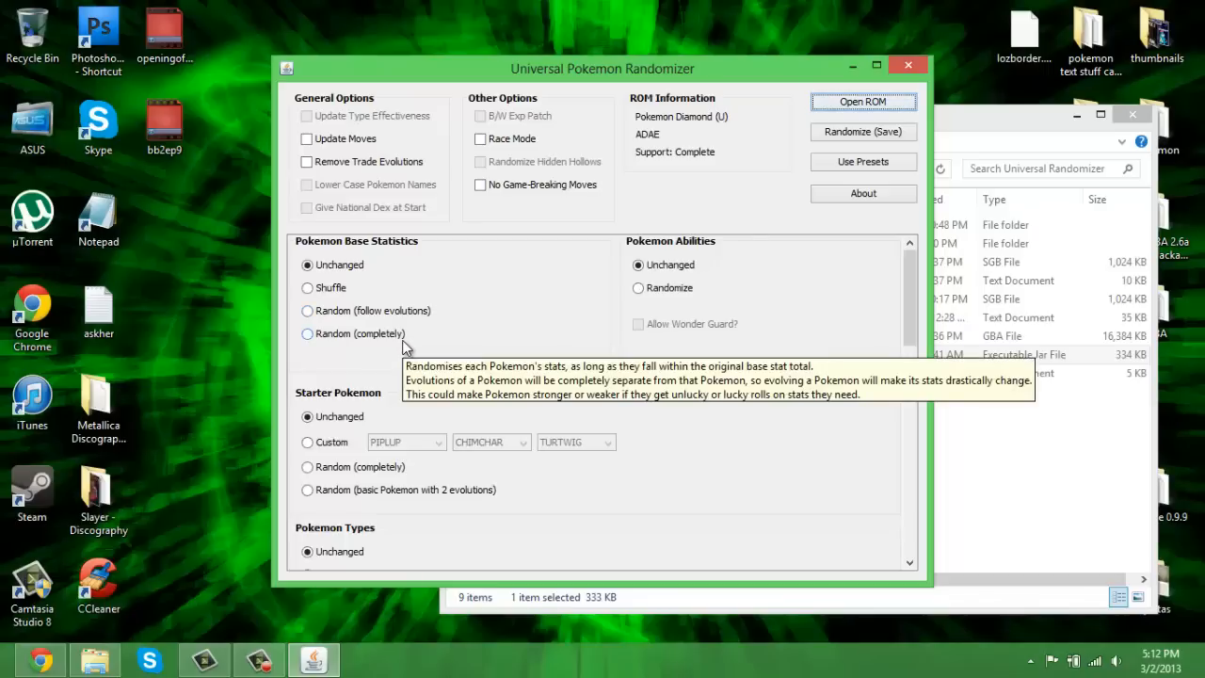
mouse_move(549, 346)
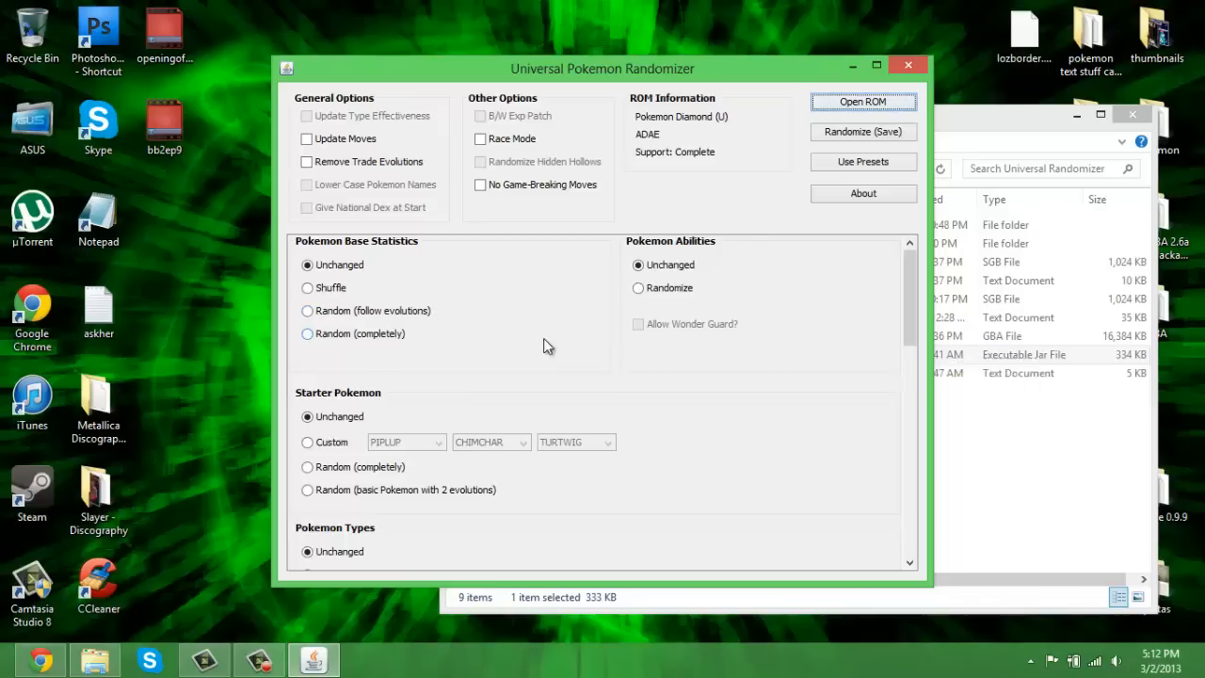
mouse_move(708, 260)
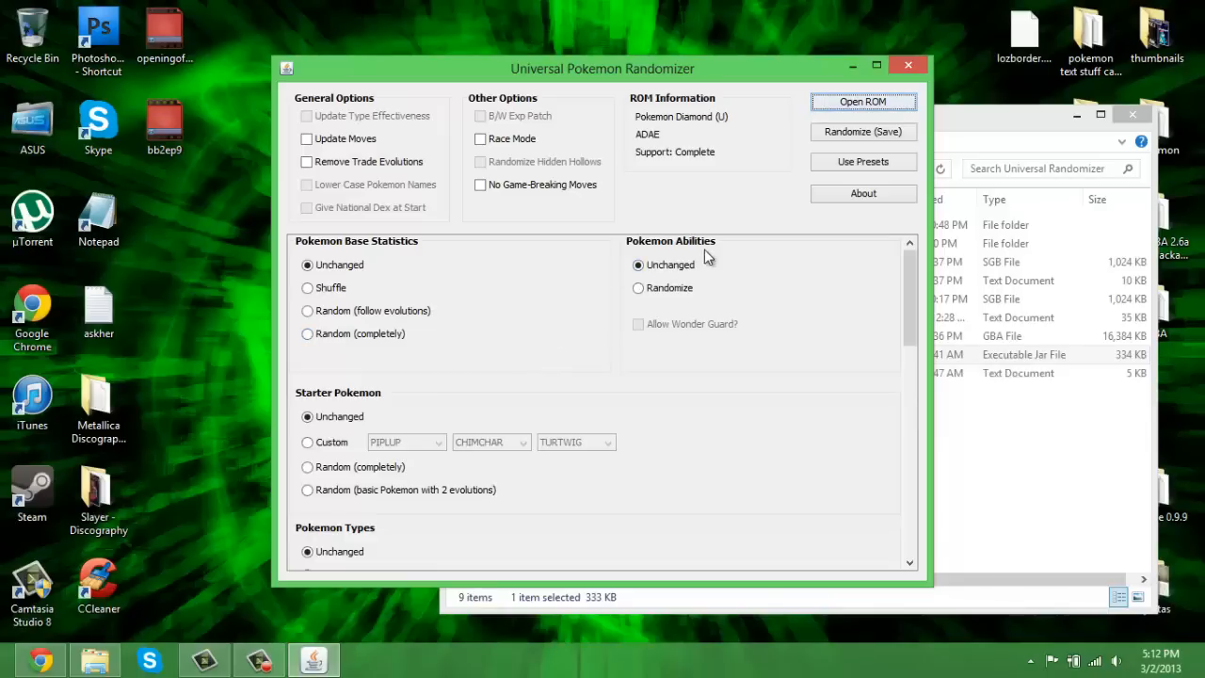
mouse_move(731, 431)
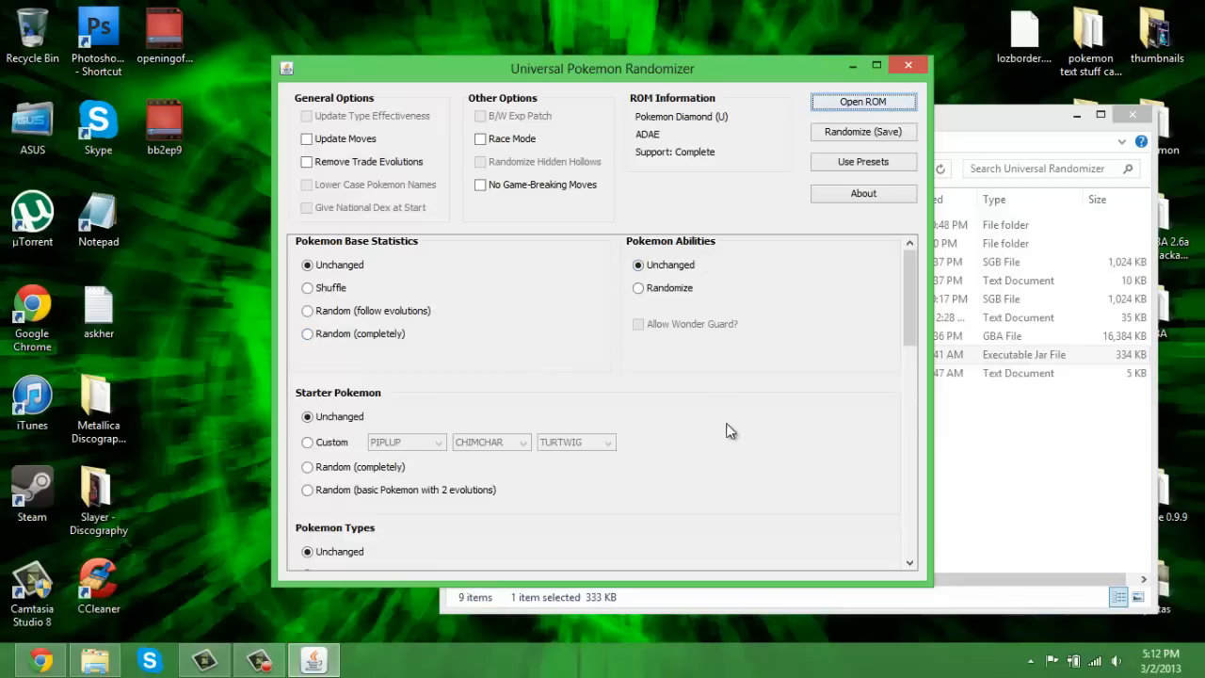
mouse_move(749, 342)
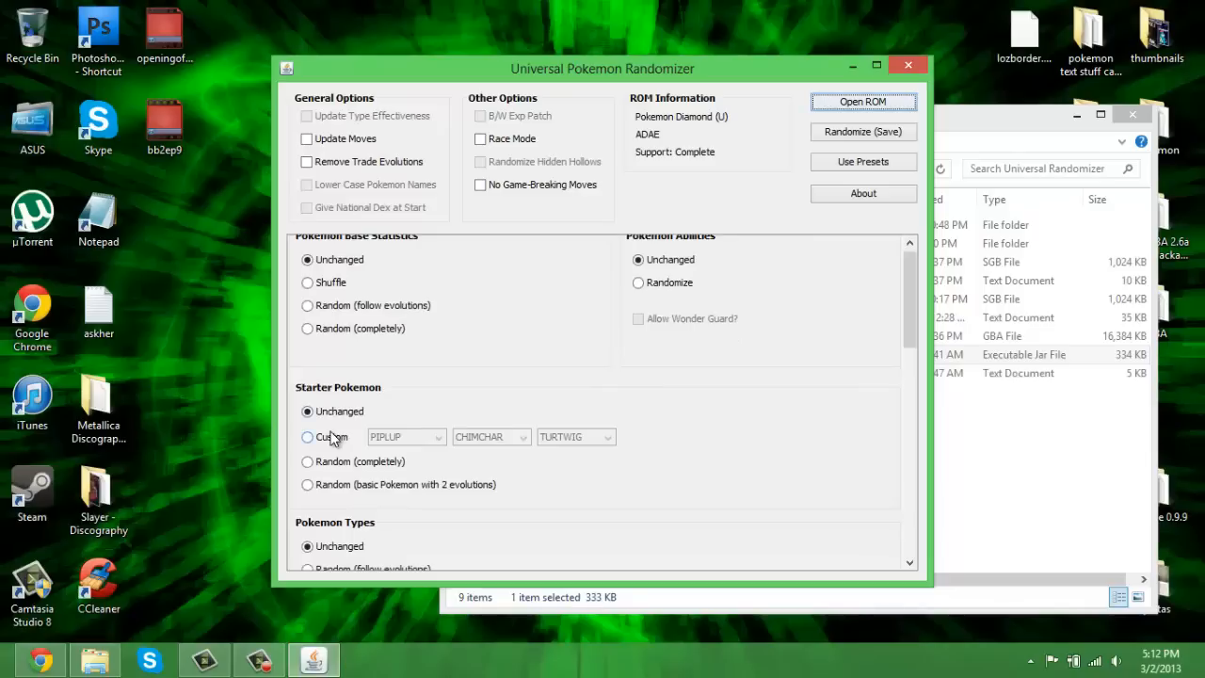
mouse_move(346, 416)
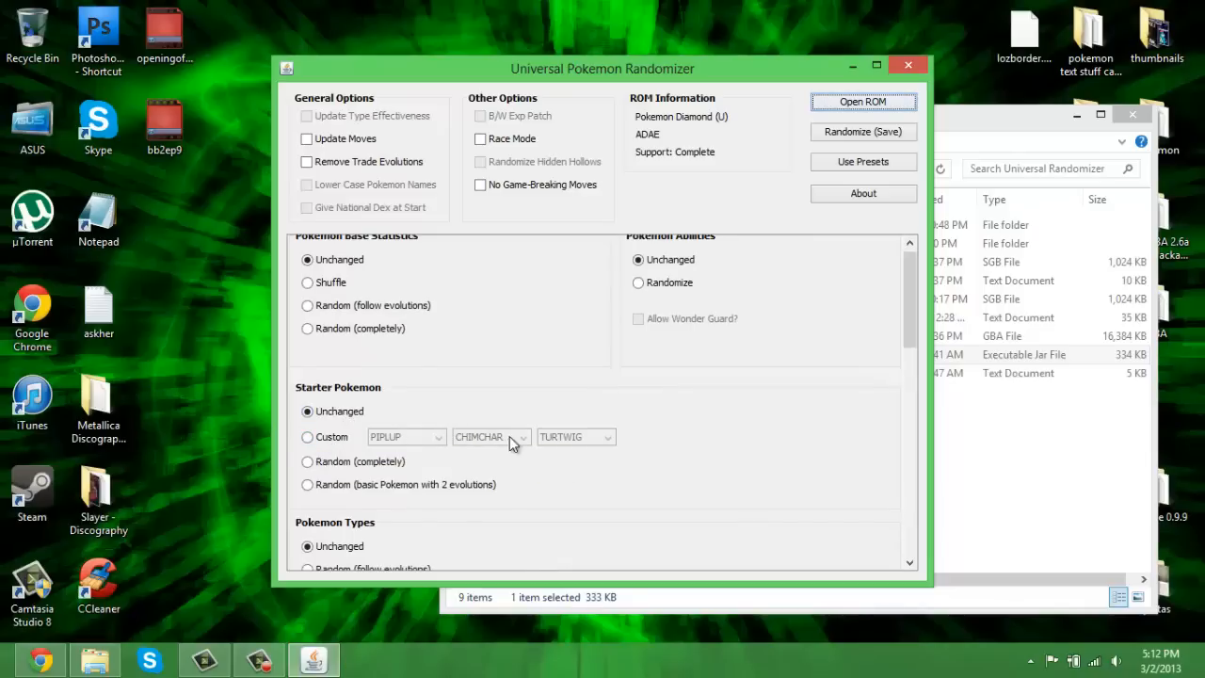
mouse_move(377, 475)
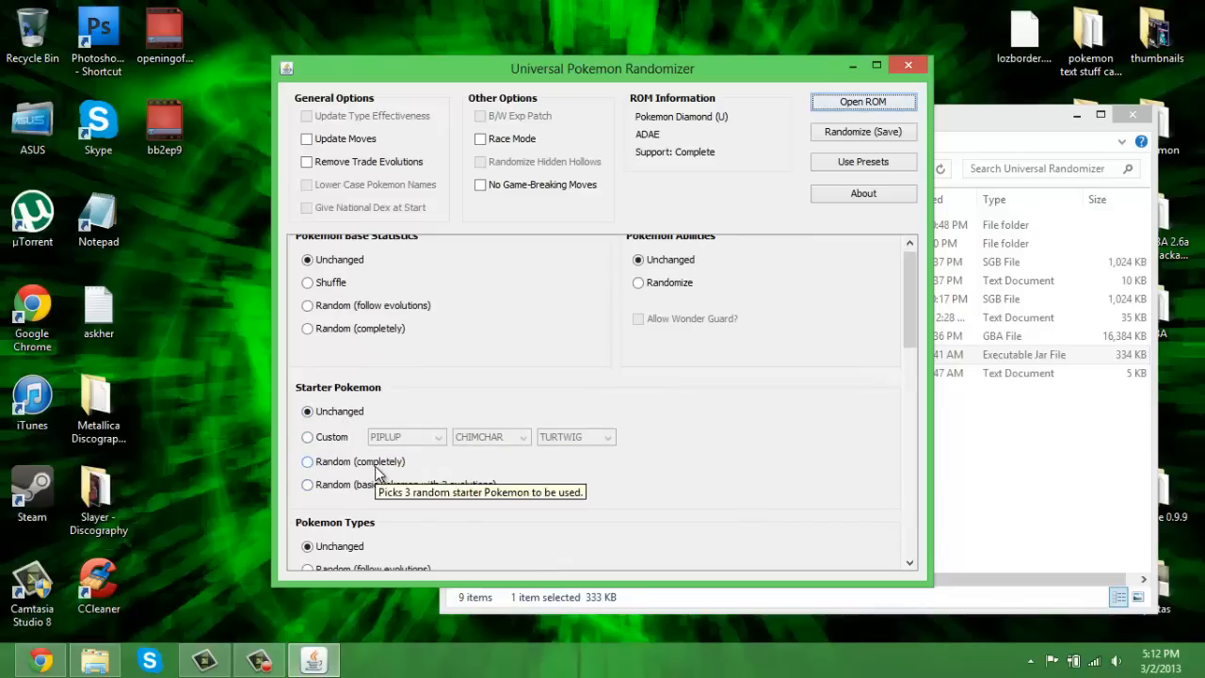
mouse_move(561, 493)
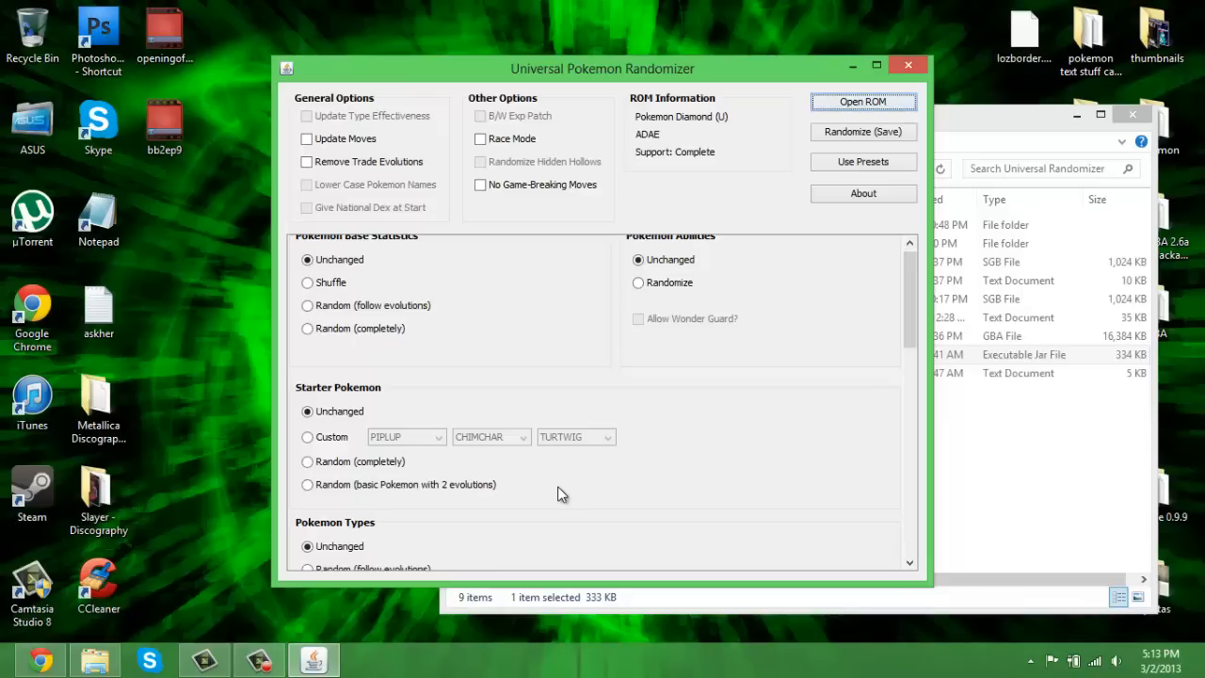
scroll("down", 3)
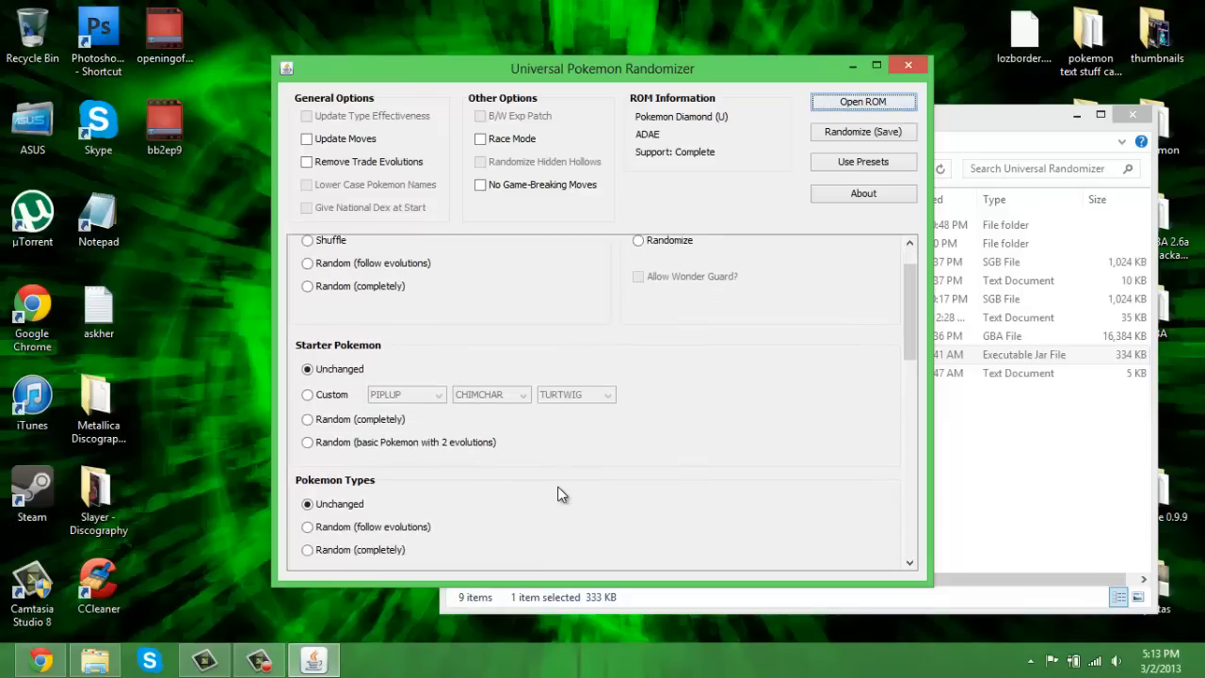
scroll("down", 3)
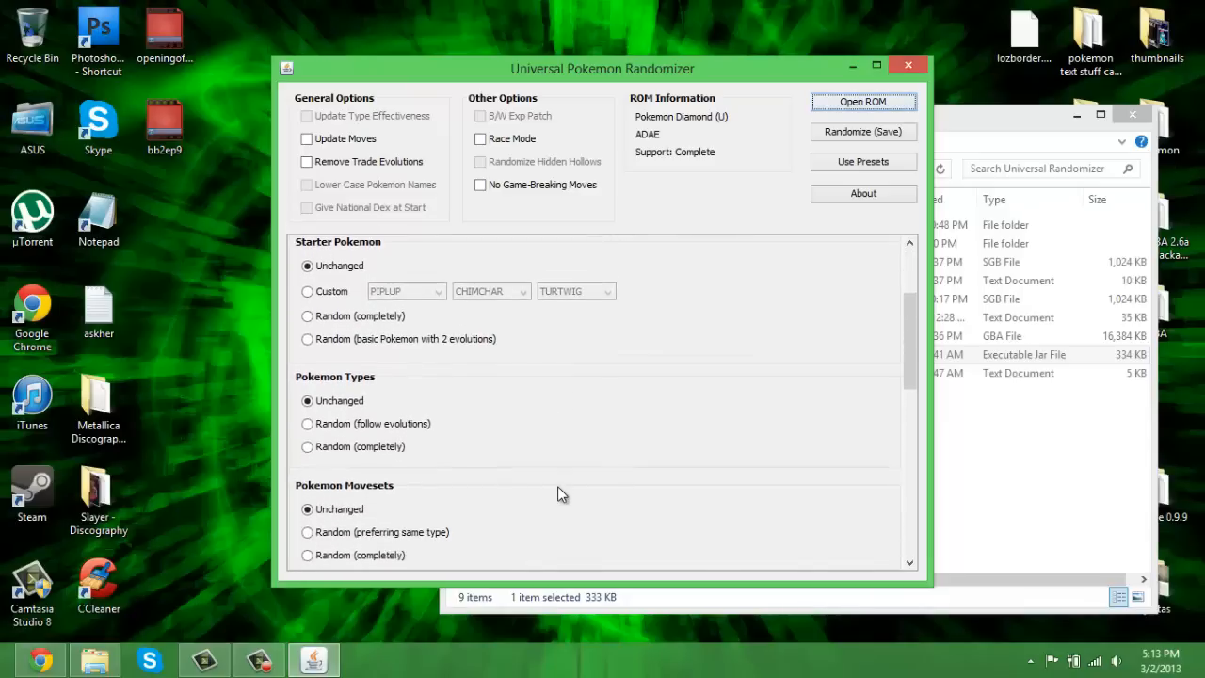
mouse_move(461, 410)
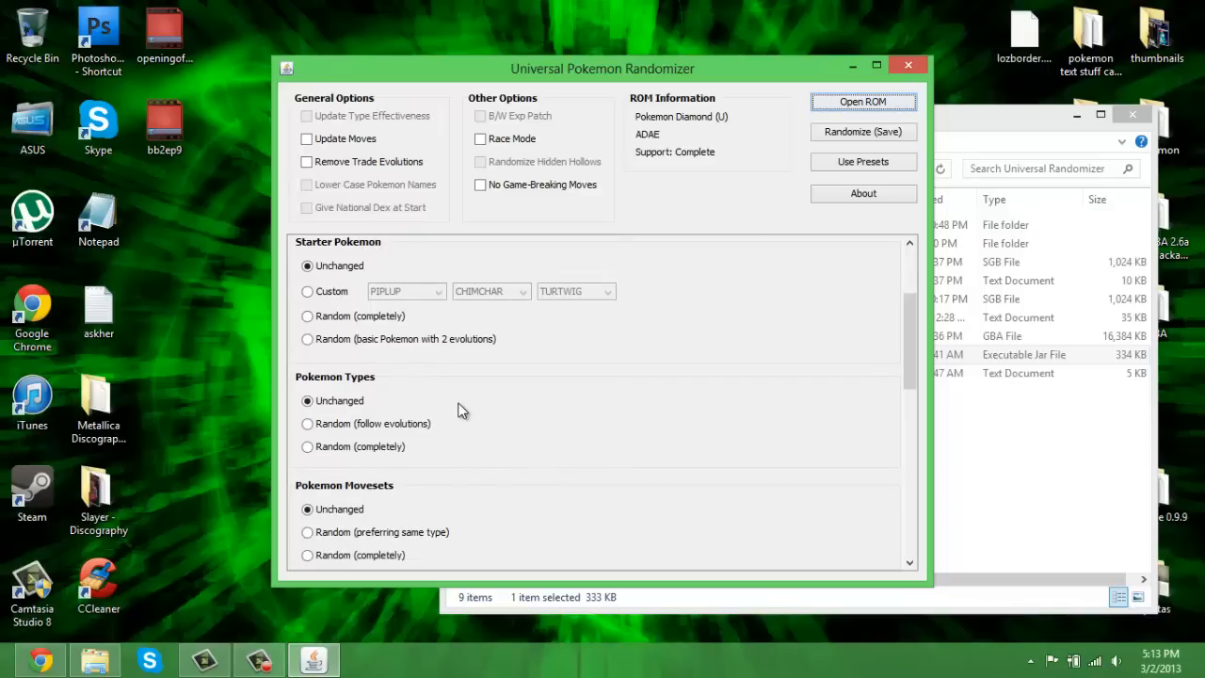
mouse_move(437, 442)
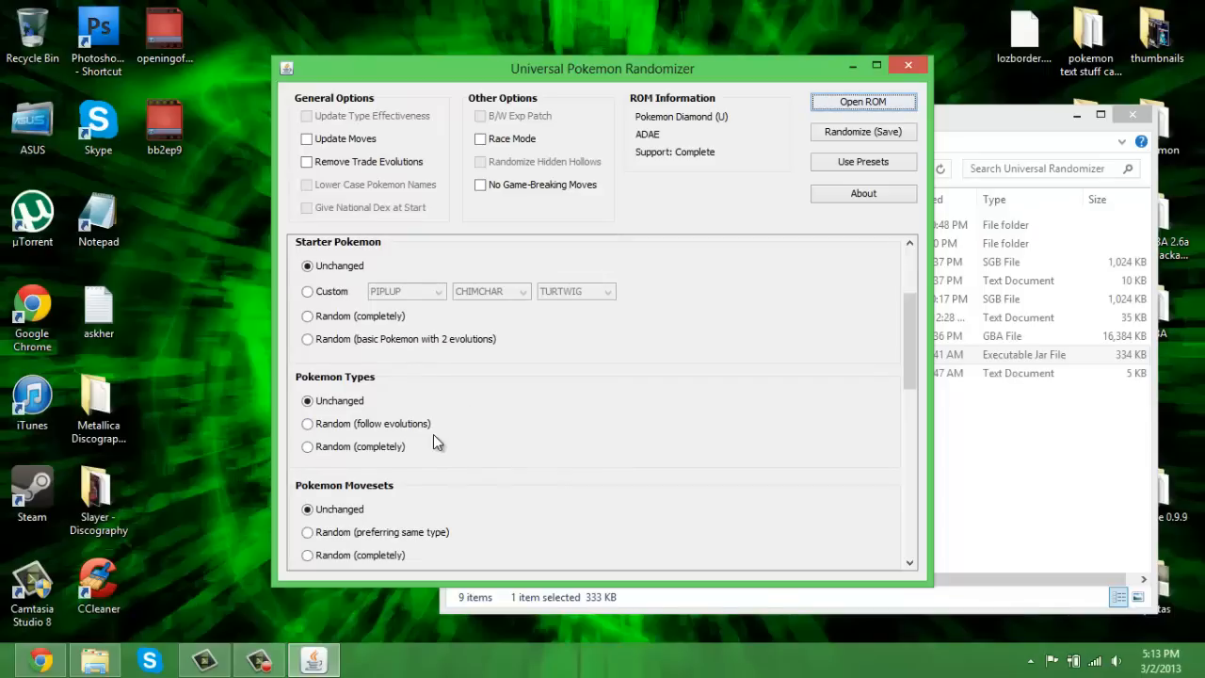
mouse_move(470, 429)
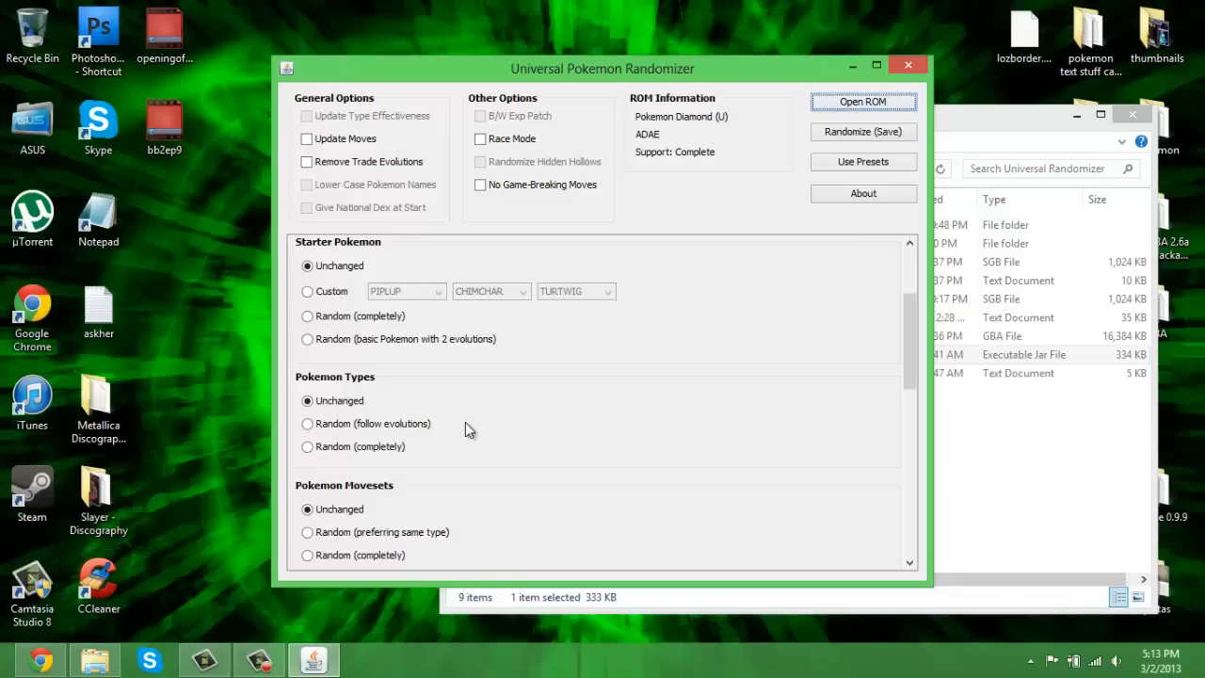
scroll("down", 3)
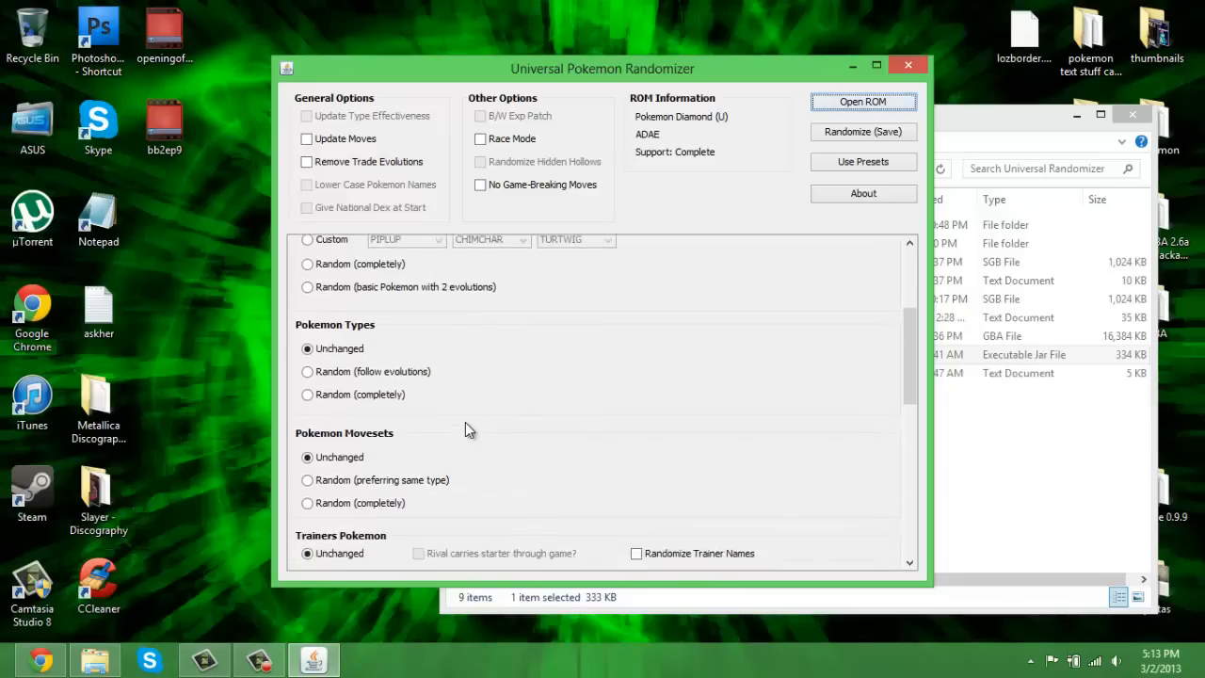
scroll("down", 3)
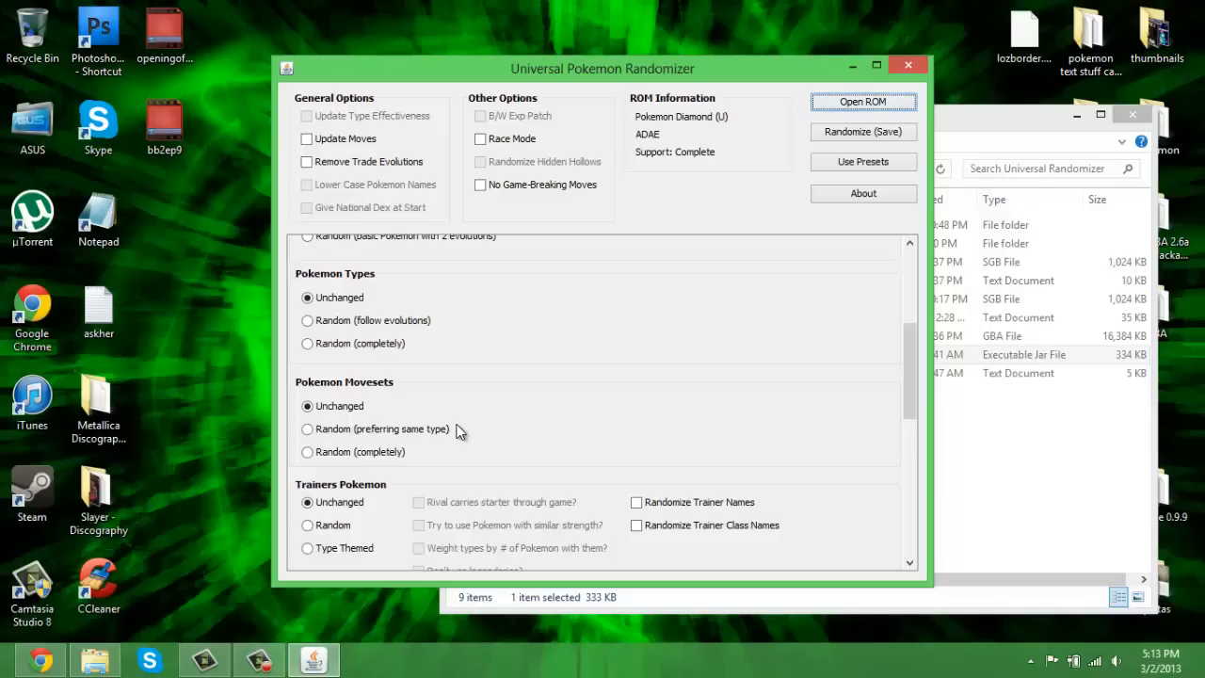
mouse_move(433, 434)
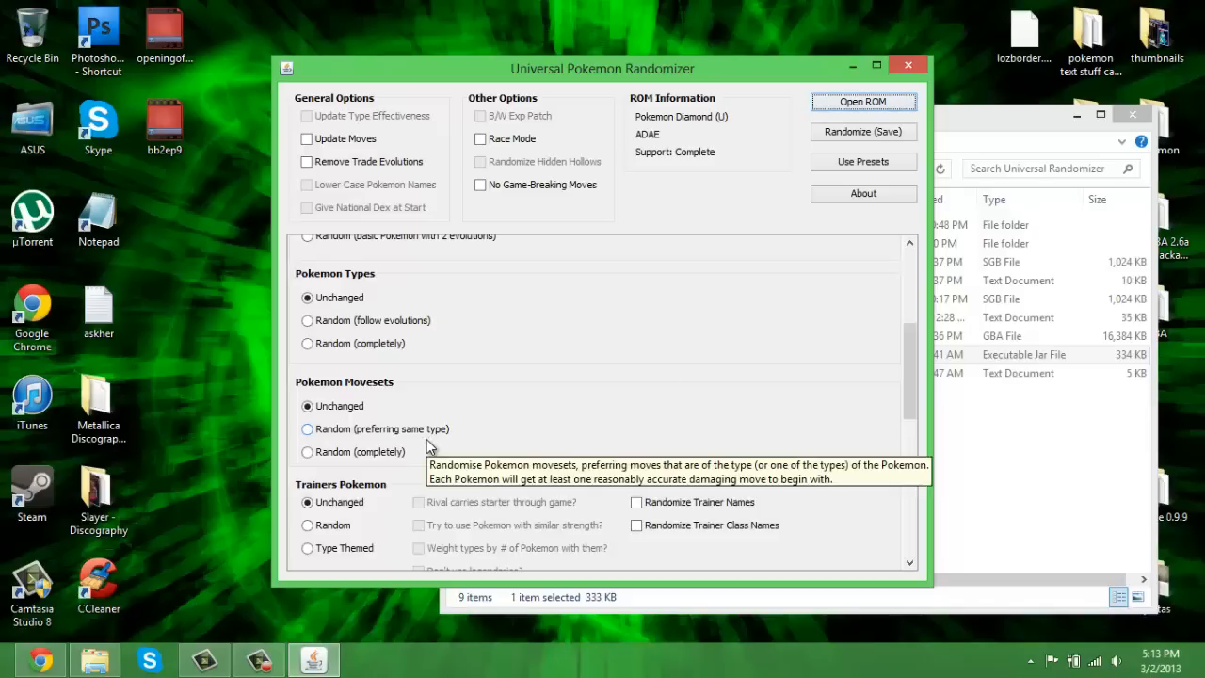
mouse_move(475, 459)
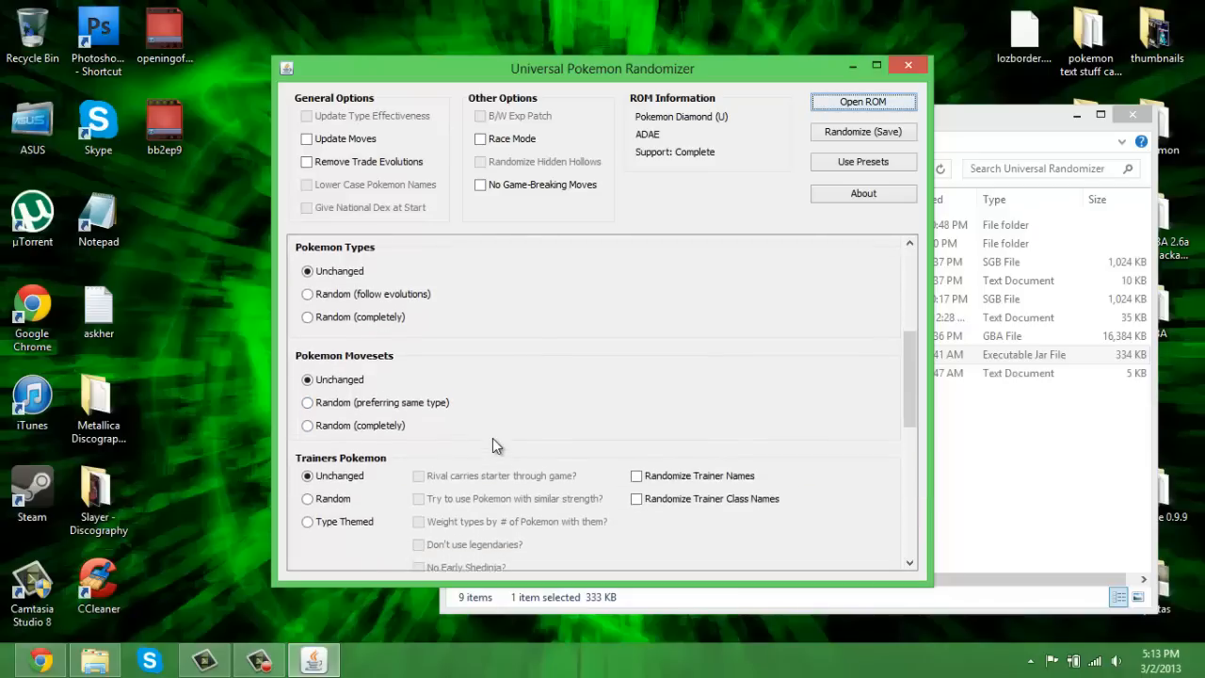
scroll("down", 3)
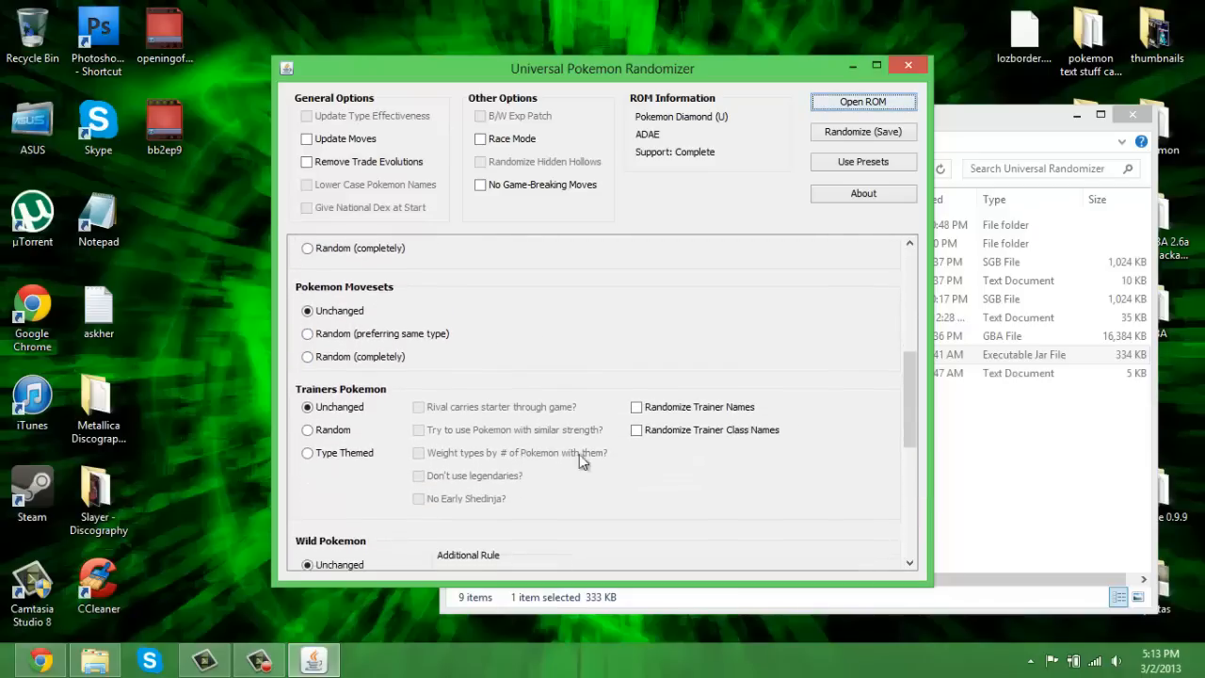
mouse_move(802, 497)
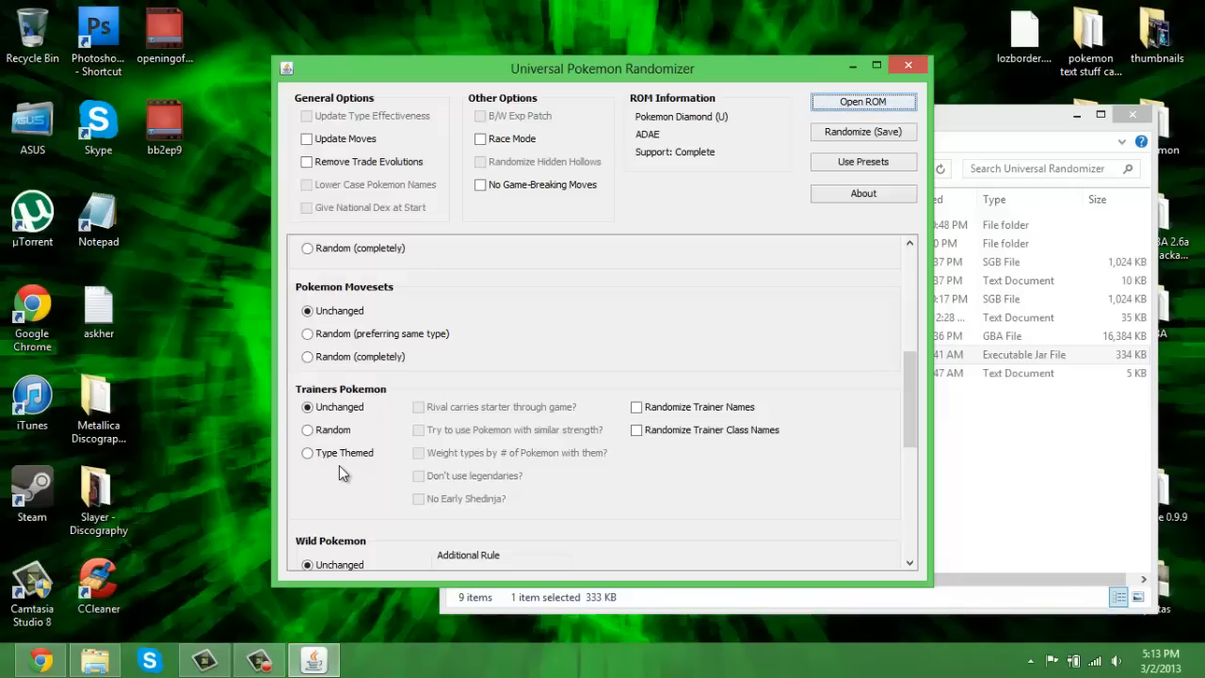
mouse_move(366, 454)
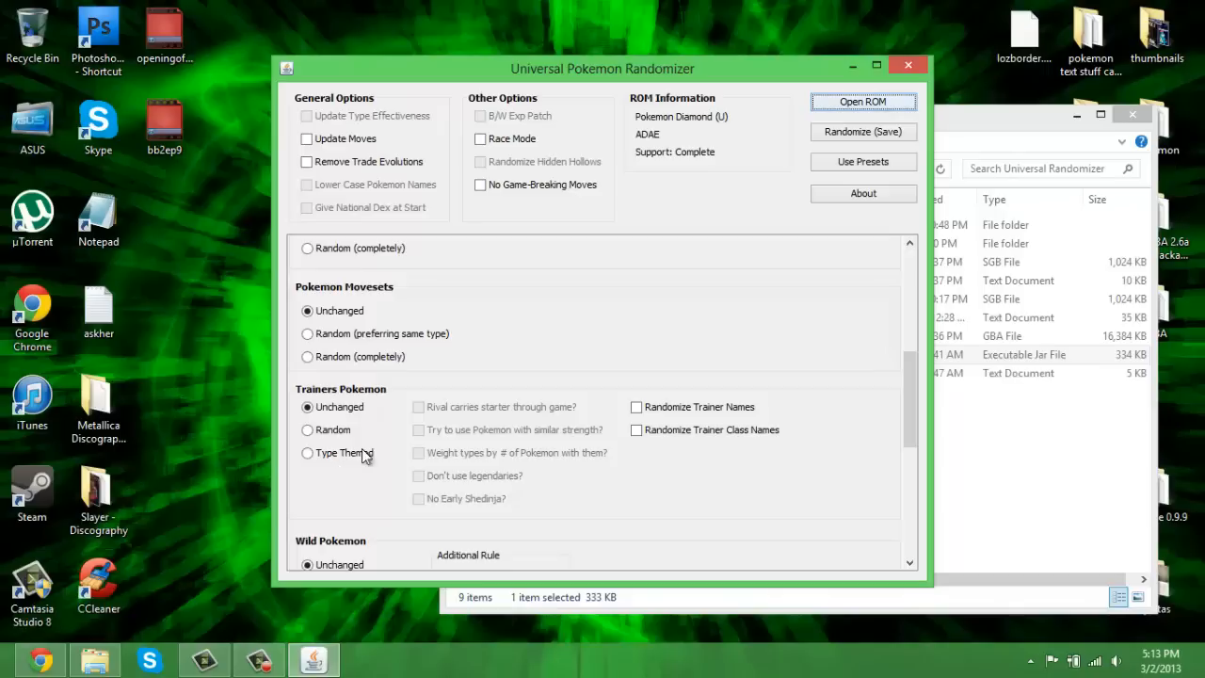
left_click(307, 429)
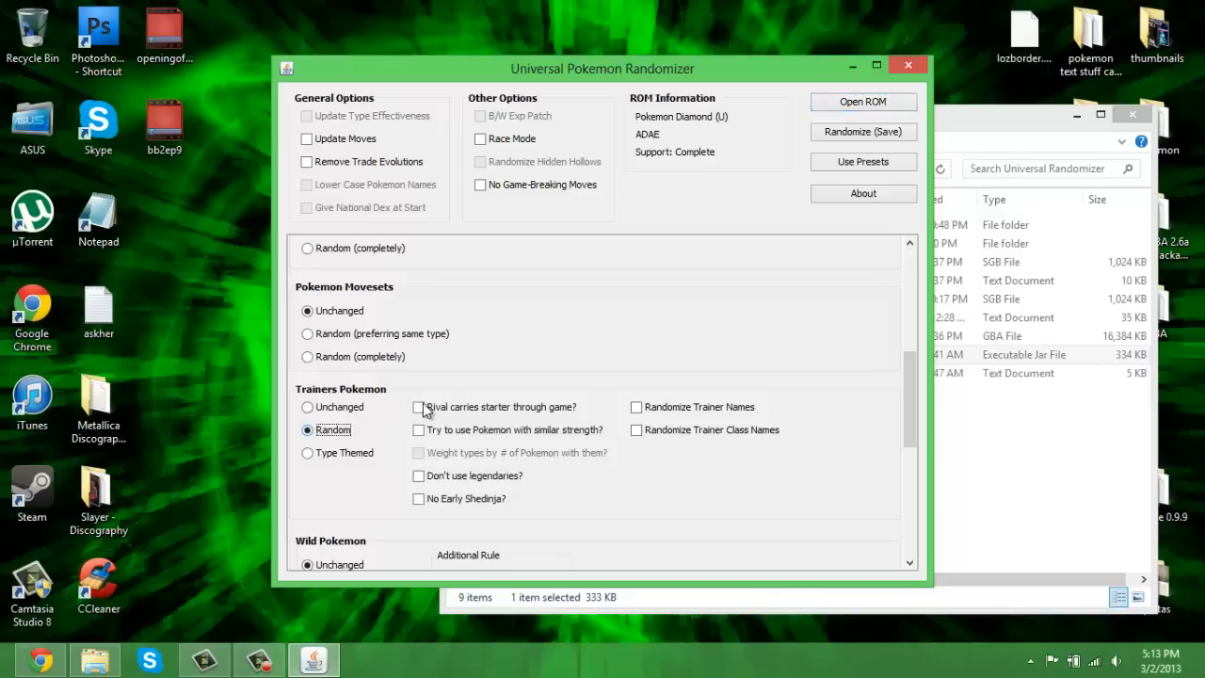
mouse_move(442, 414)
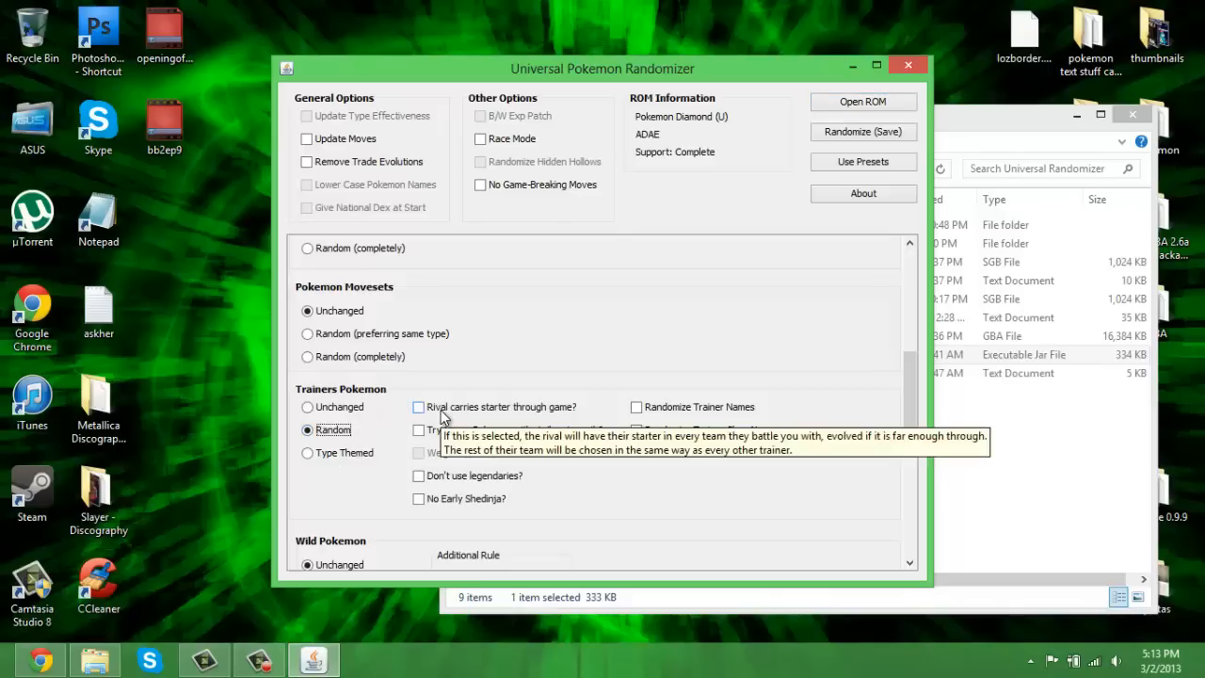
mouse_move(550, 435)
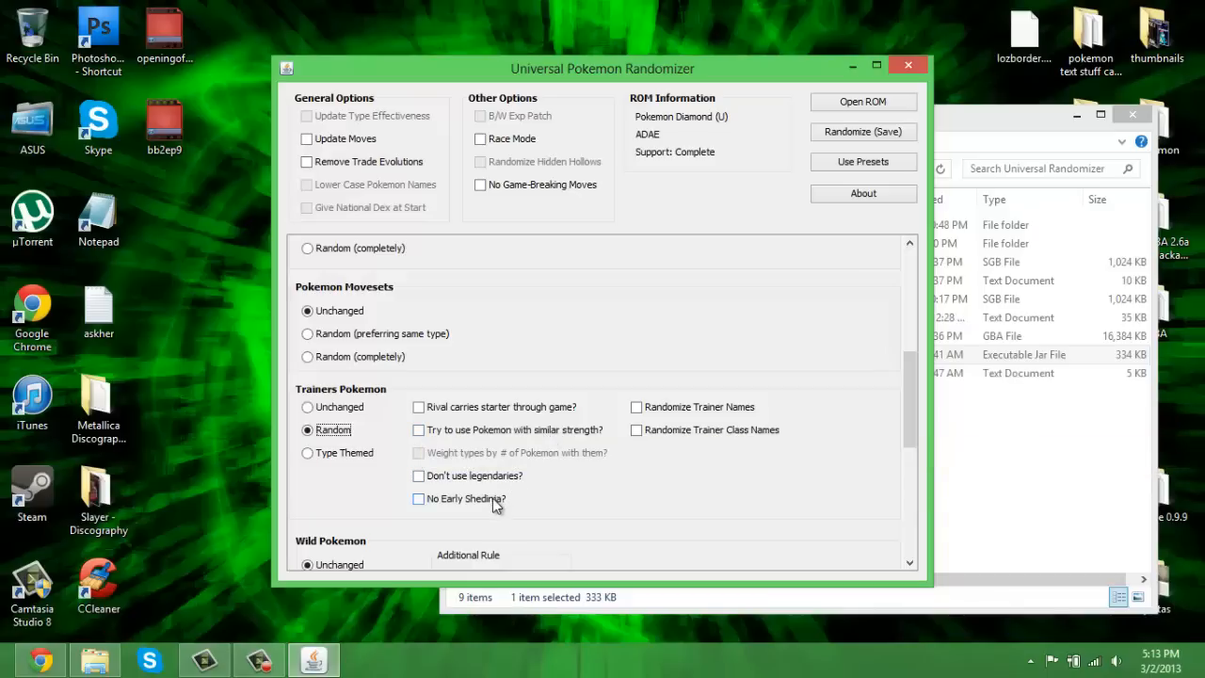
mouse_move(461, 500)
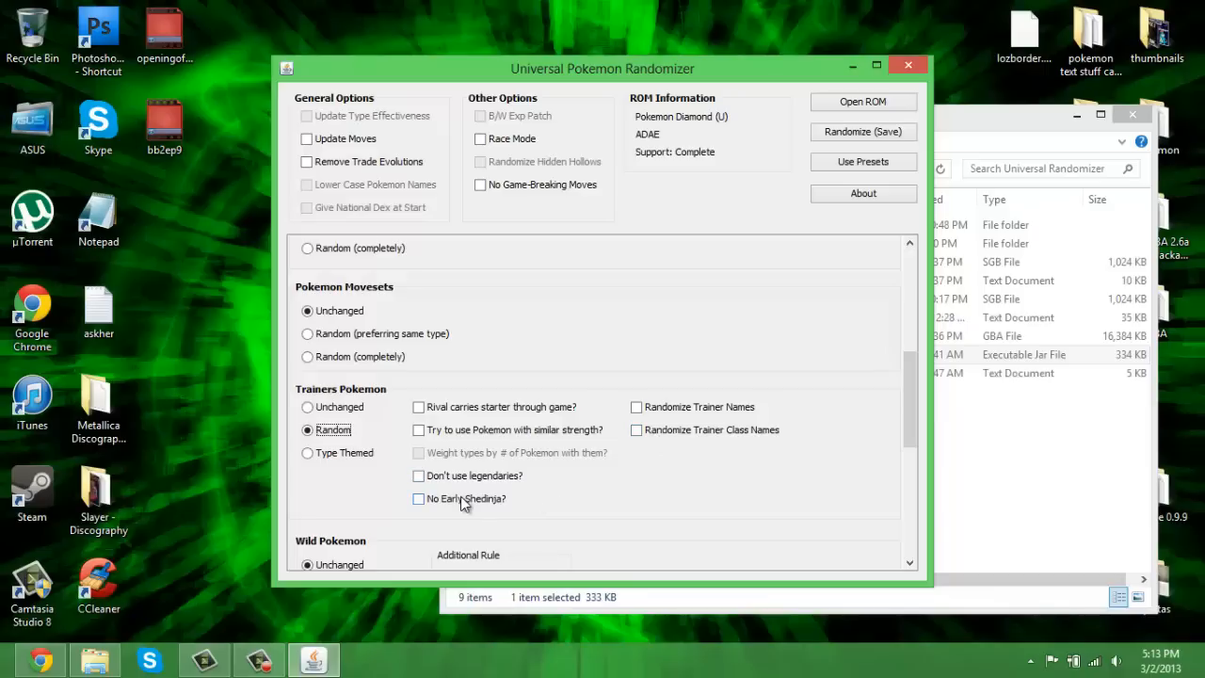
mouse_move(725, 414)
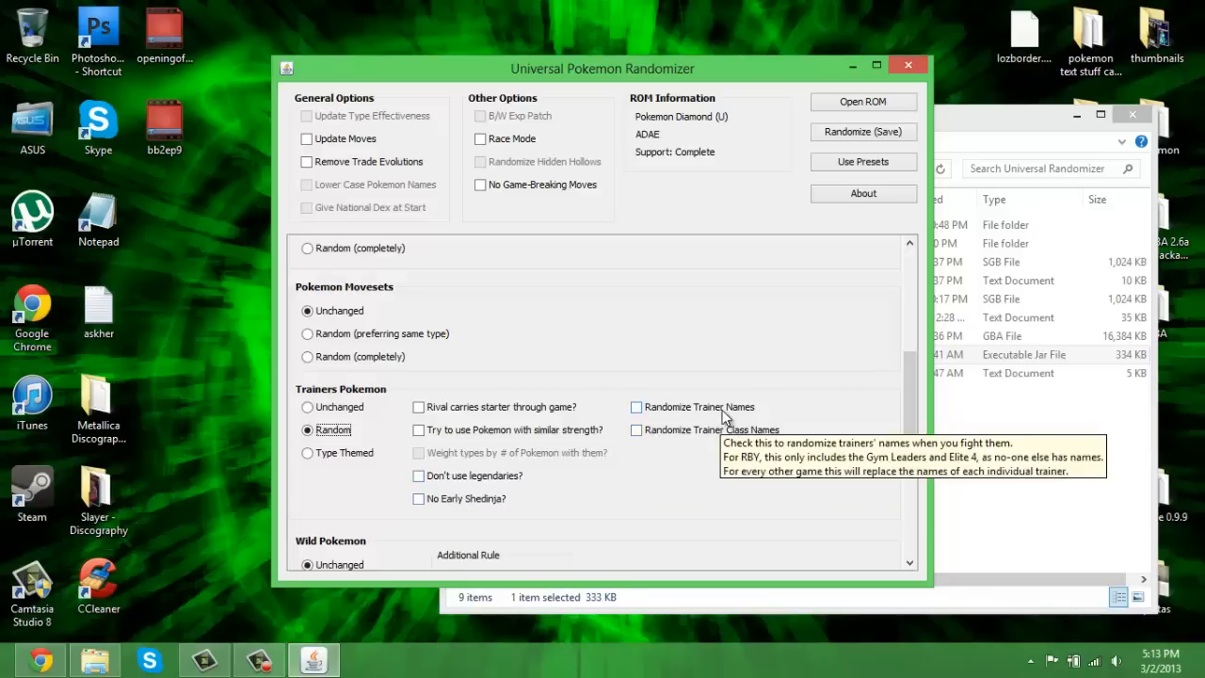
mouse_move(677, 435)
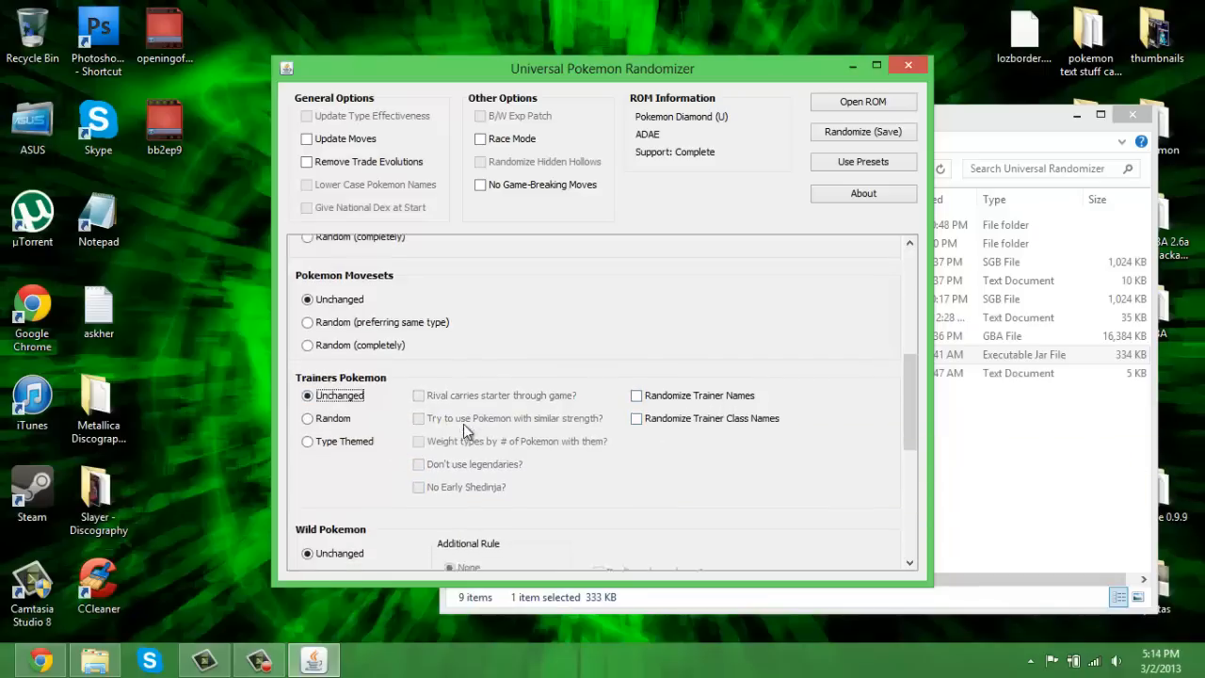
Step: Set Wild Pokemon to Random, leaving no additional rule applied
scroll("down", 3)
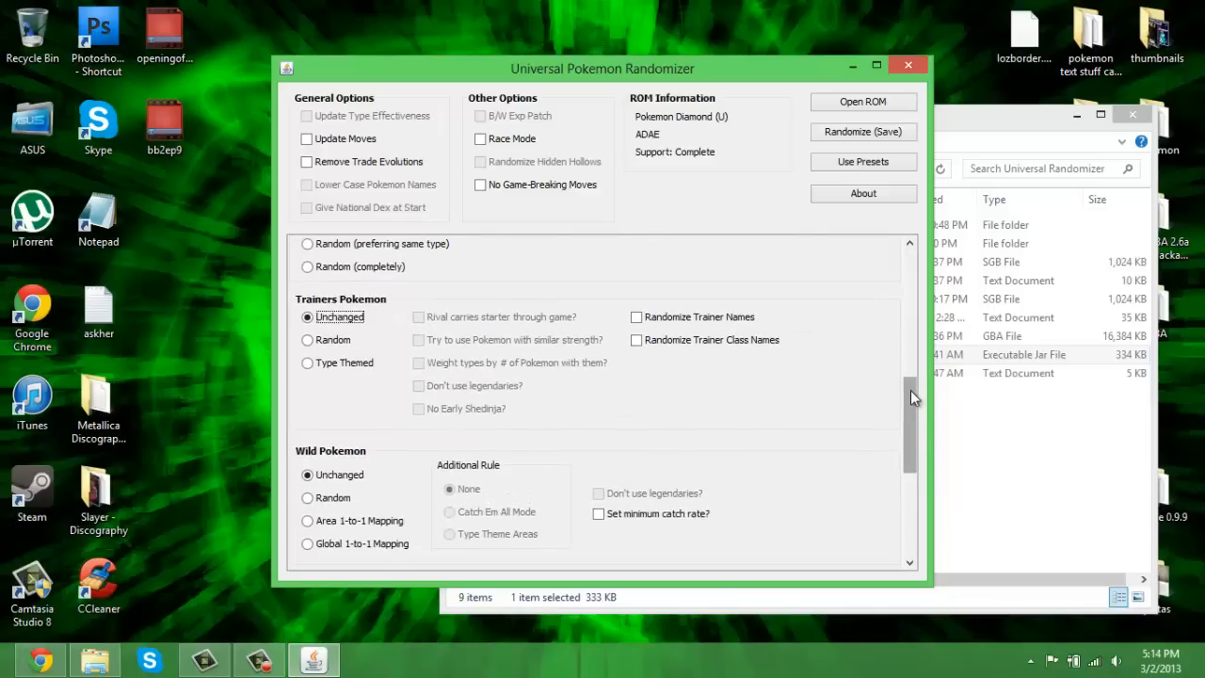
scroll("down", 3)
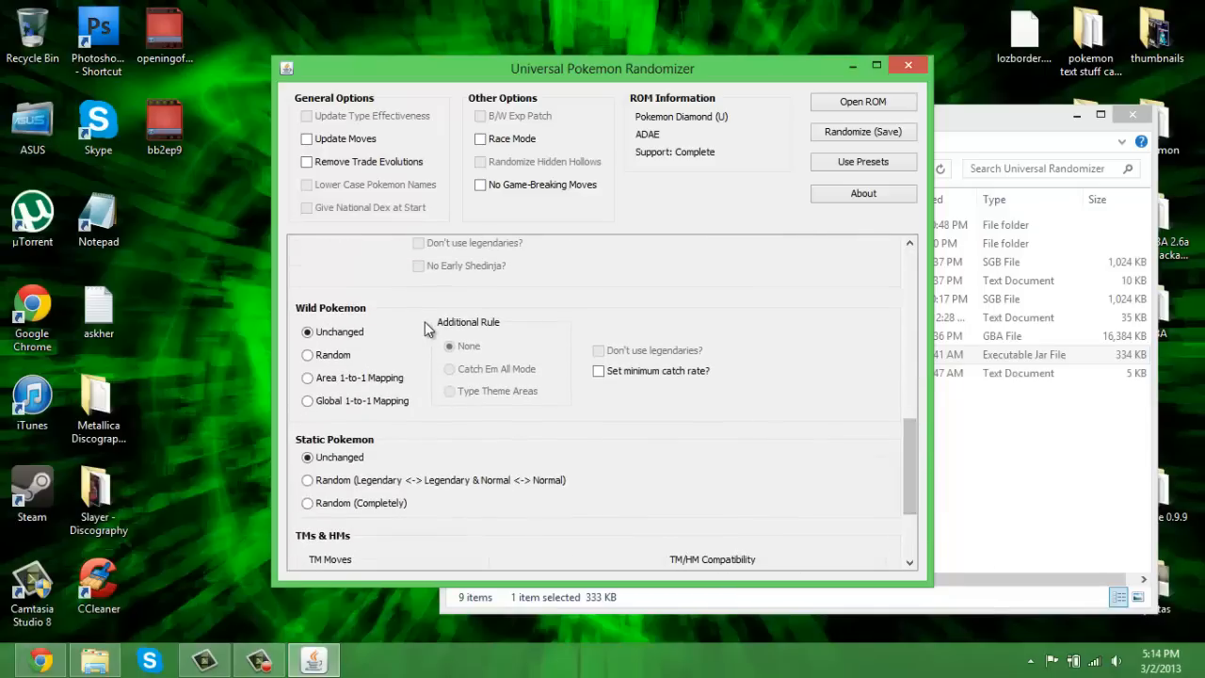
mouse_move(381, 362)
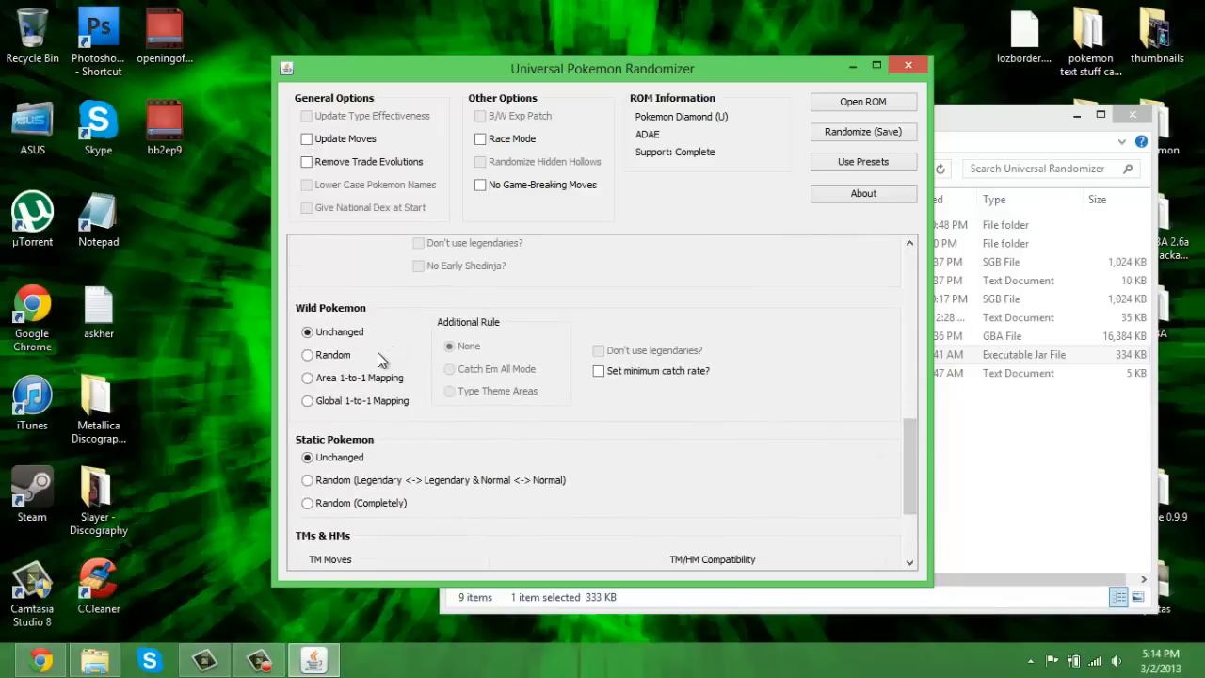
left_click(307, 354)
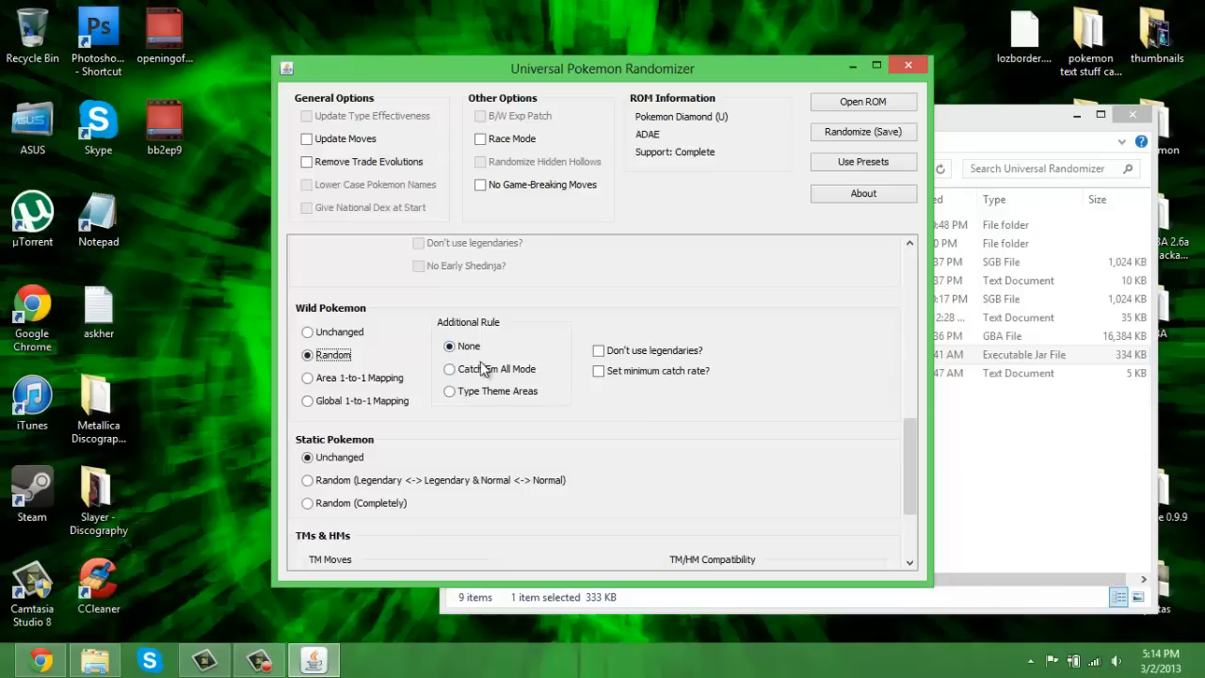
mouse_move(467, 390)
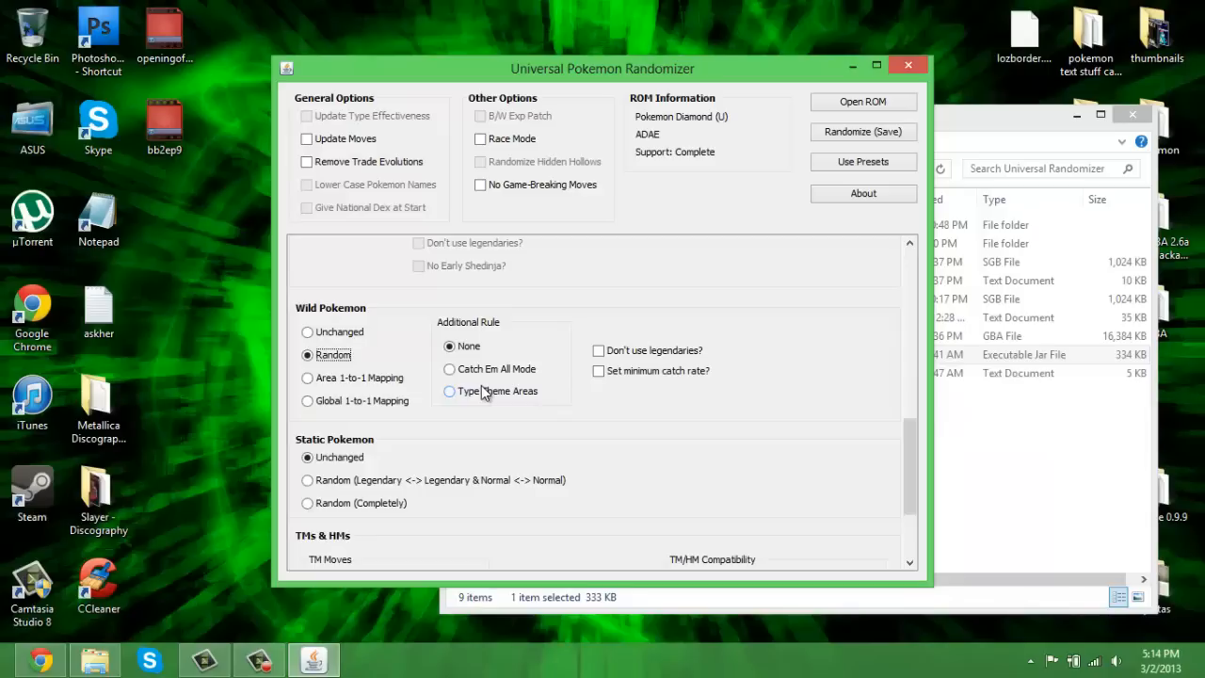
mouse_move(650, 369)
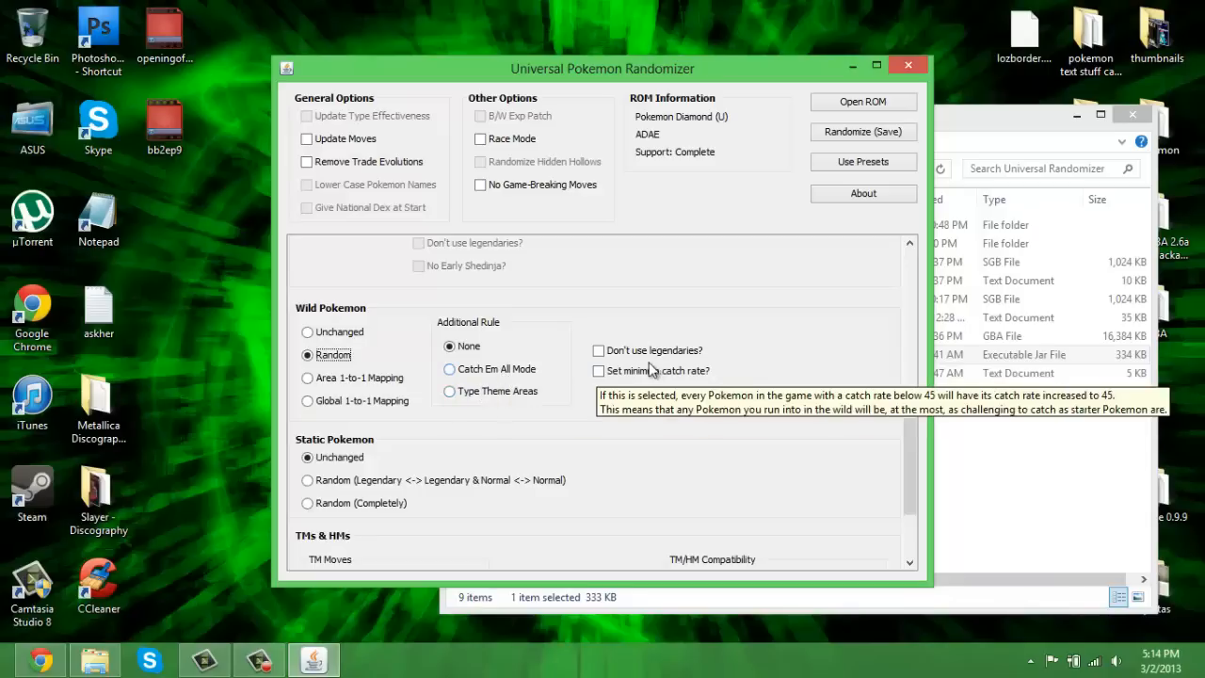
mouse_move(663, 362)
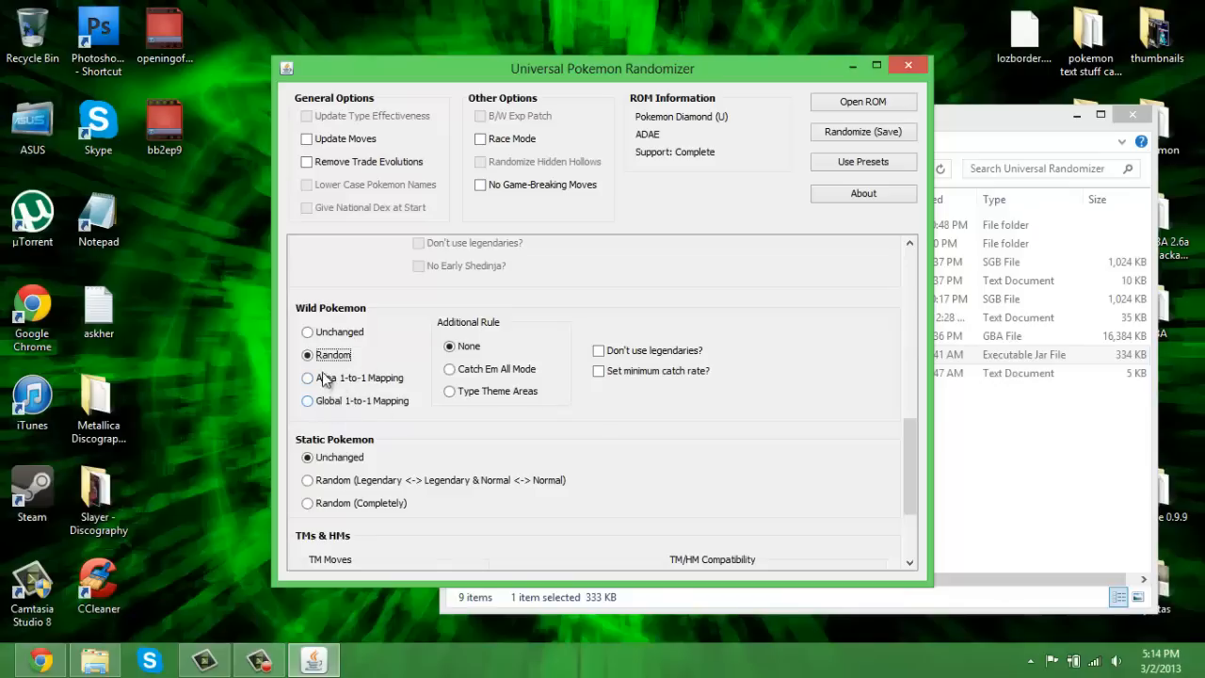
scroll("down", 3)
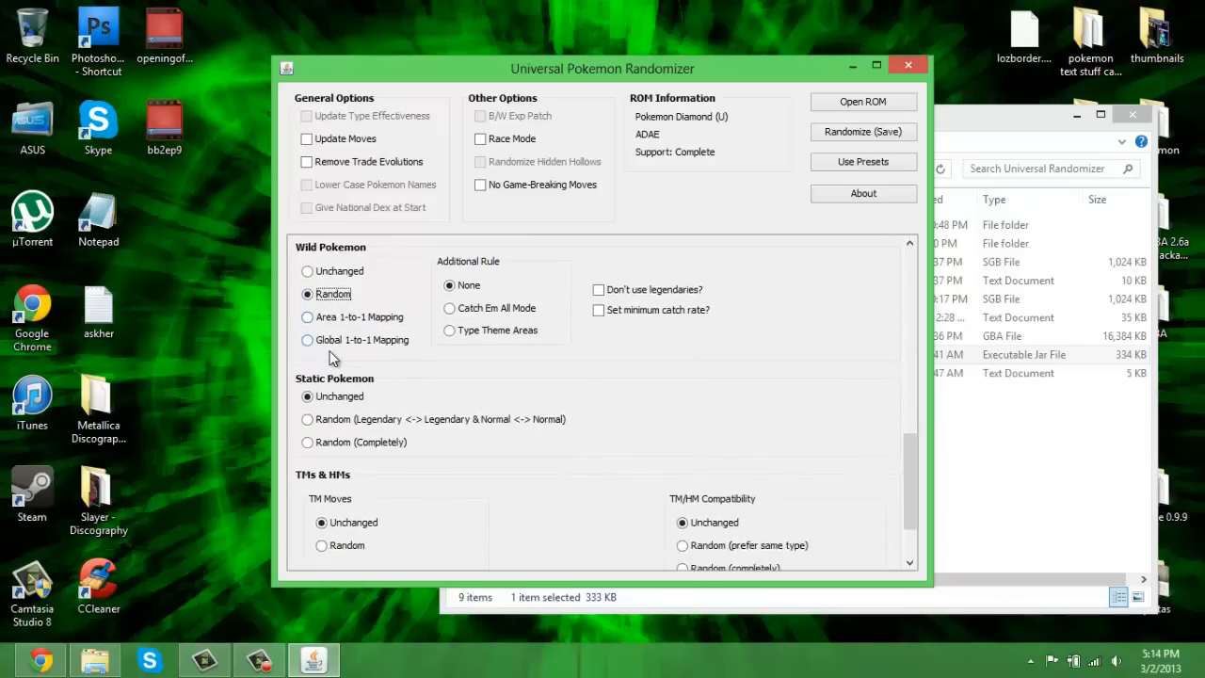
scroll("down", 3)
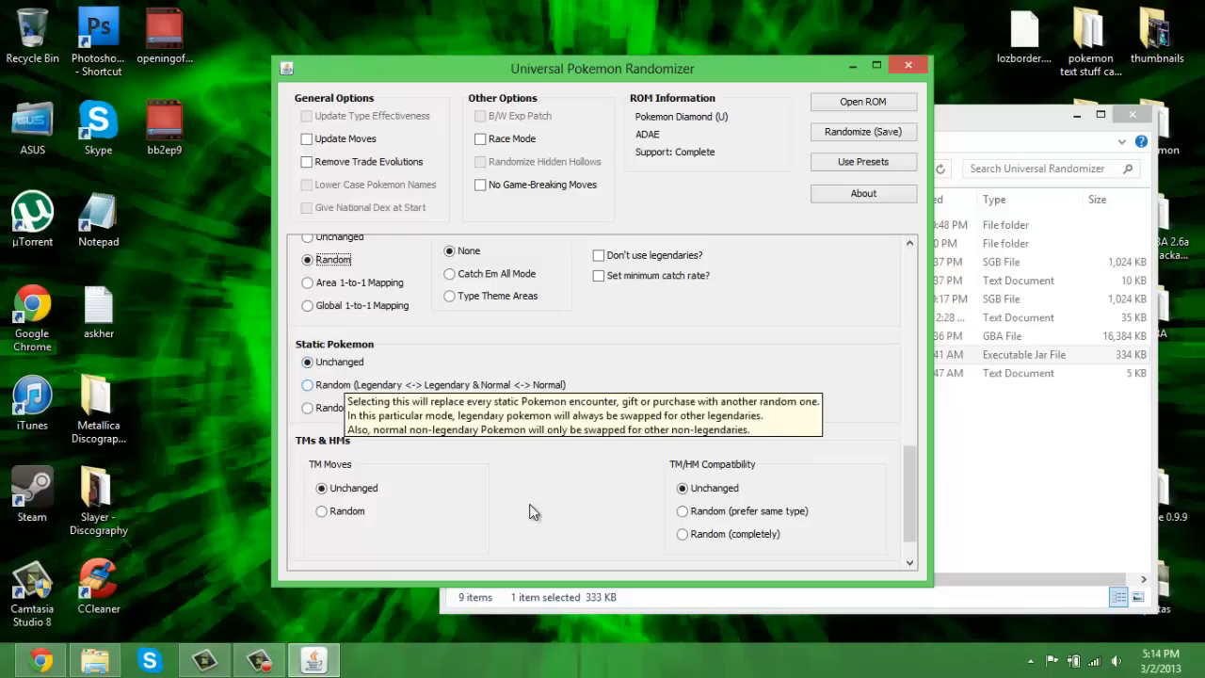
mouse_move(361, 478)
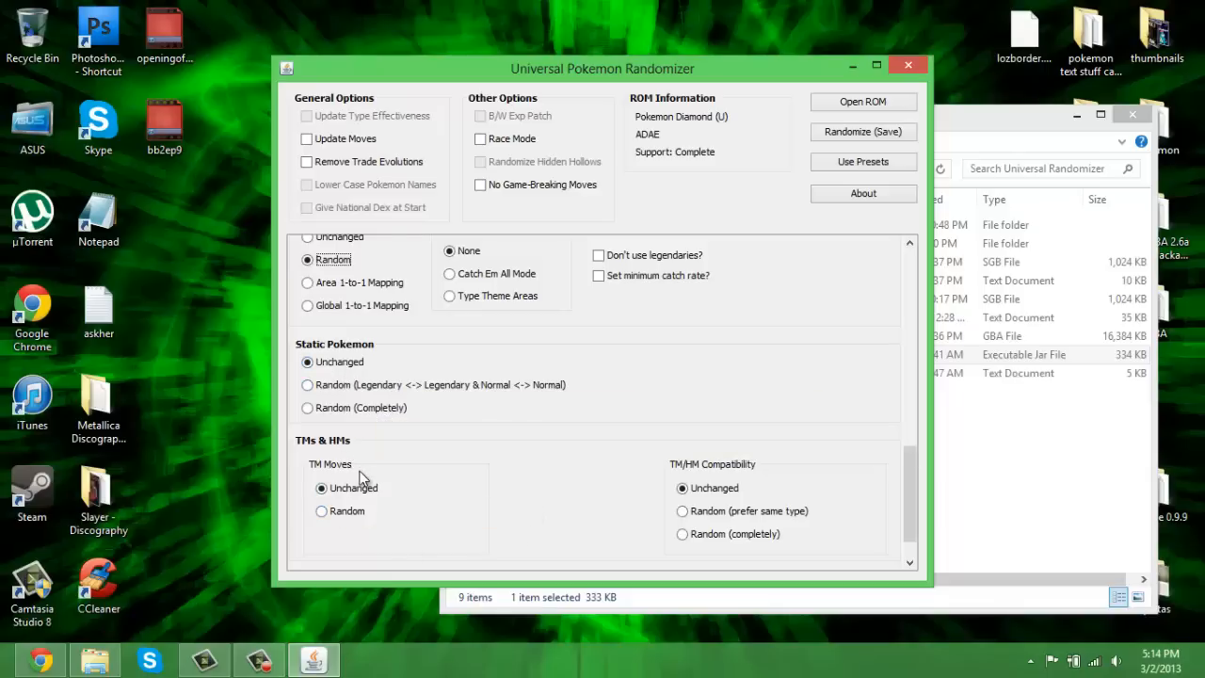
mouse_move(392, 527)
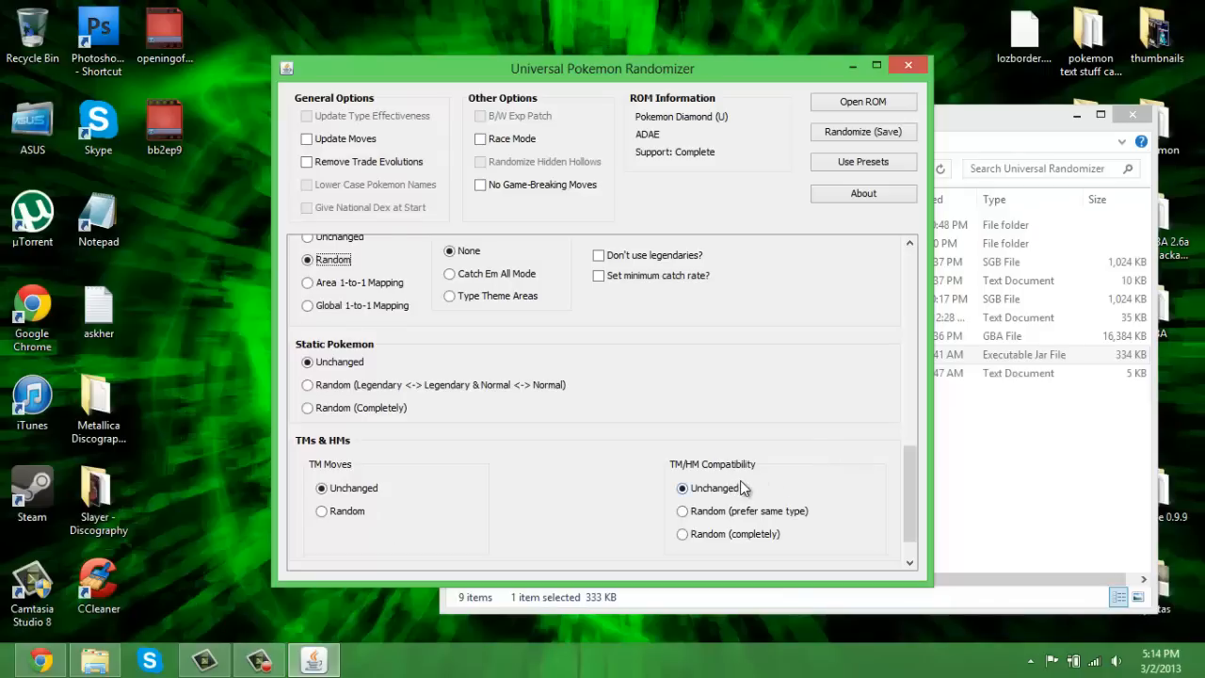
mouse_move(753, 523)
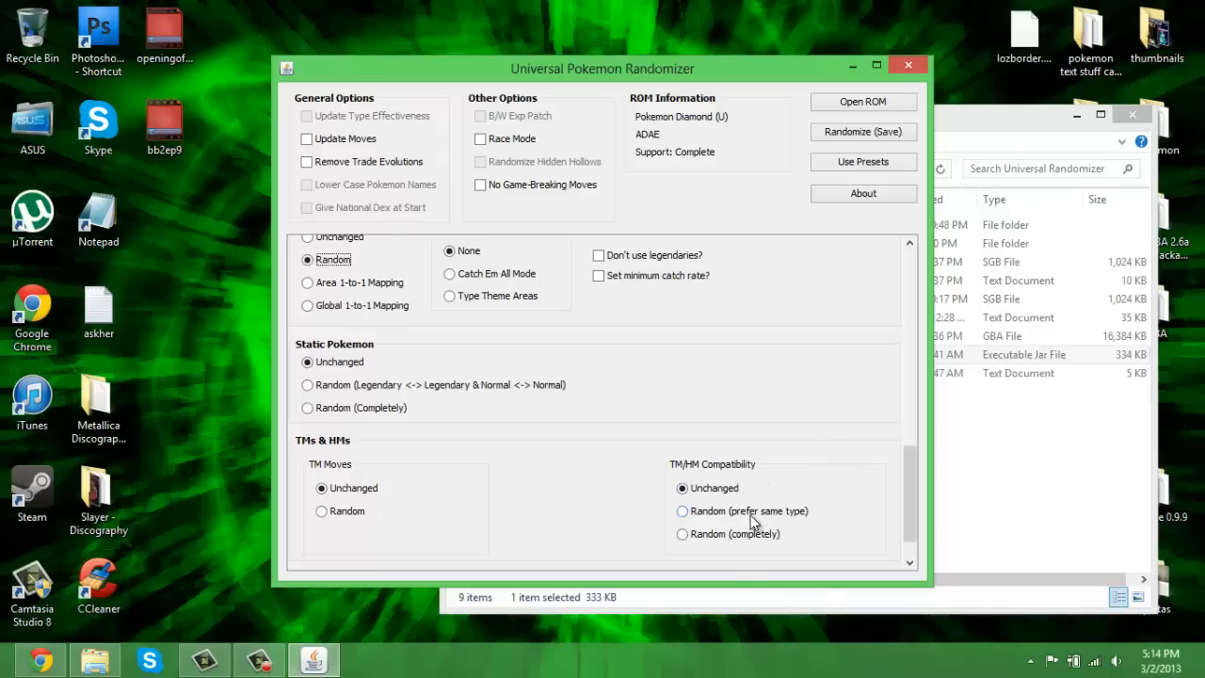
mouse_move(751, 520)
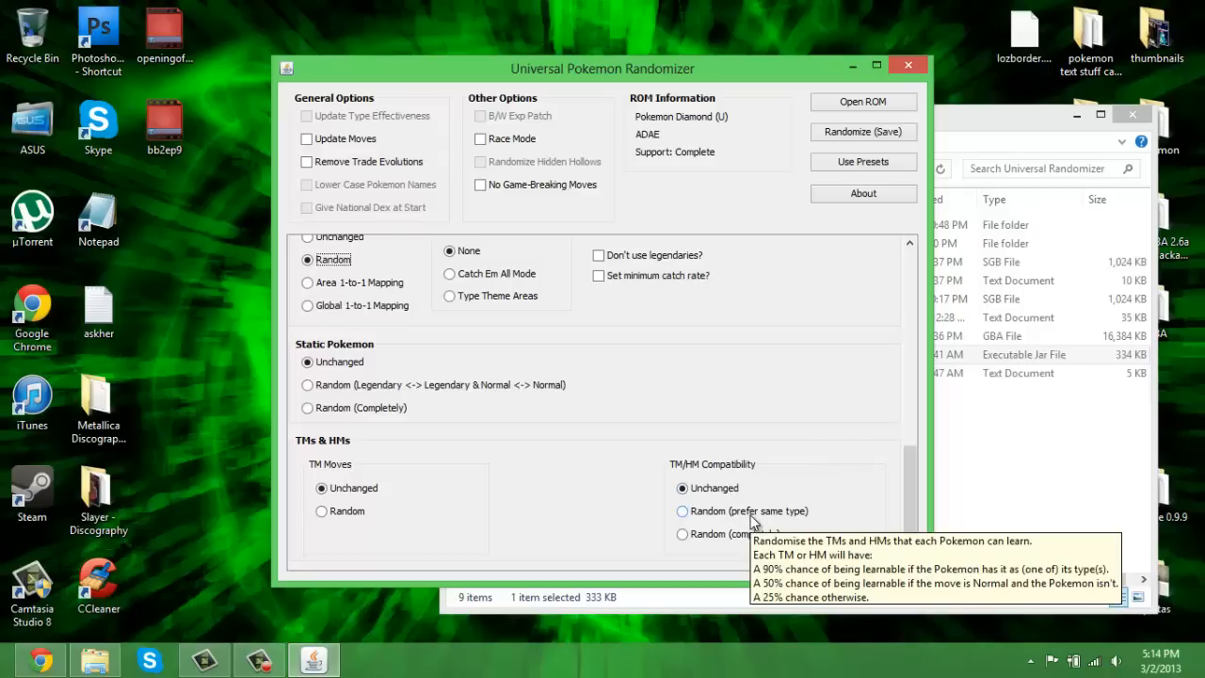
mouse_move(889, 524)
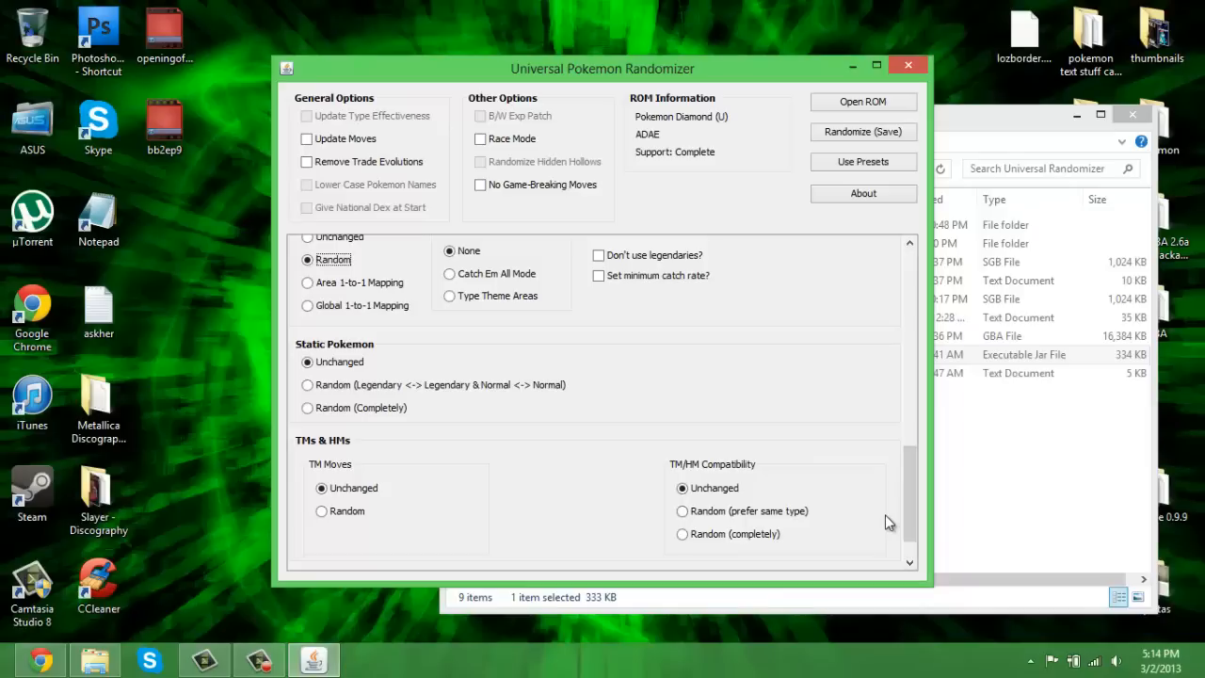